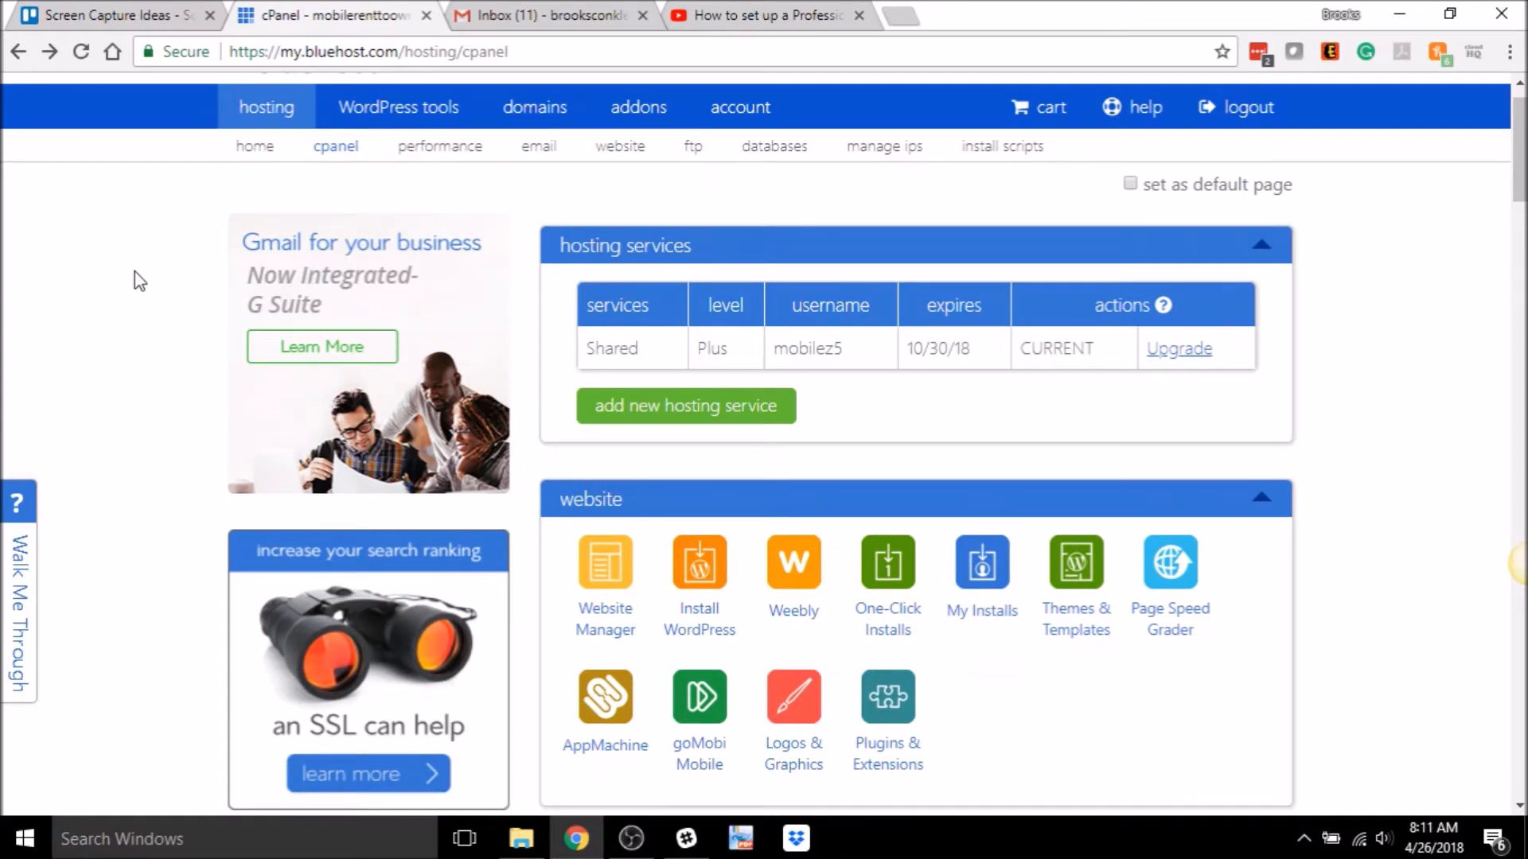
mouse_move(216, 283)
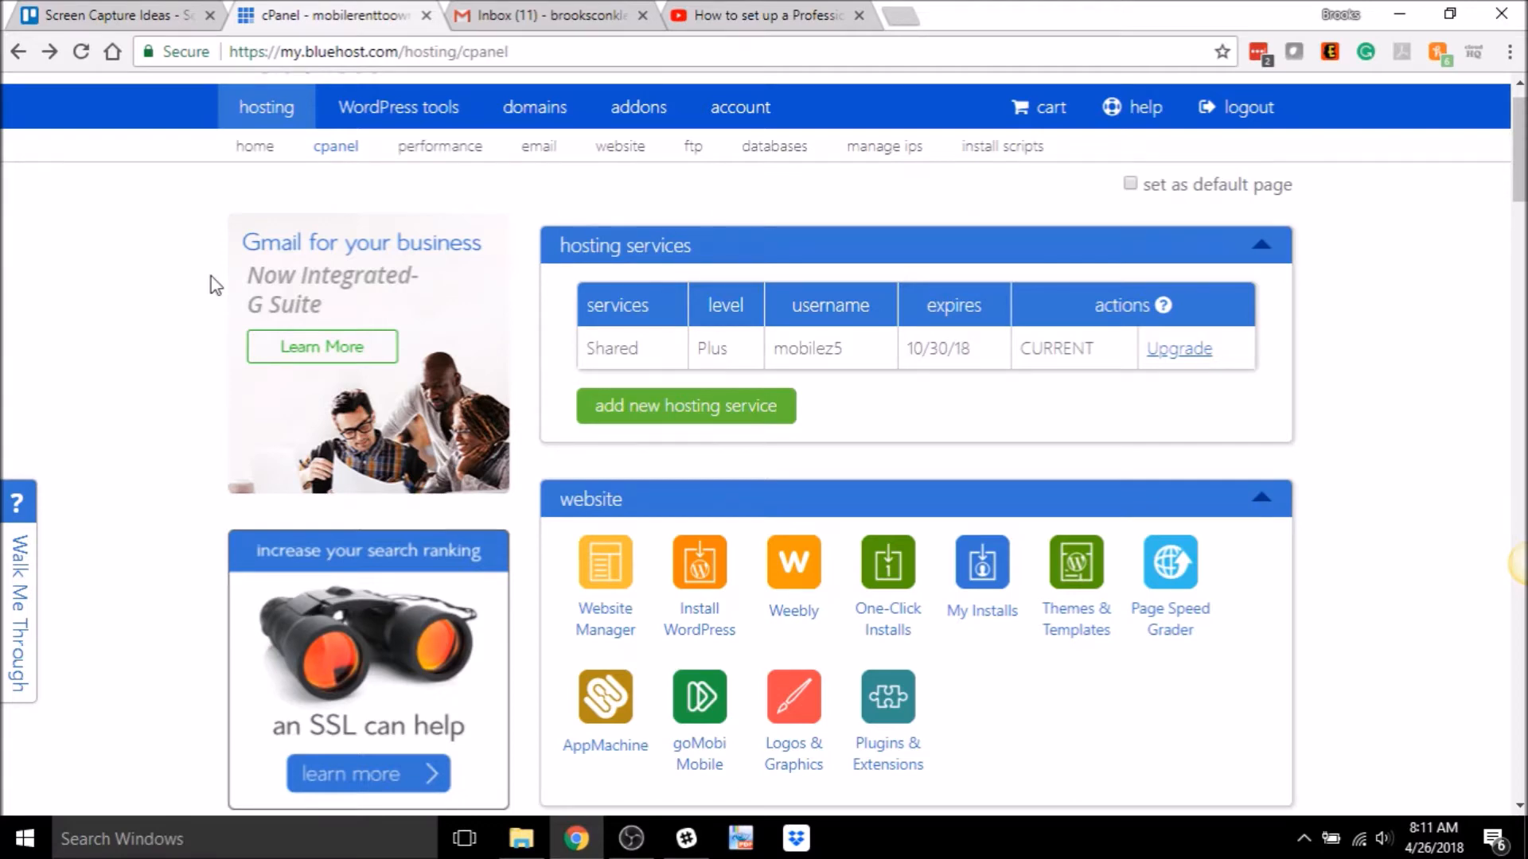
mouse_move(180, 267)
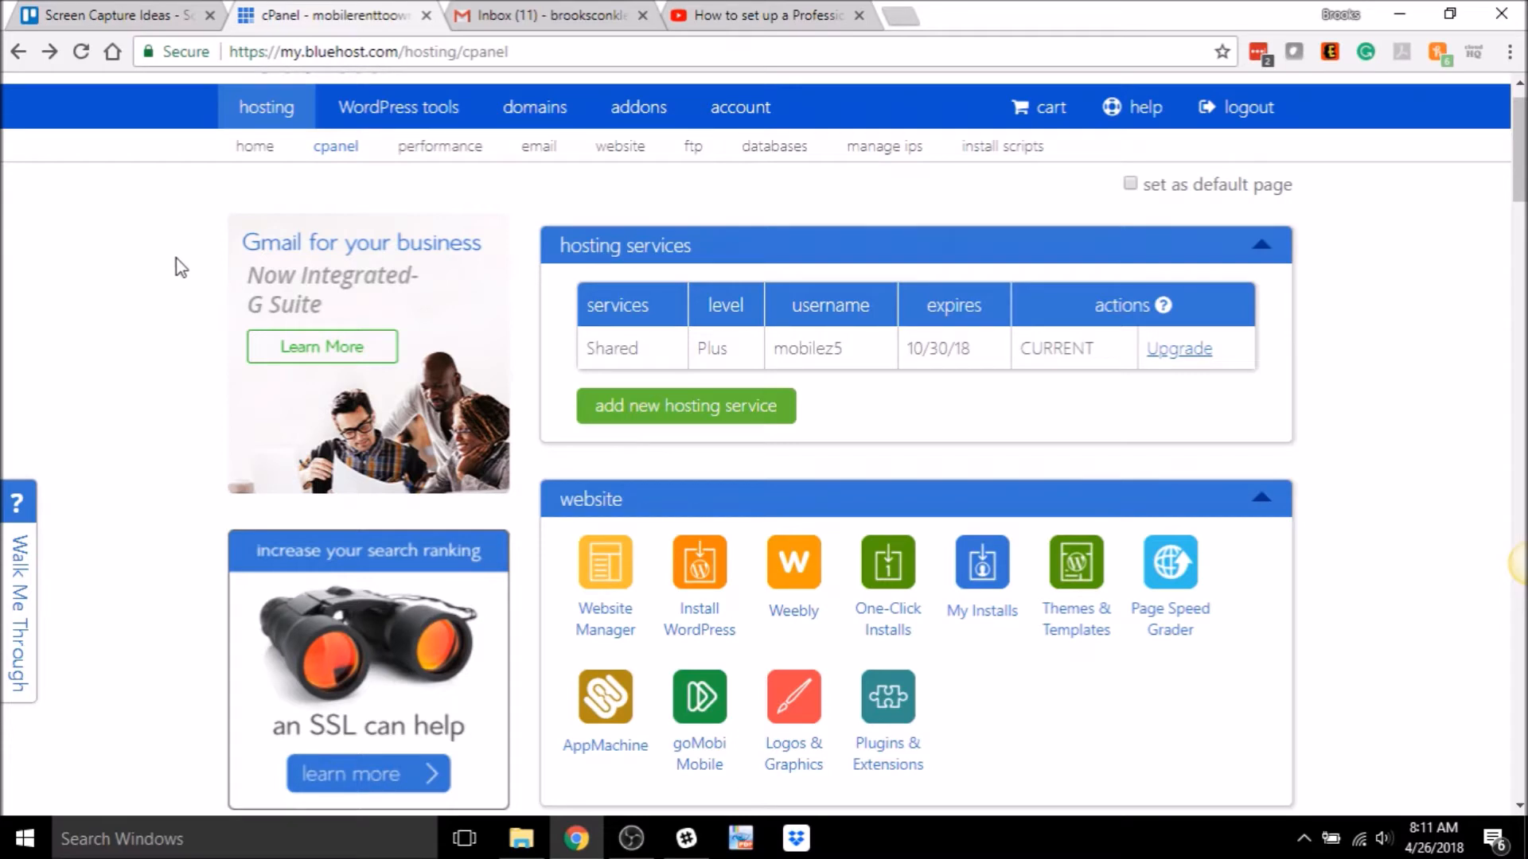
mouse_move(5, 321)
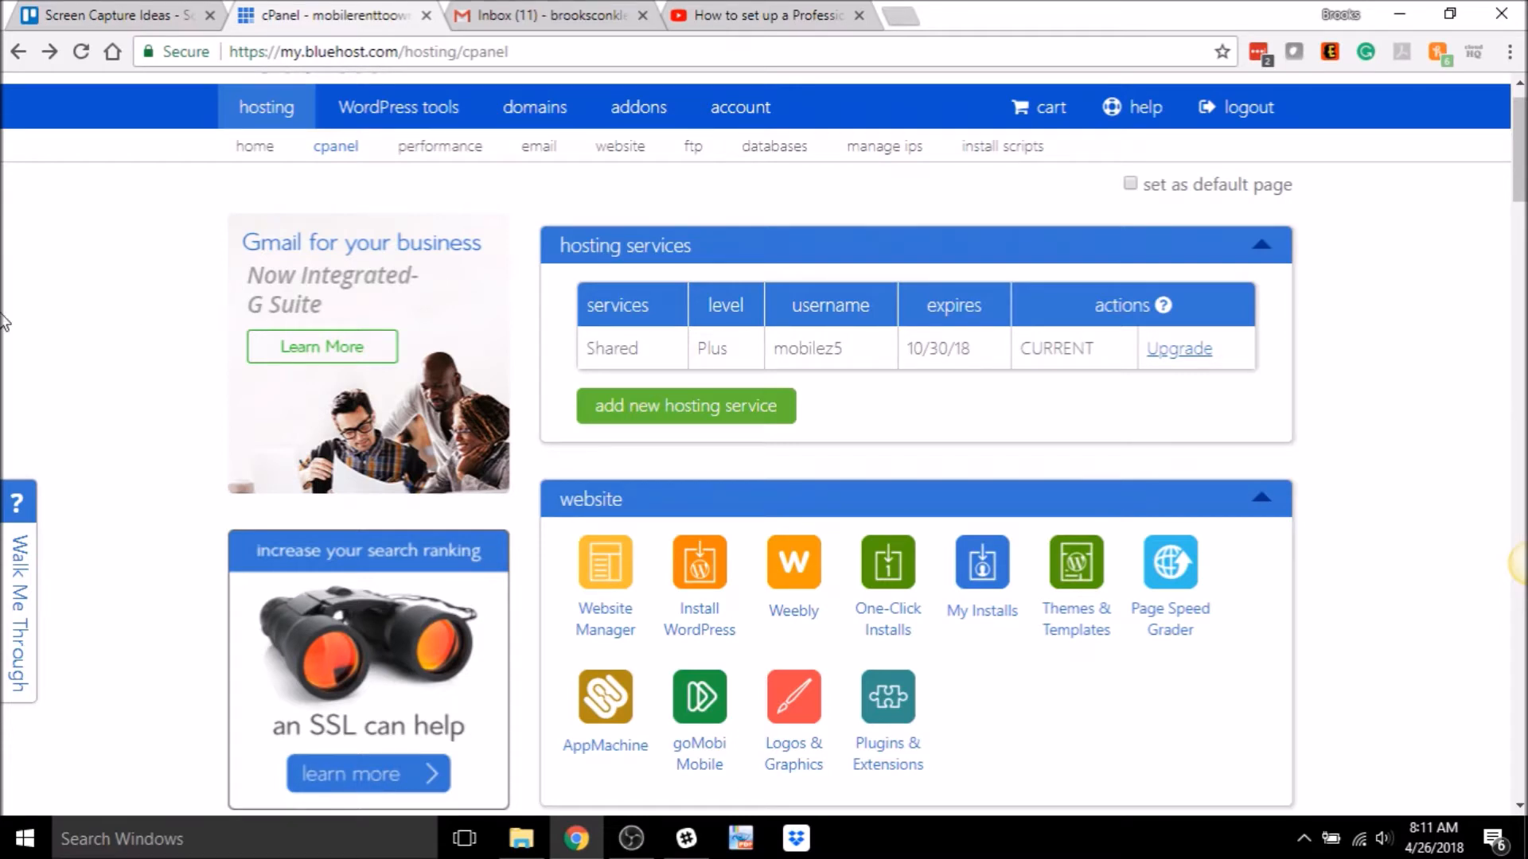
mouse_move(316, 170)
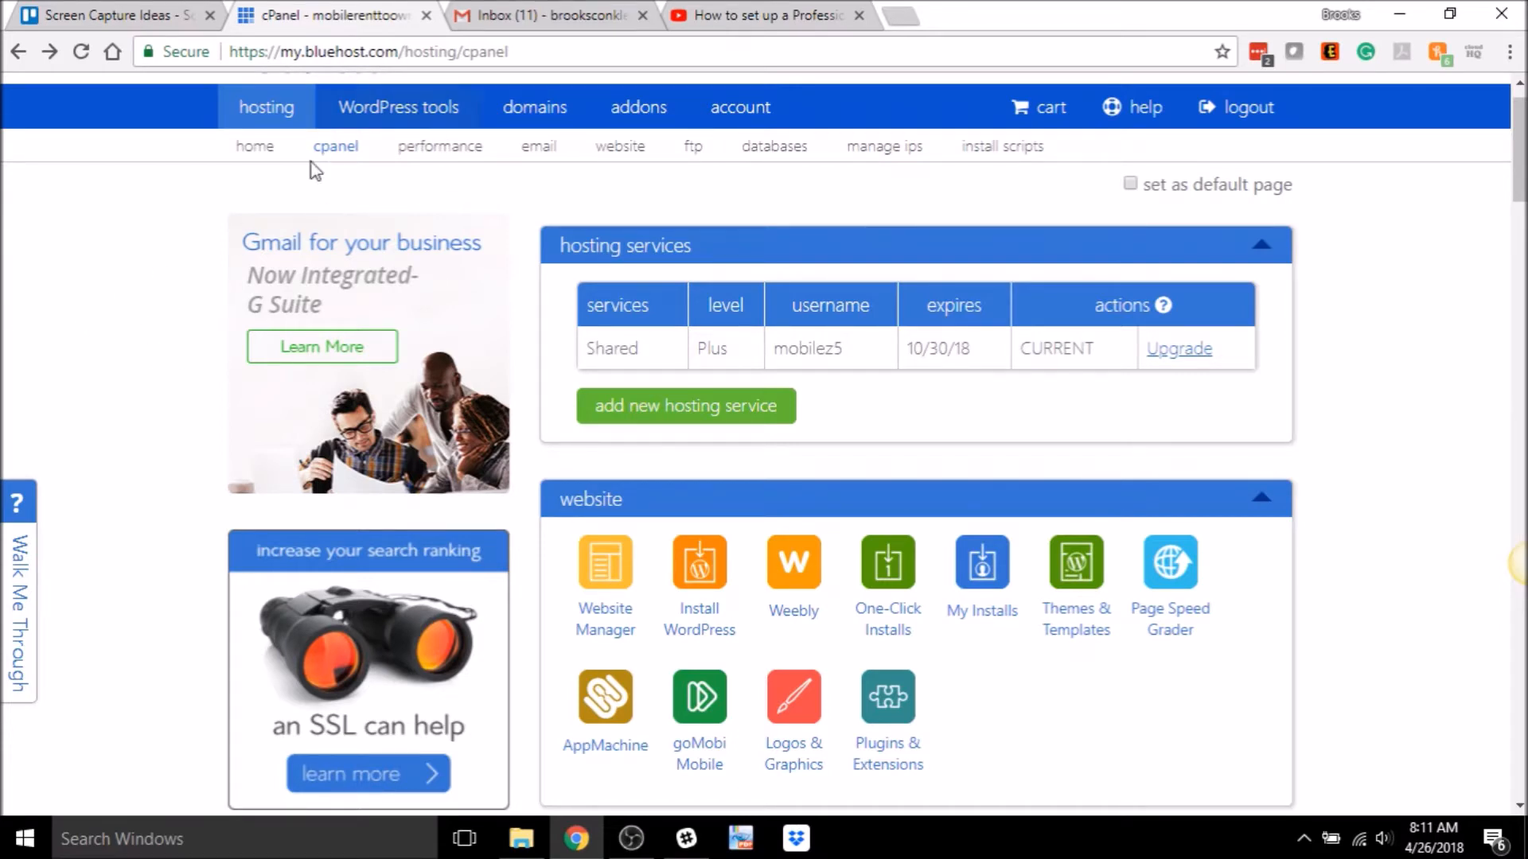
mouse_move(647, 310)
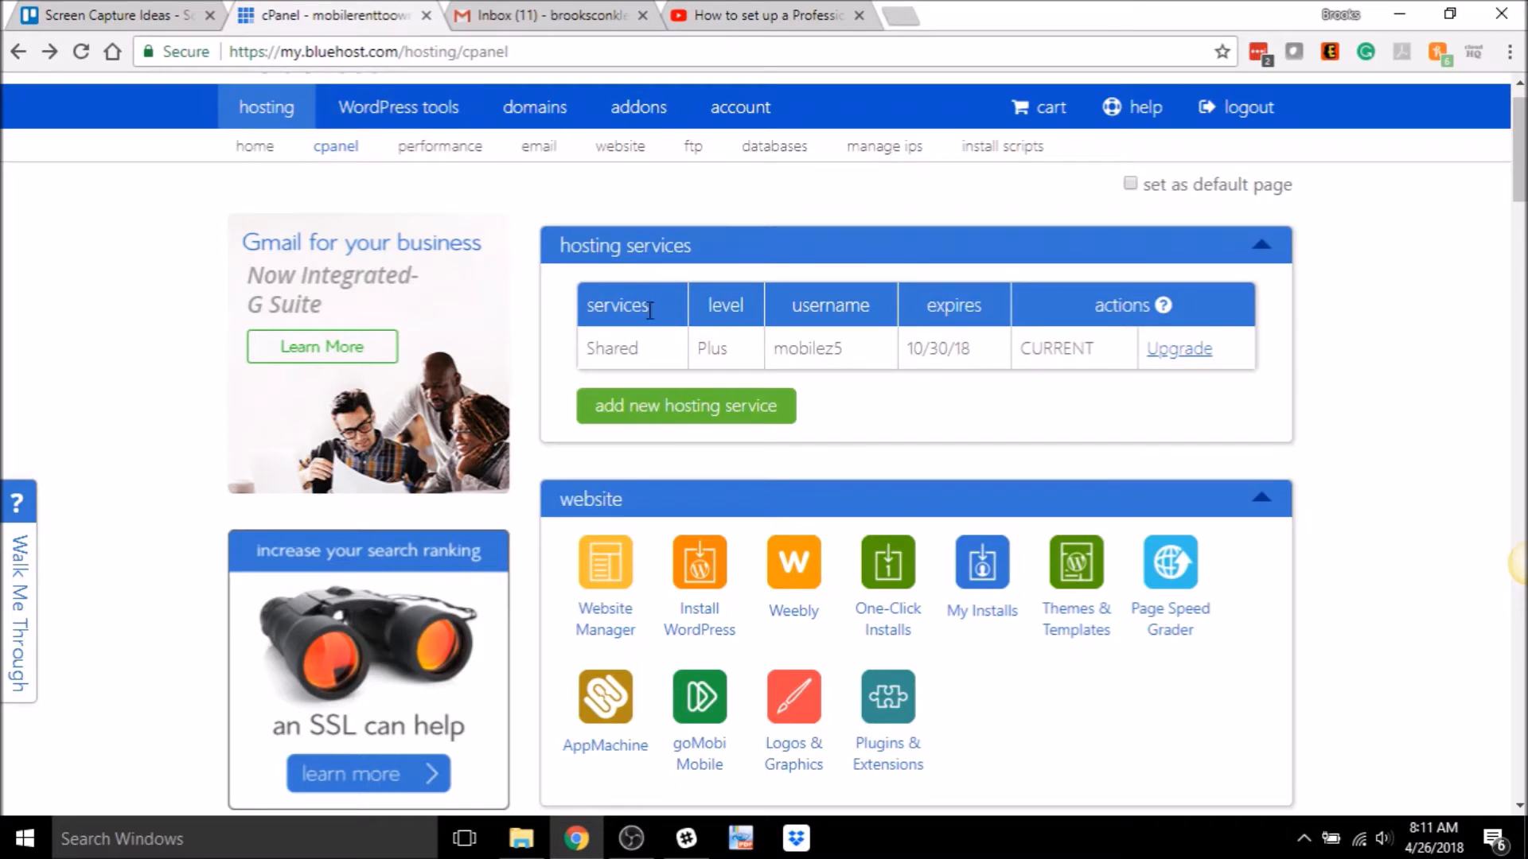
mouse_move(159, 331)
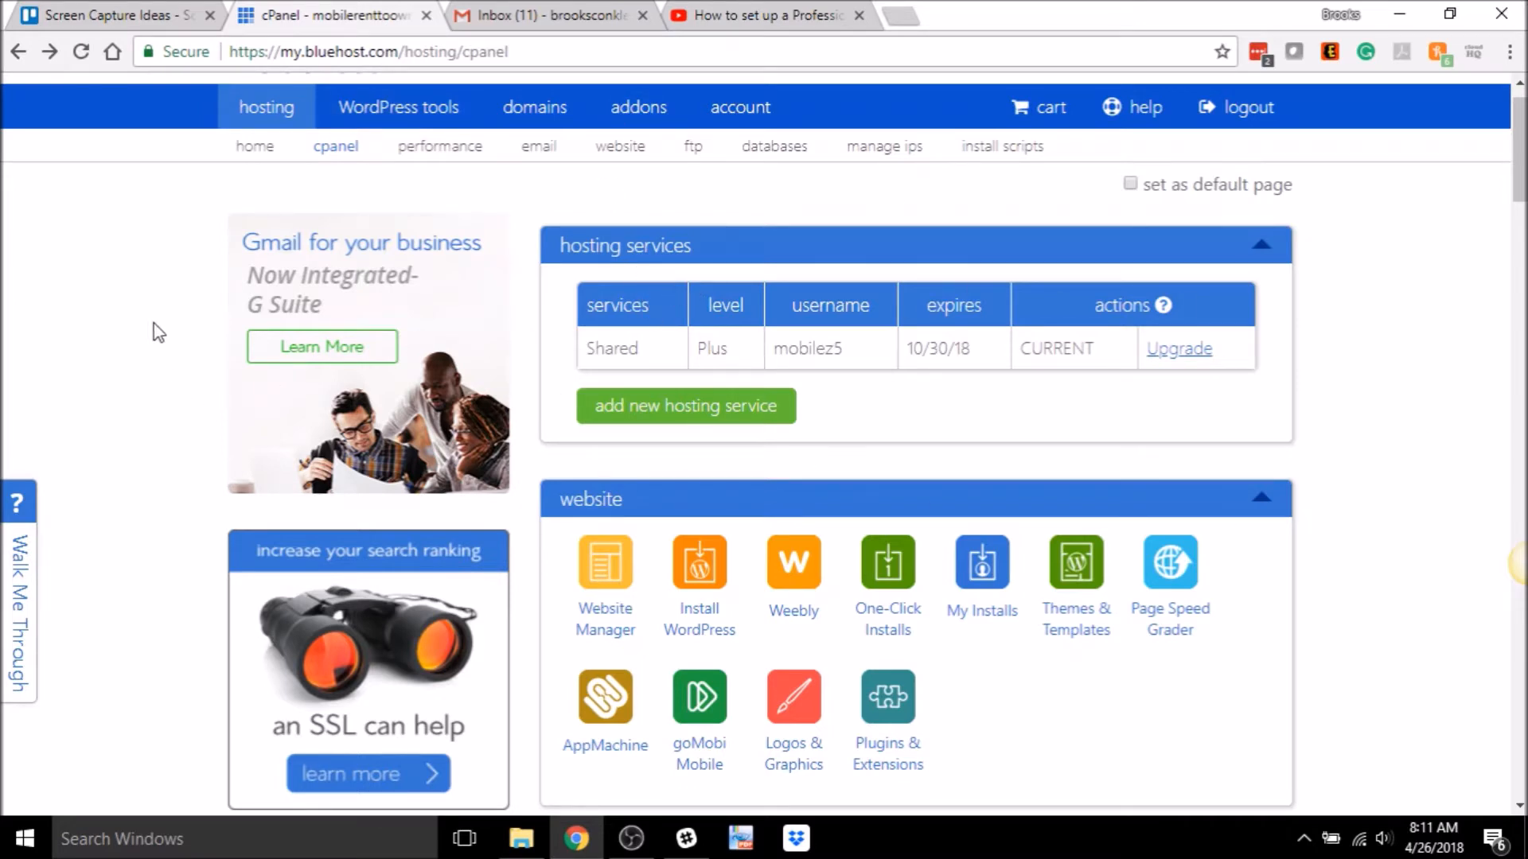
mouse_move(144, 334)
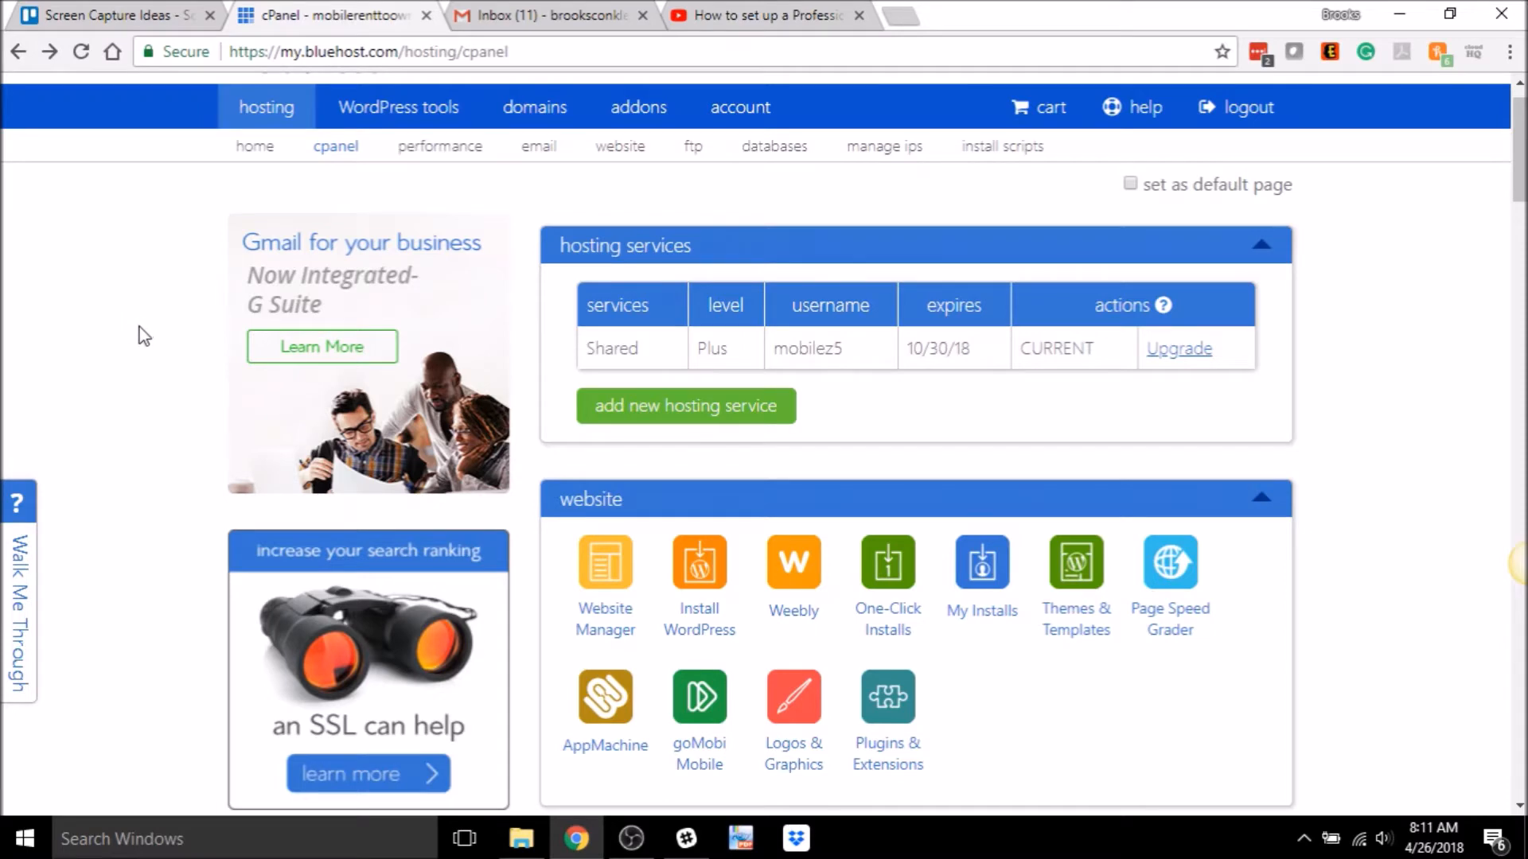
- Go to the Email Manager from the cPanel dashboard's email section
scroll("down", 3)
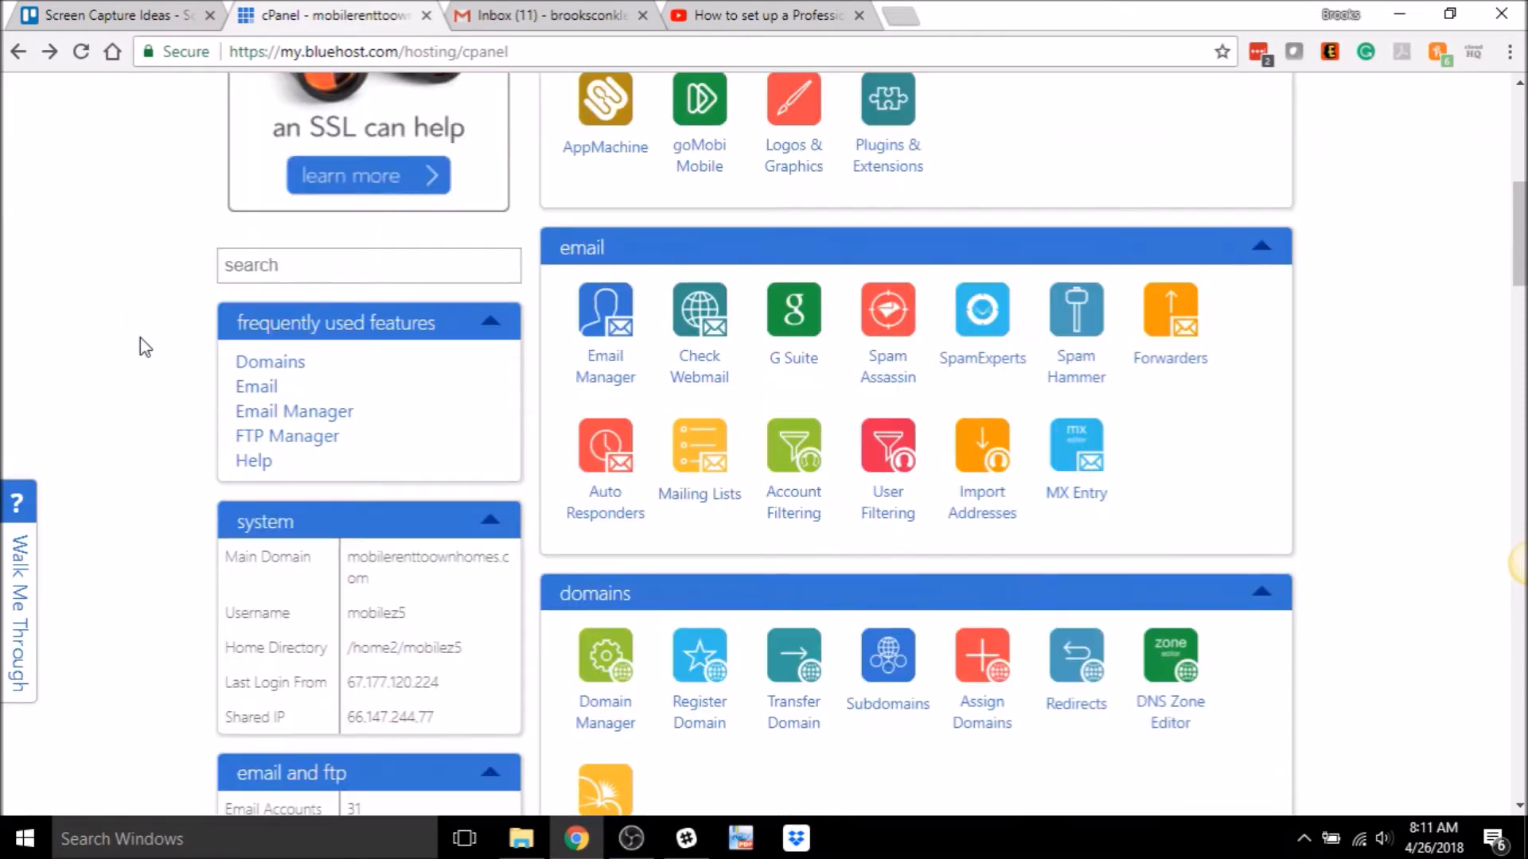
mouse_move(604, 321)
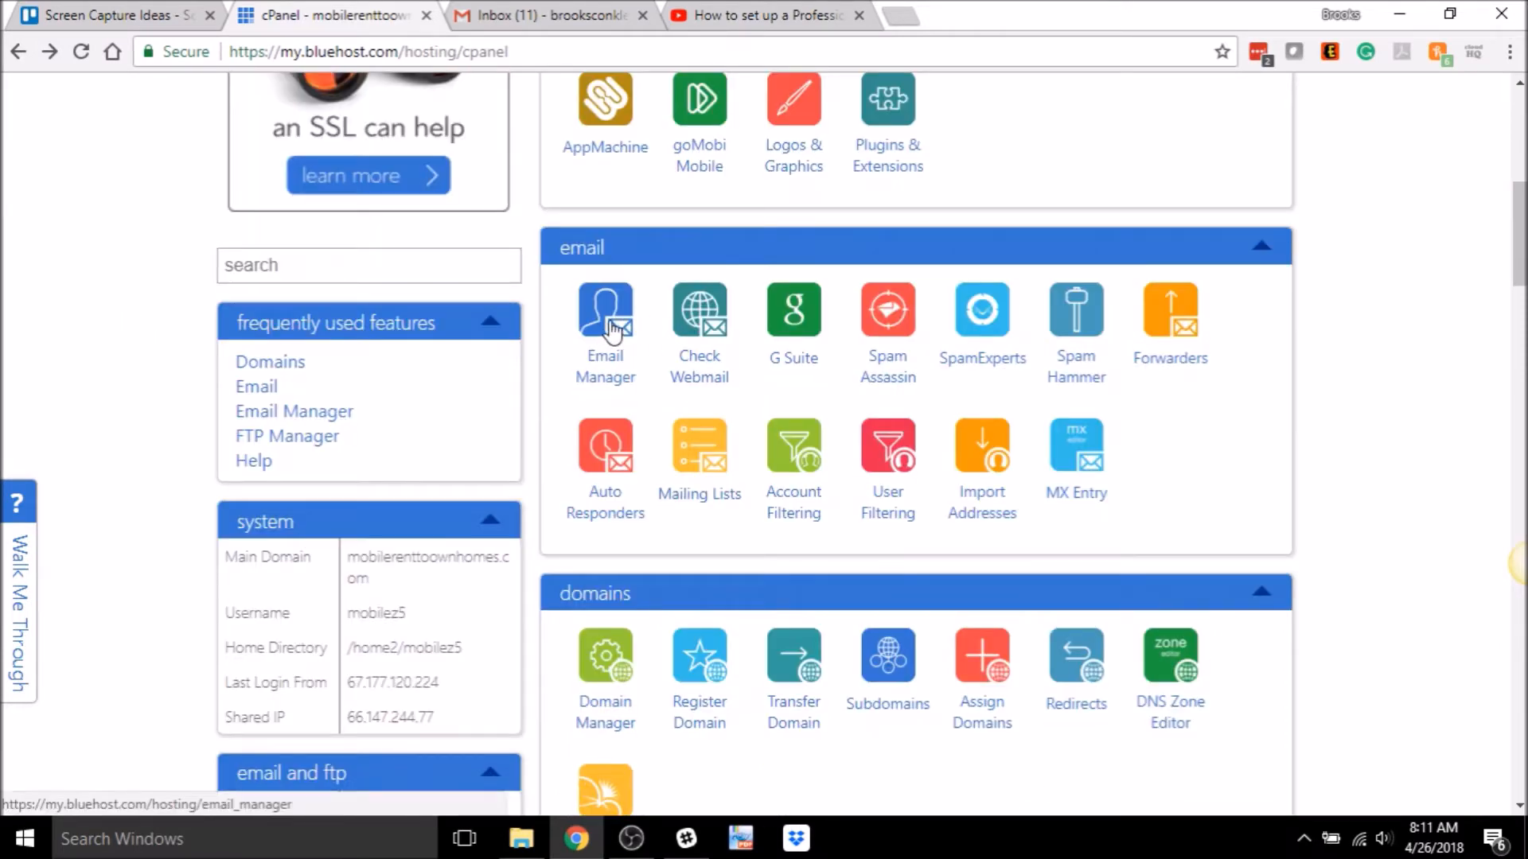
left_click(603, 312)
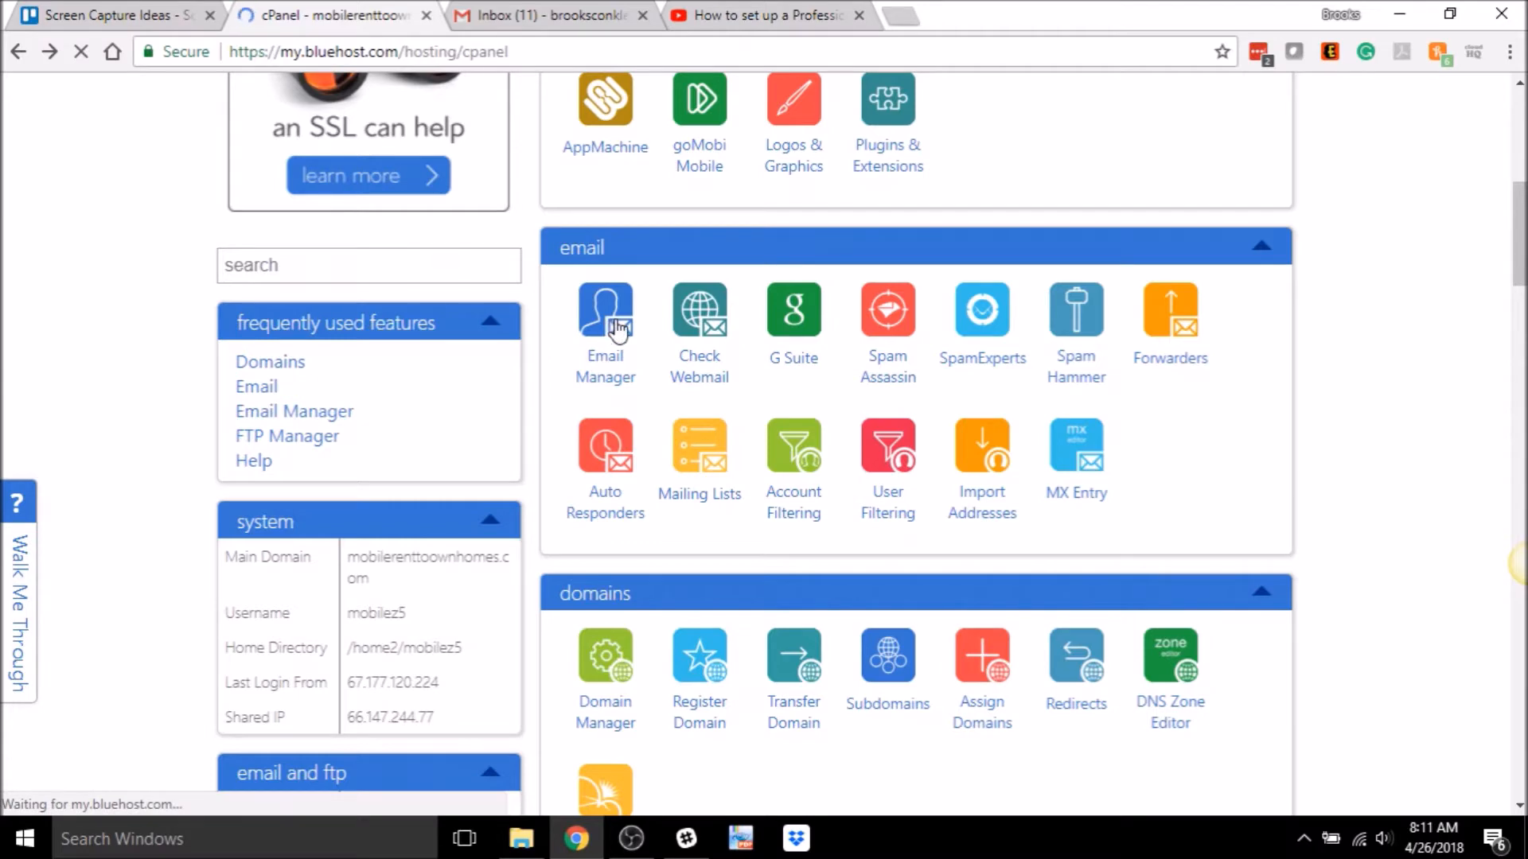
left_click(604, 313)
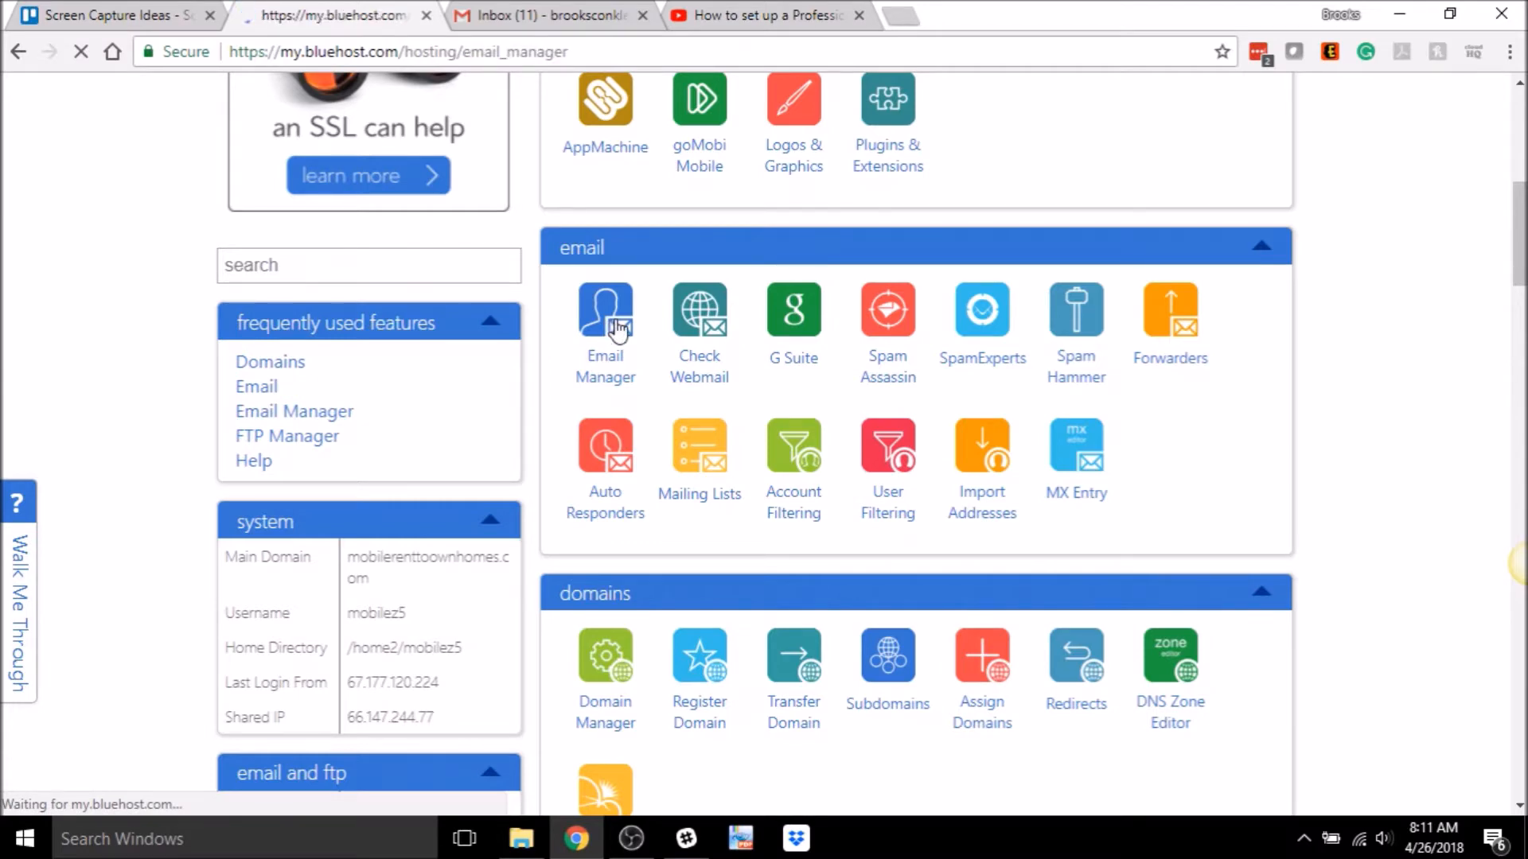
- Load Email Manager and review the Current Email Accounts table with webmail clients
left_click(604, 312)
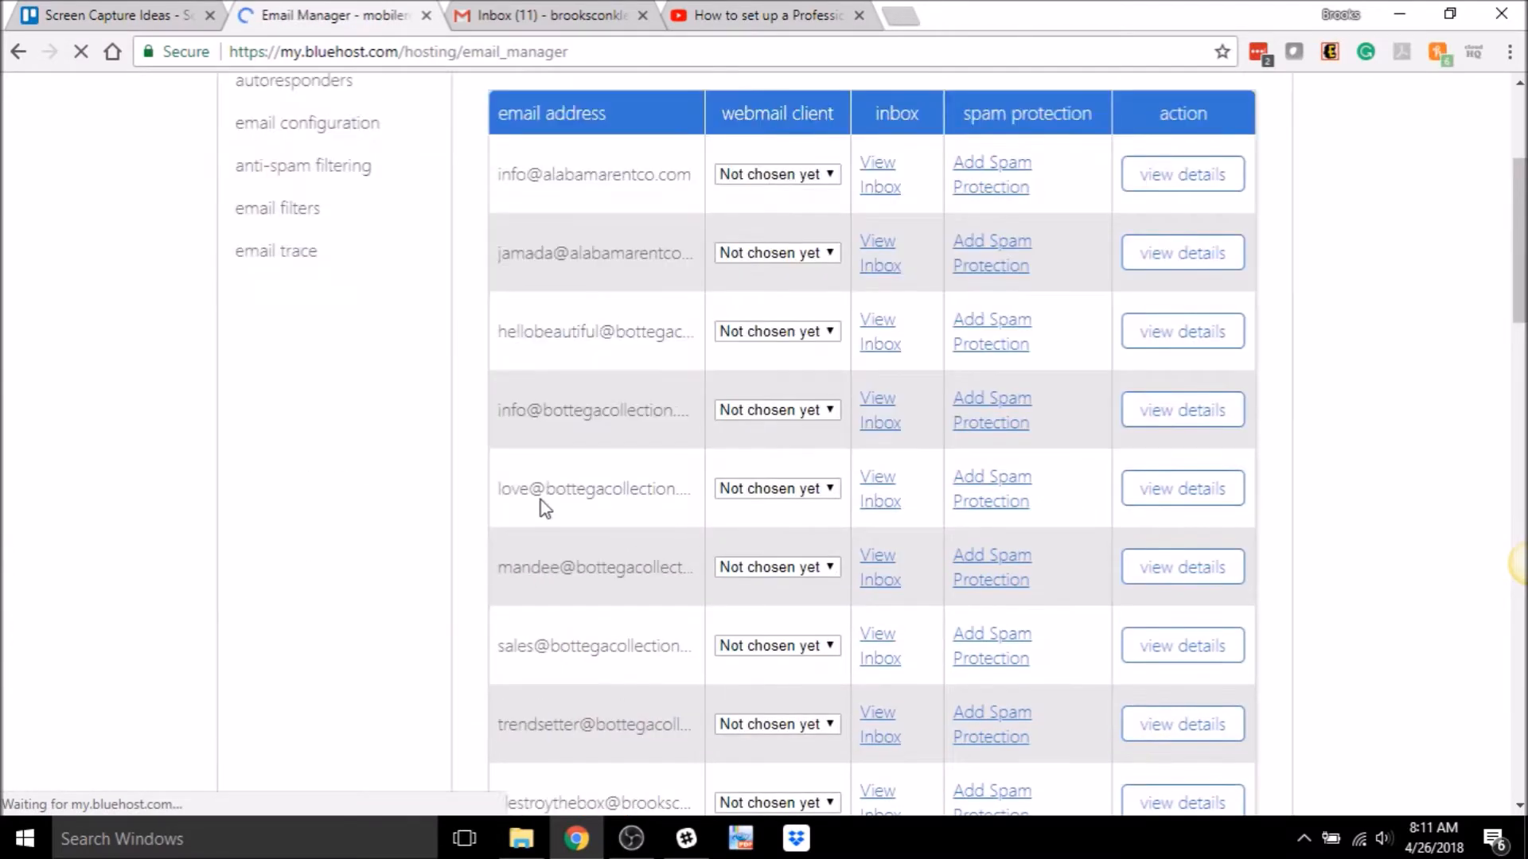
scroll("down", 3)
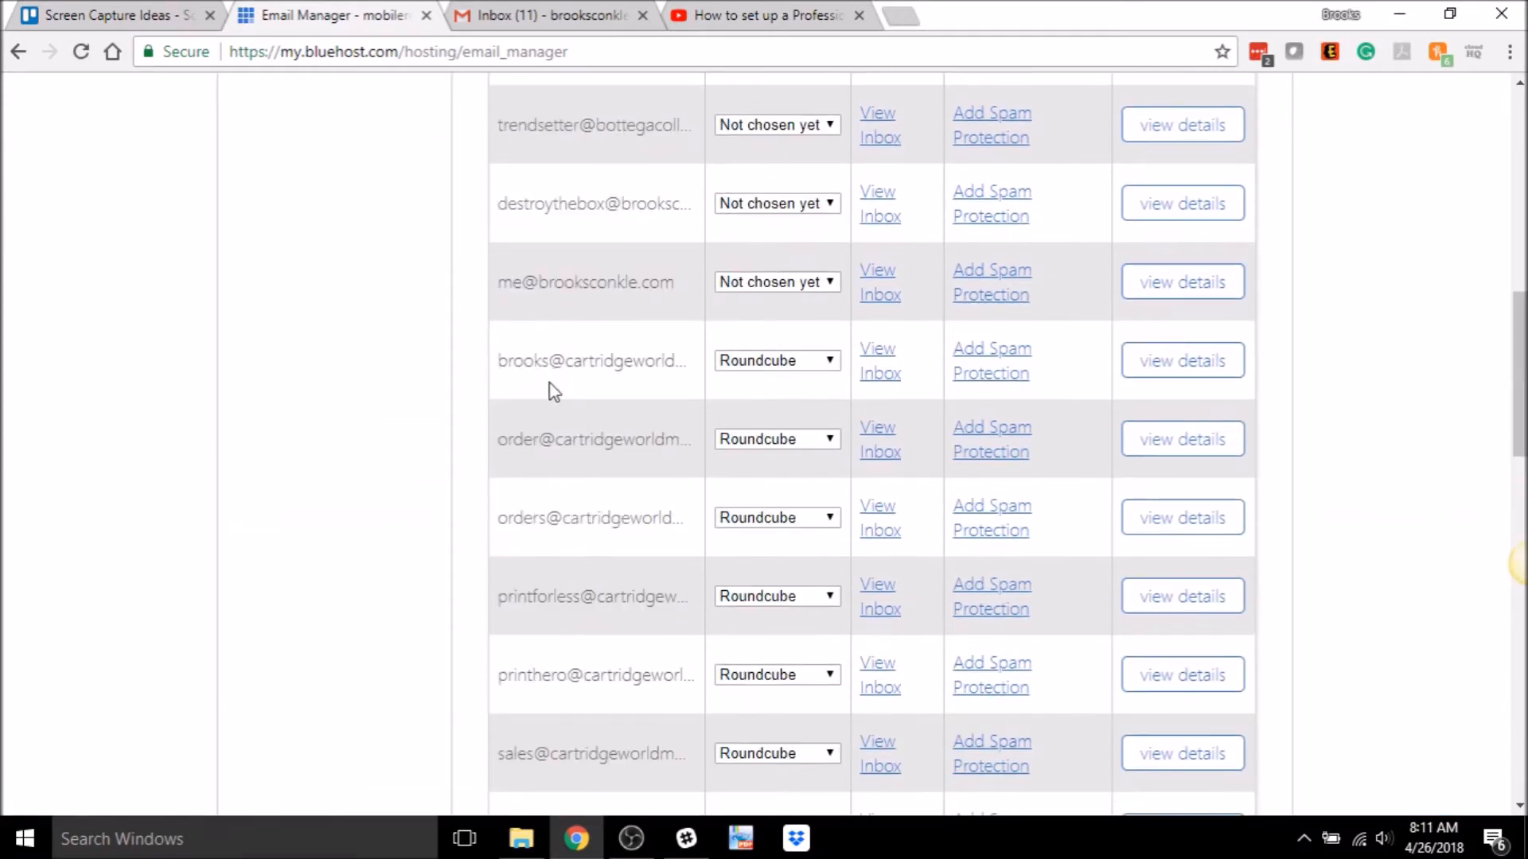
scroll("up", 3)
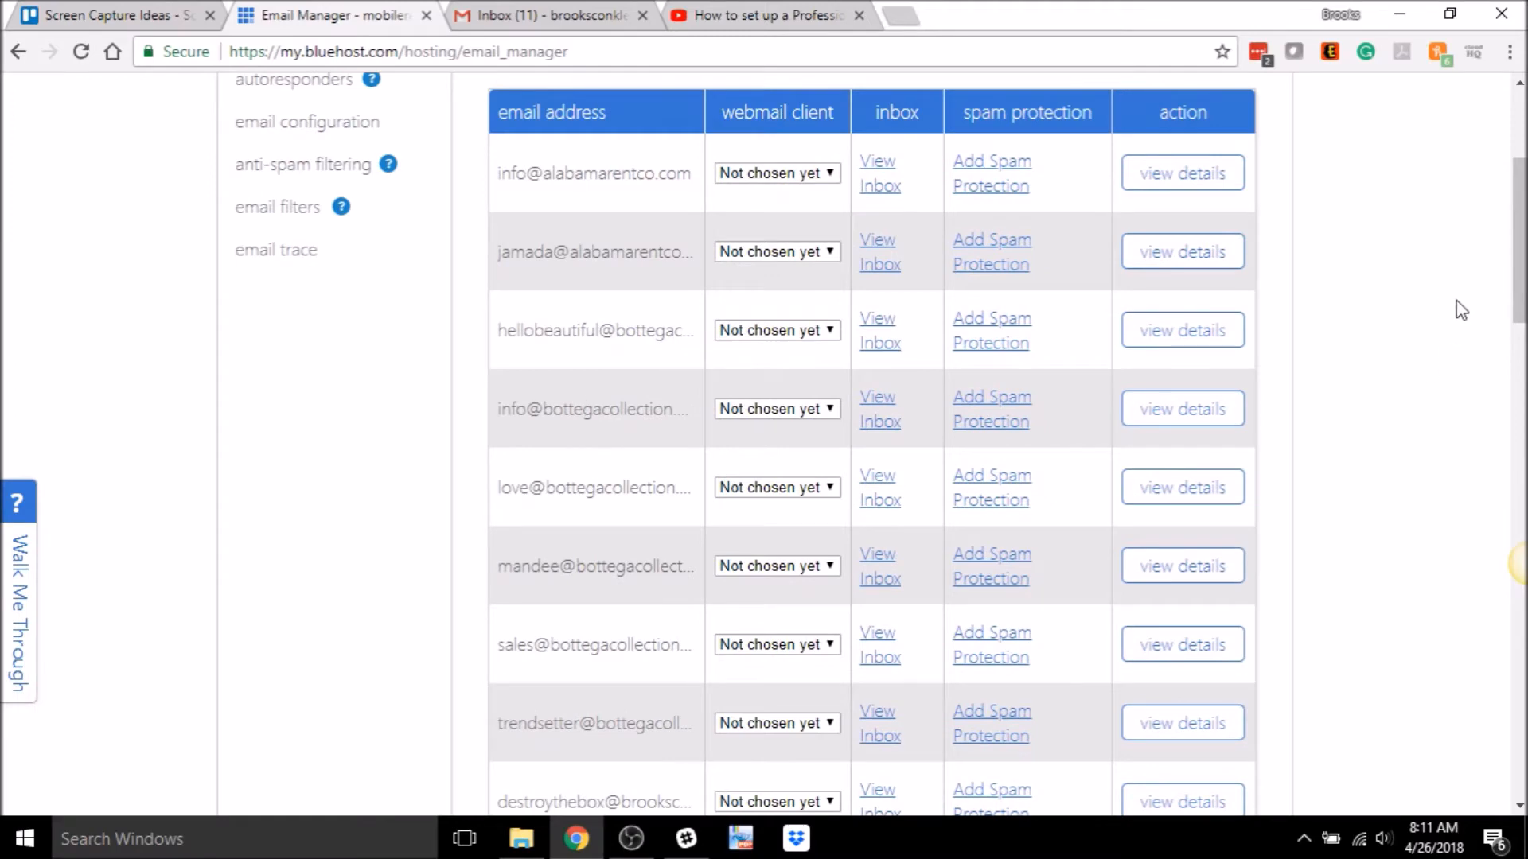
mouse_move(1386, 316)
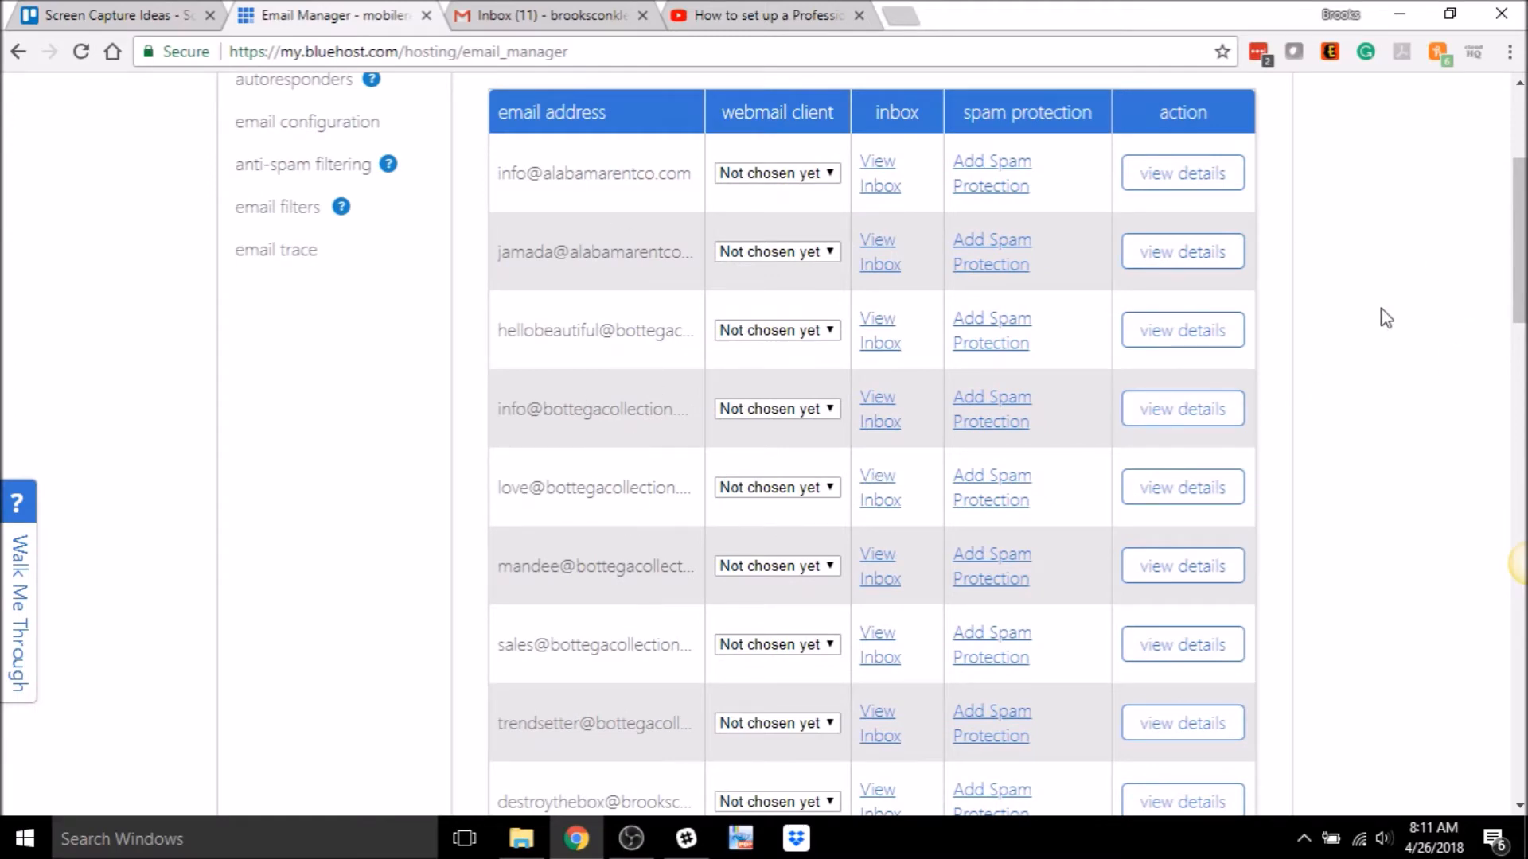
scroll("up", 3)
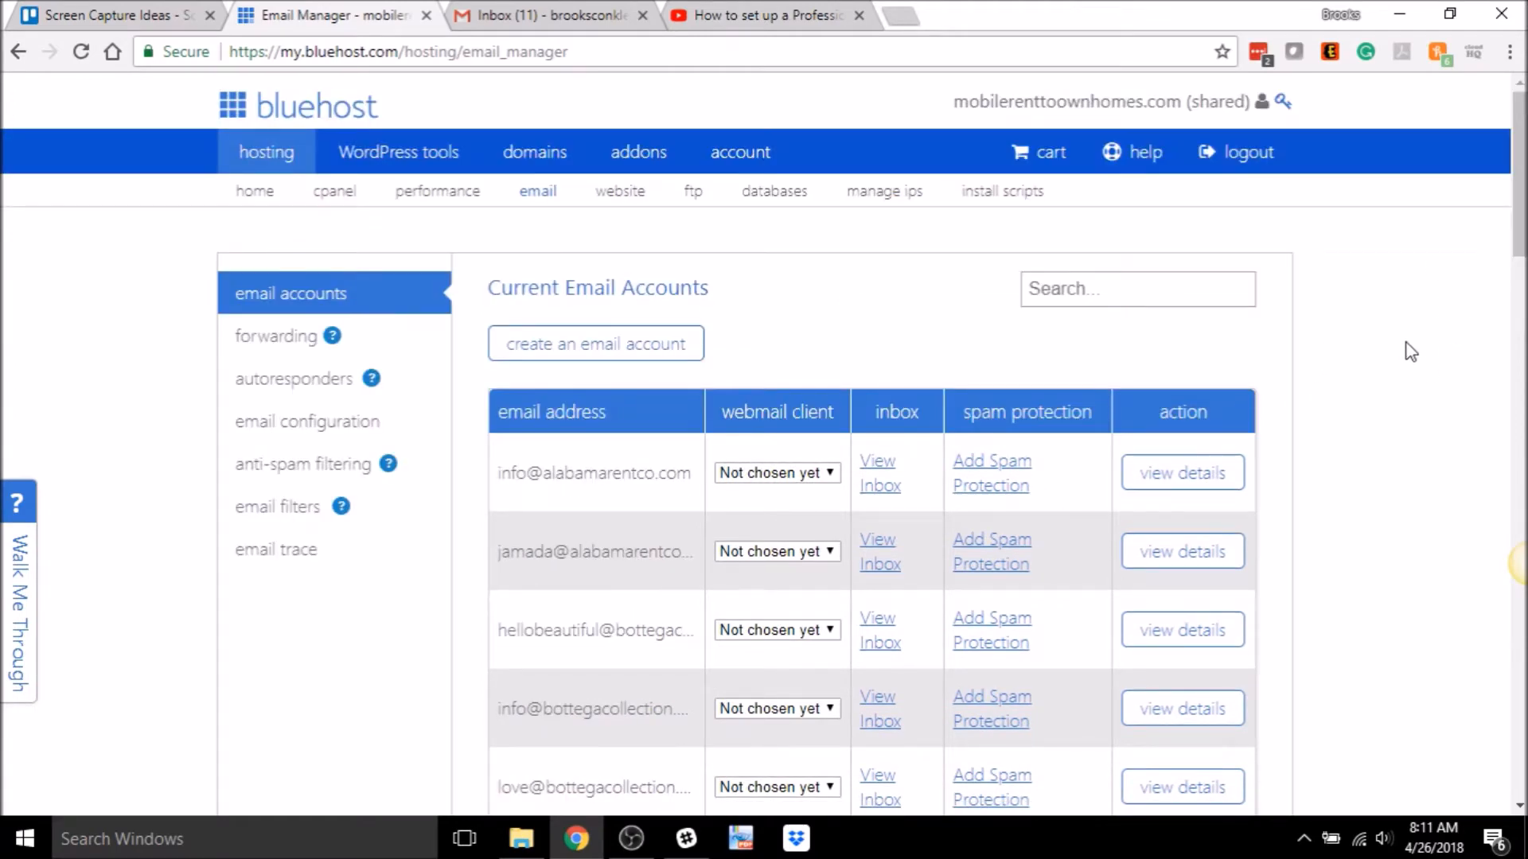
mouse_move(1418, 342)
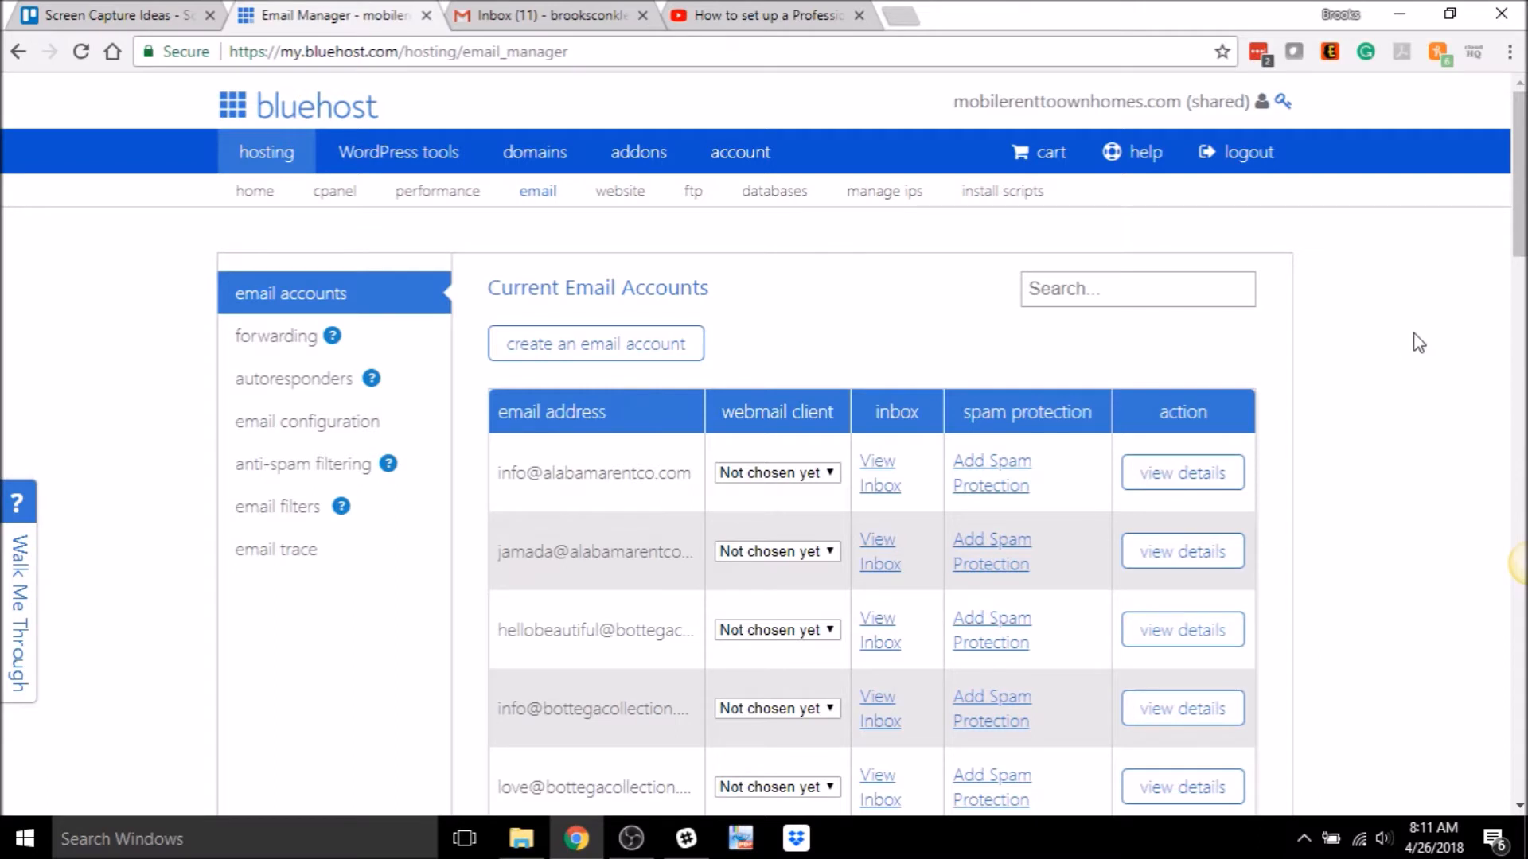
mouse_move(1413, 373)
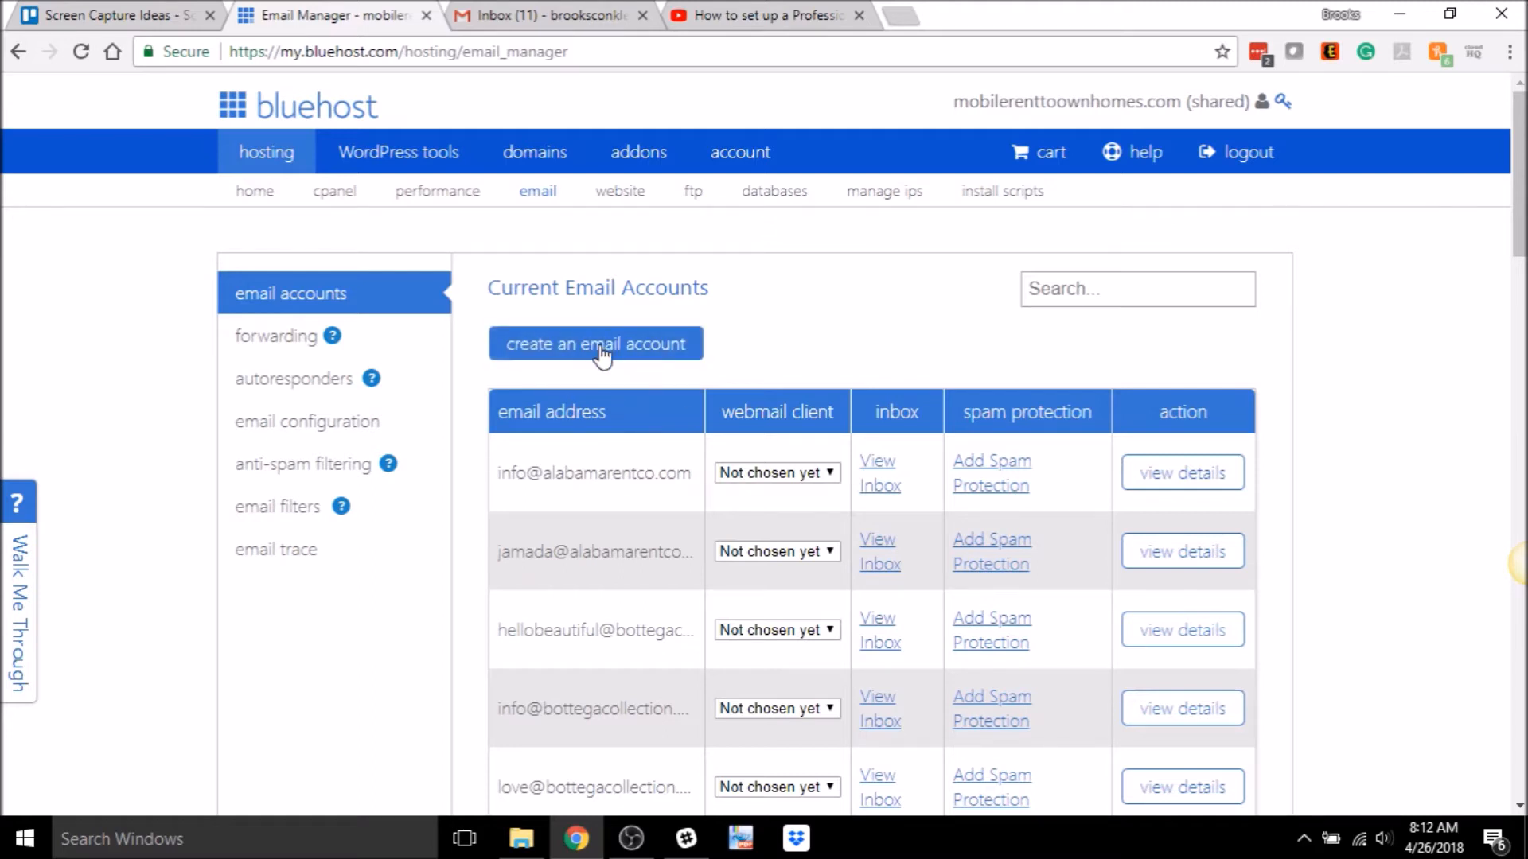
- Begin creating a new email account with bepositivewith.us as its domain
left_click(595, 343)
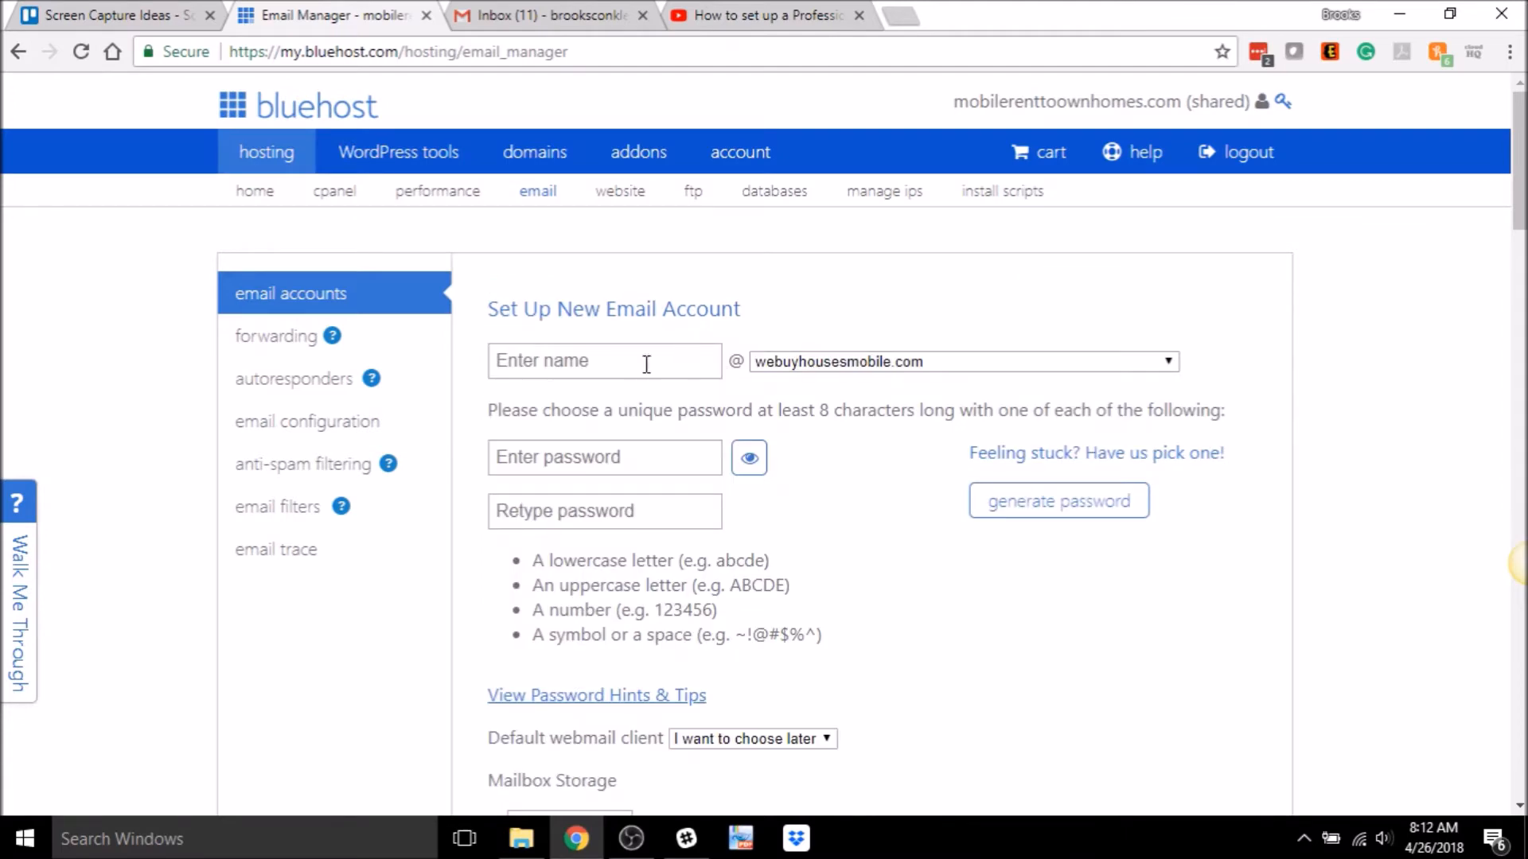
left_click(1166, 362)
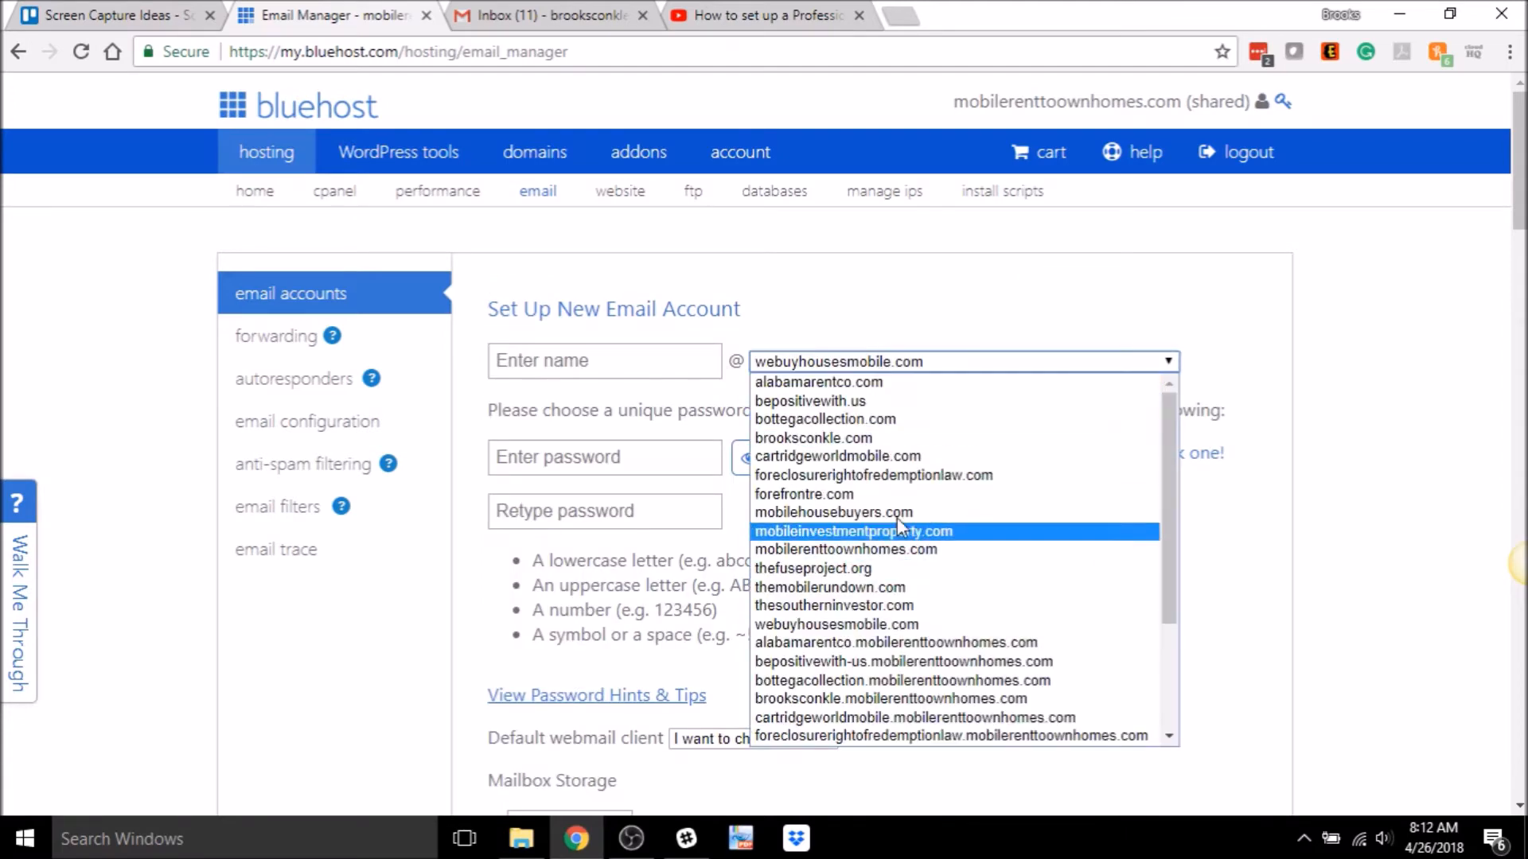
left_click(808, 400)
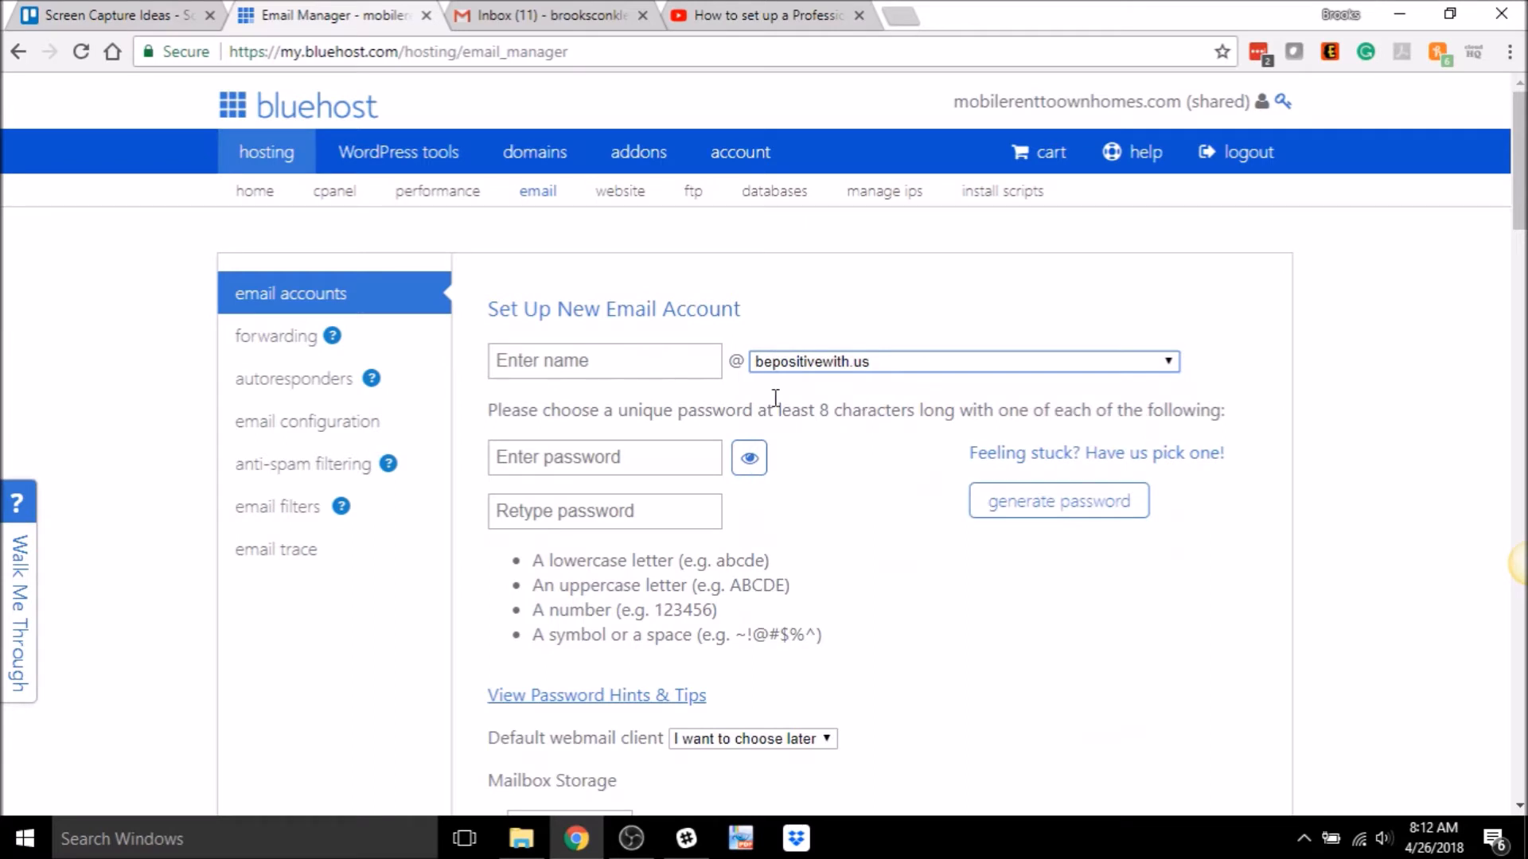
mouse_move(1085, 416)
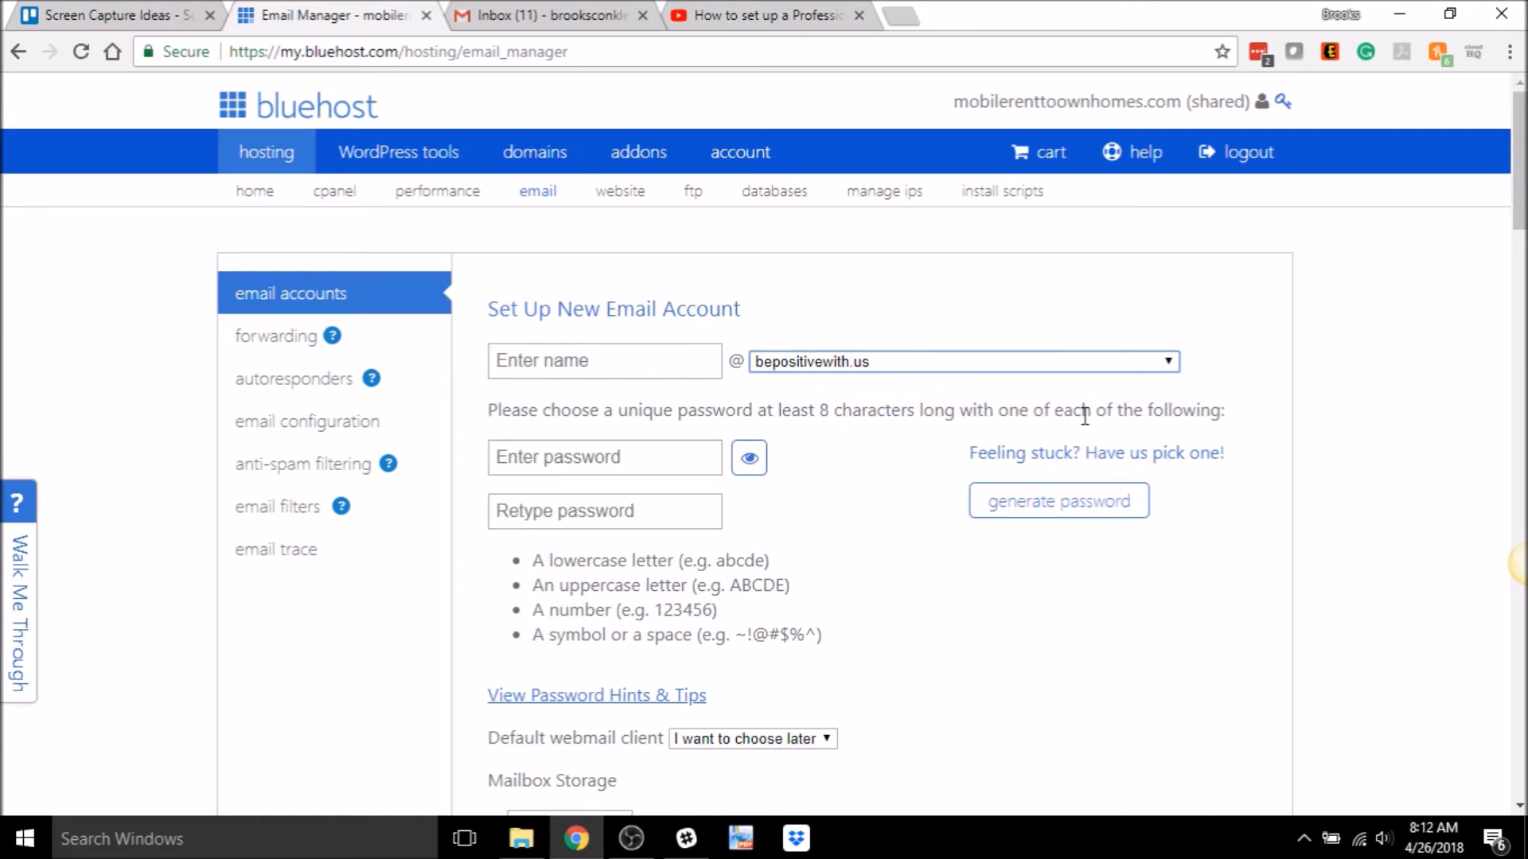
mouse_move(767, 380)
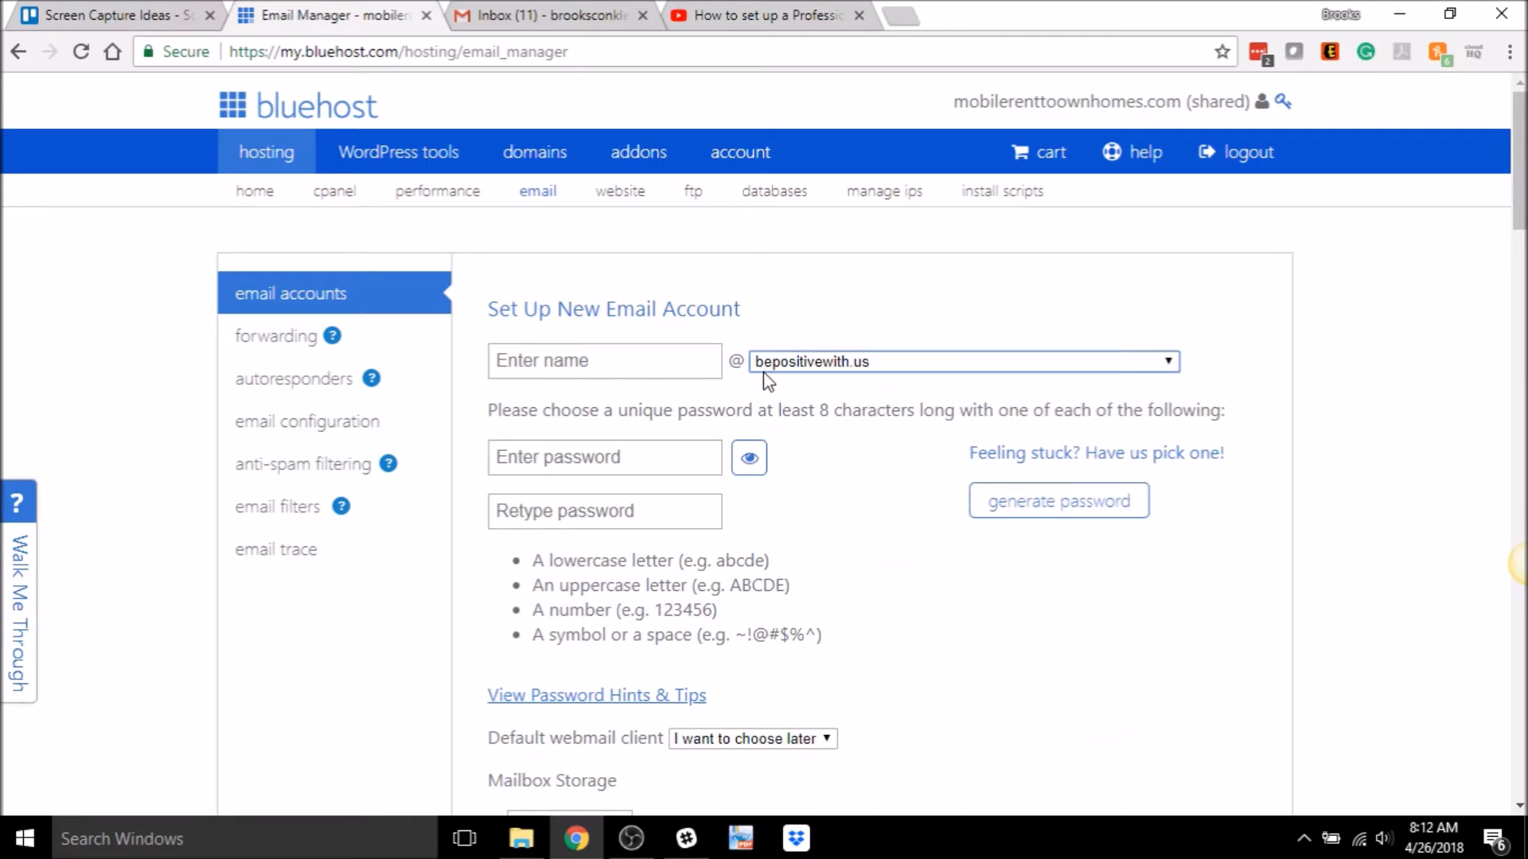
left_click(604, 360)
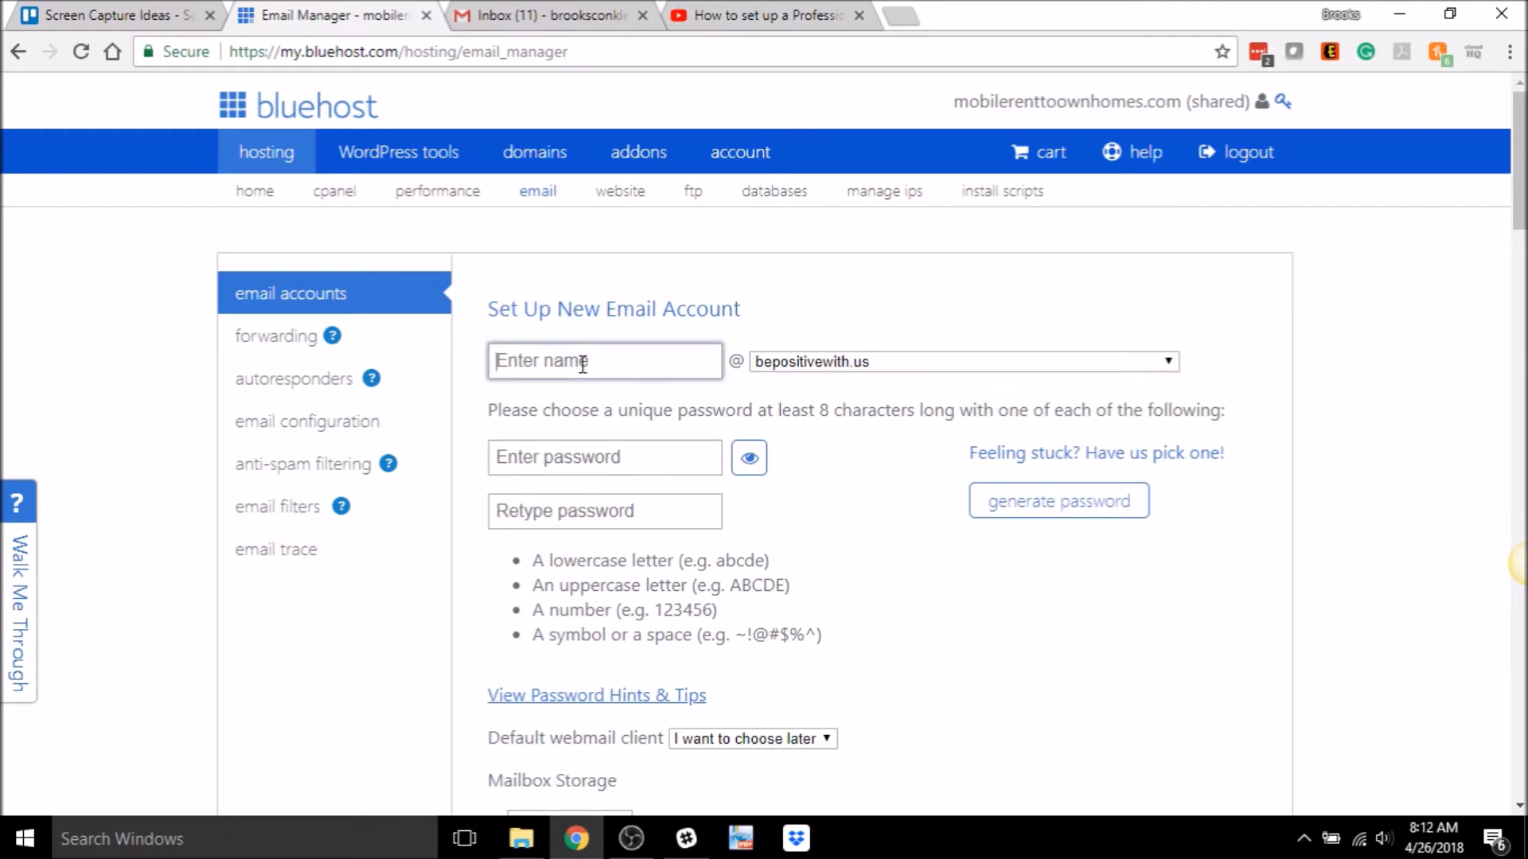
- Name the account 'please' and enter a matching password rated good in both fields
type("please")
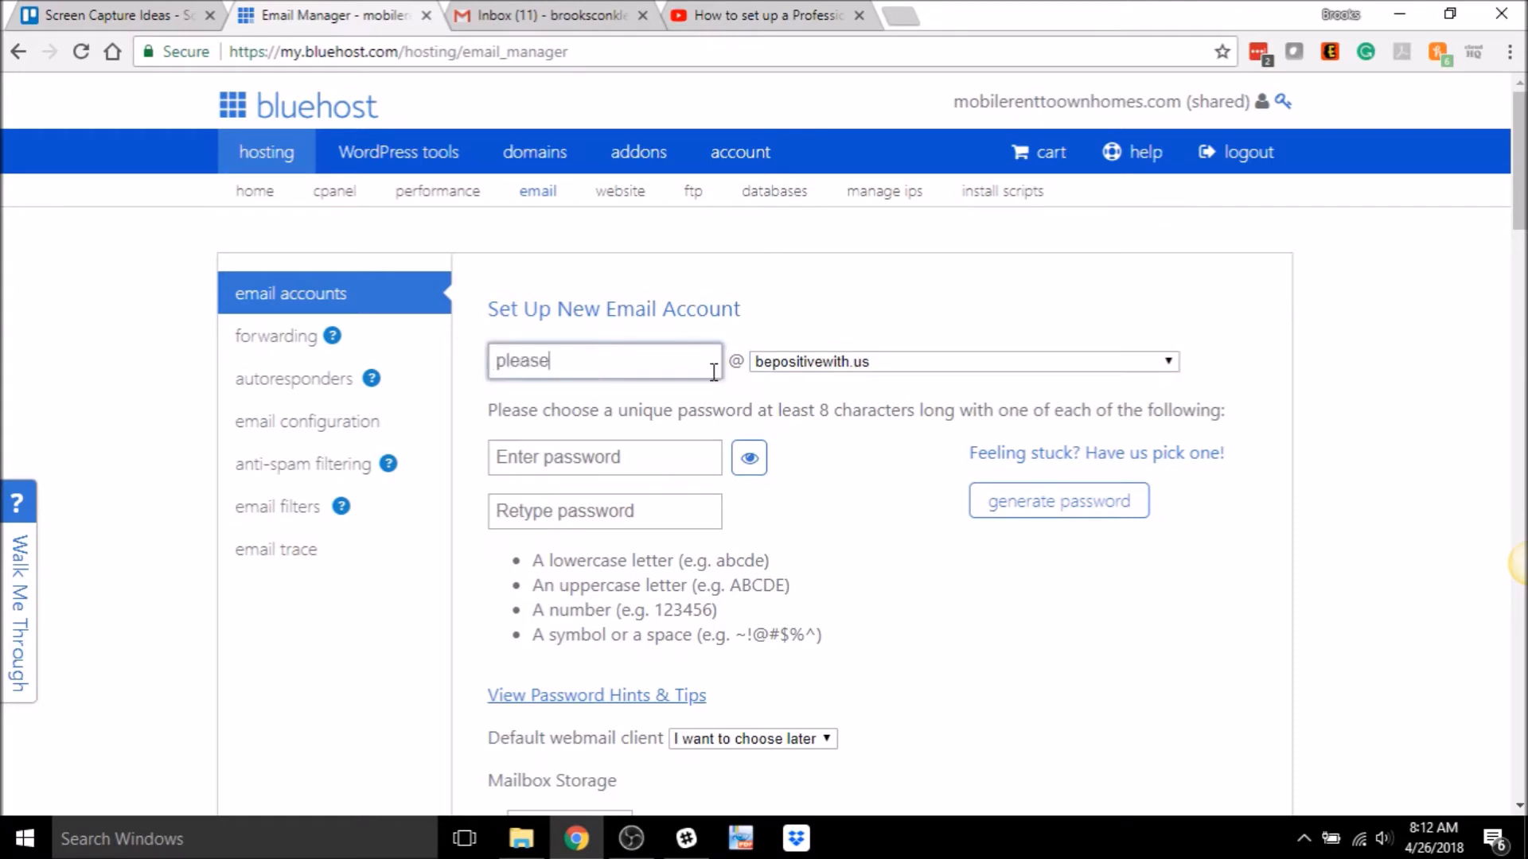
mouse_move(634, 463)
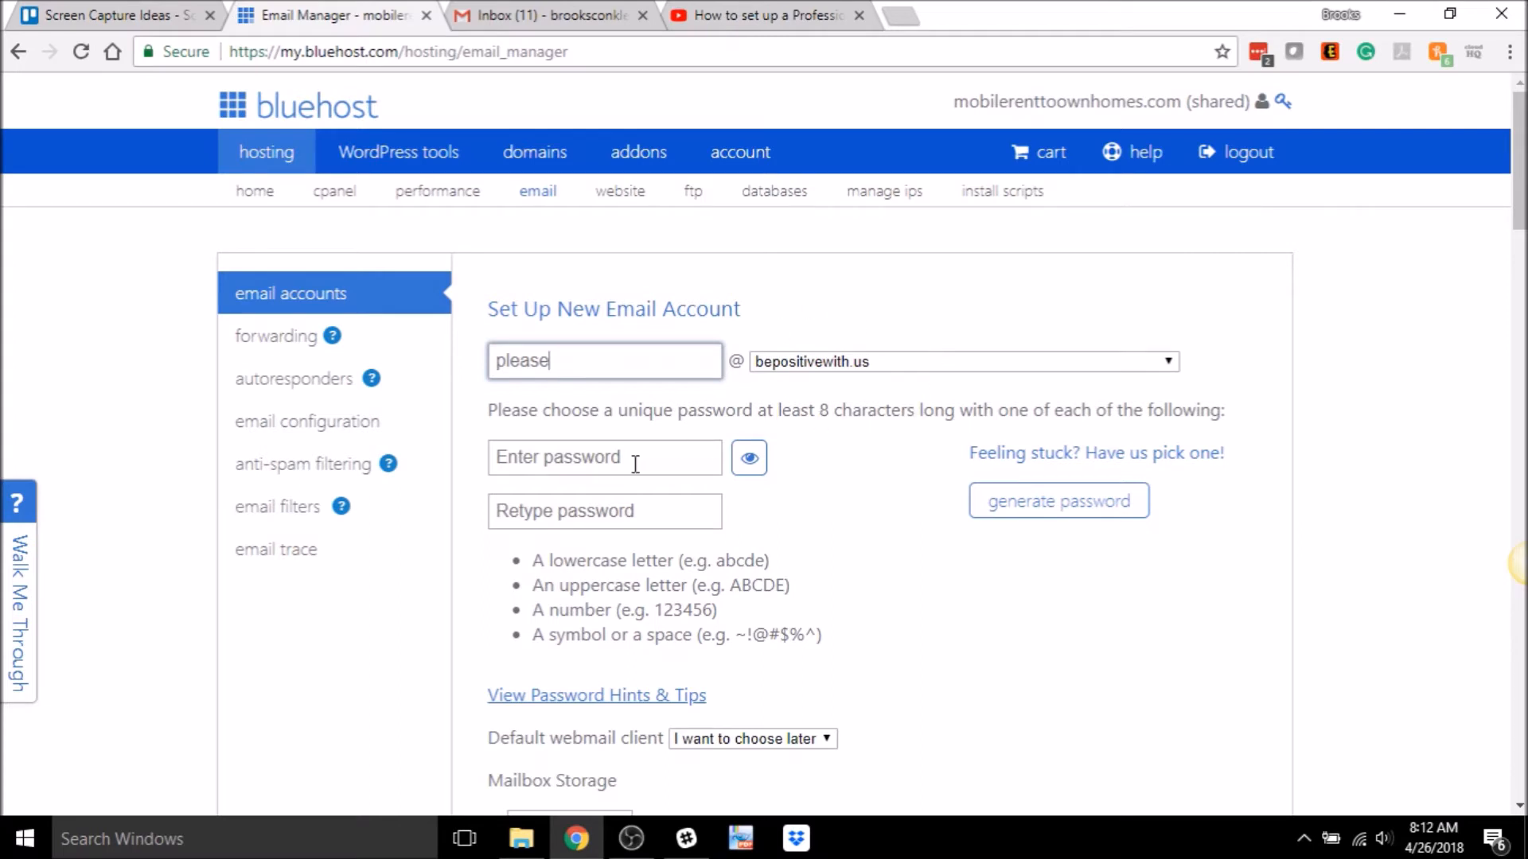
left_click(604, 458)
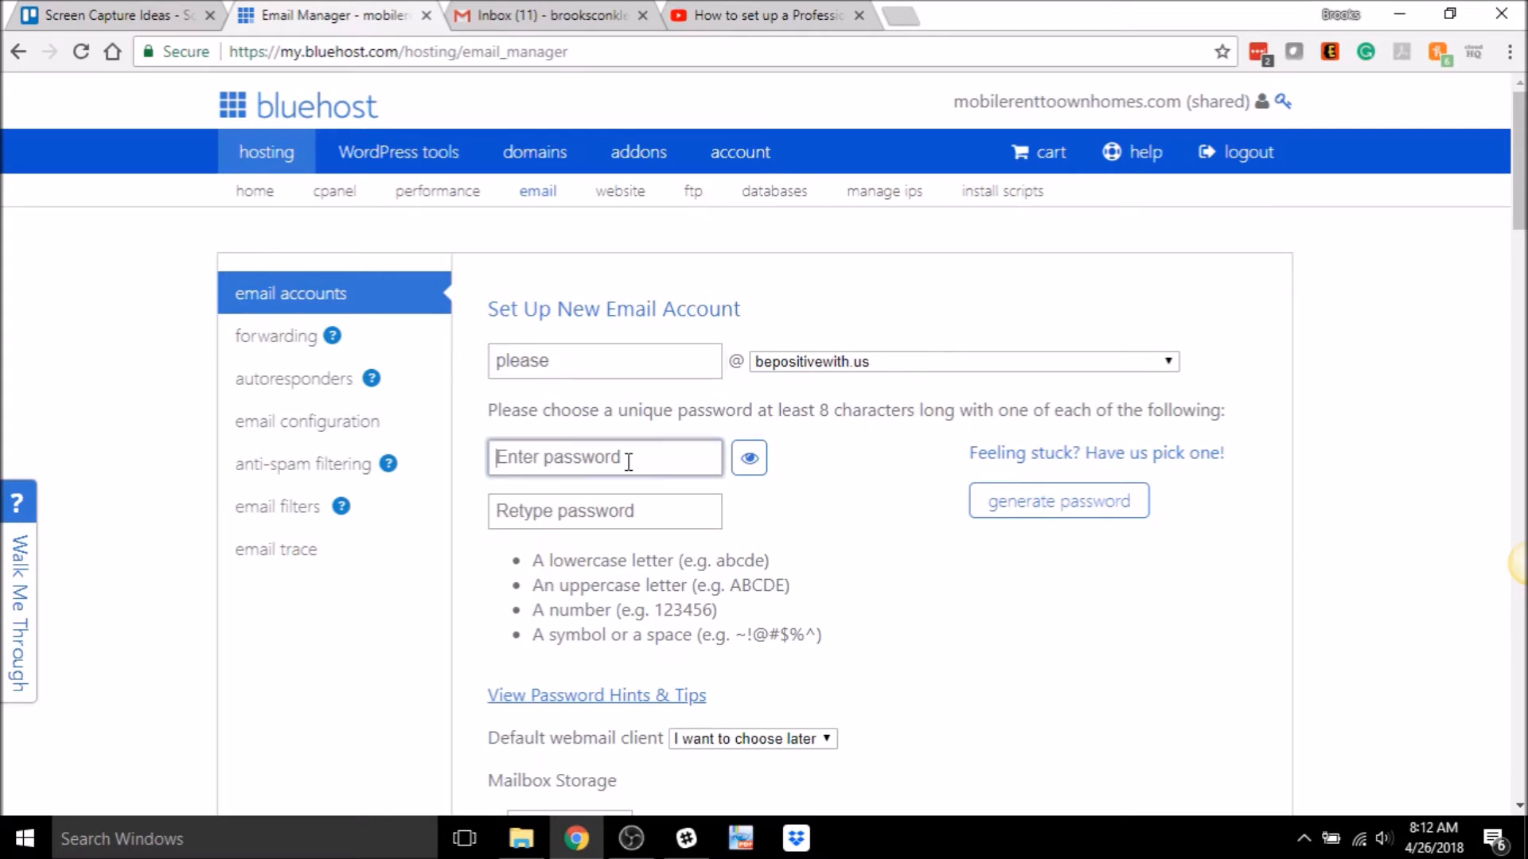
type("abc")
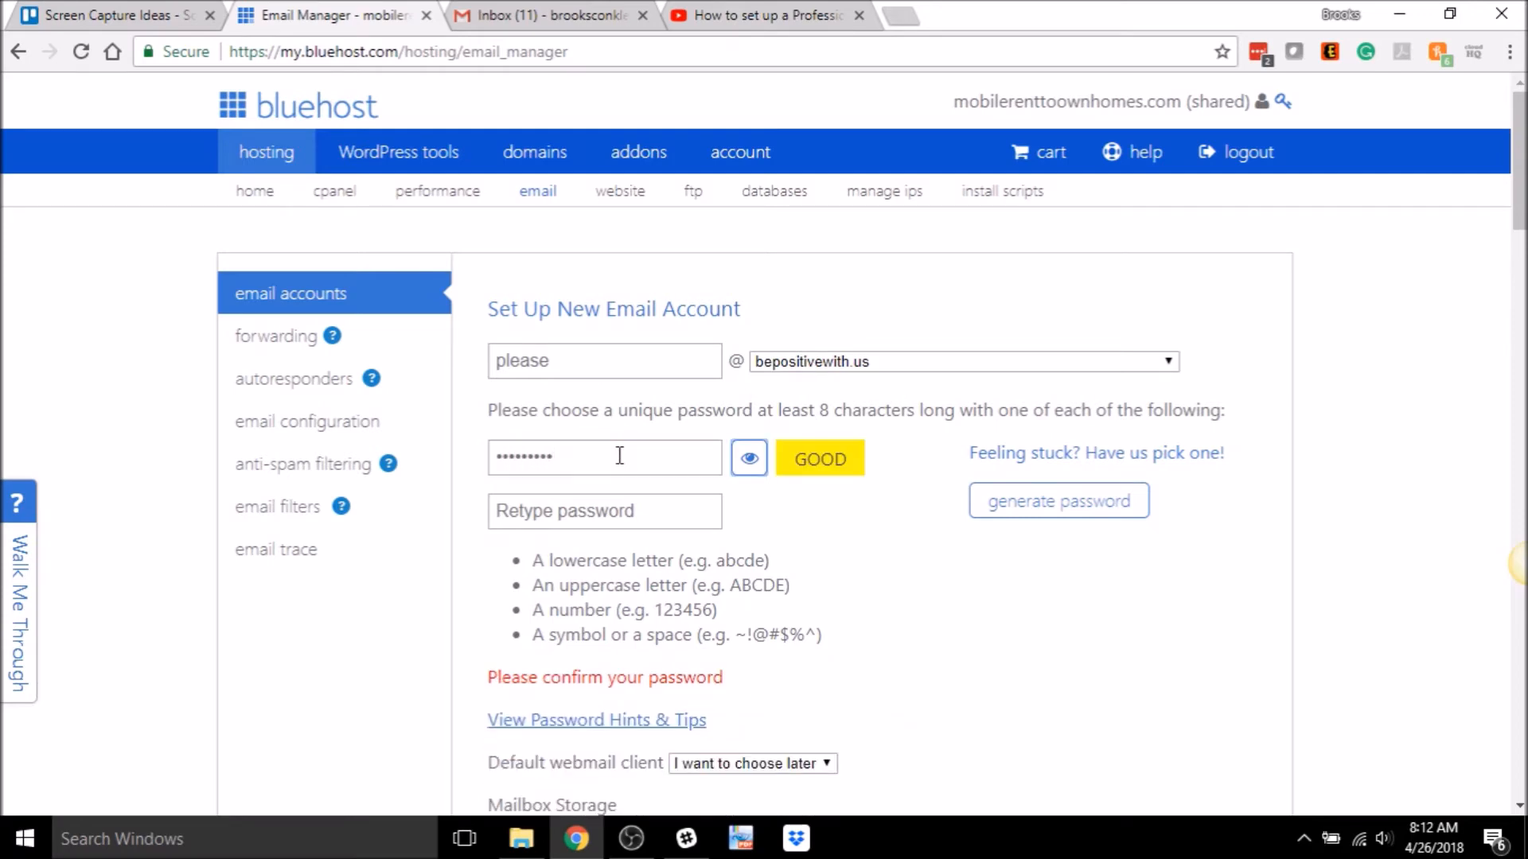
left_click(604, 511)
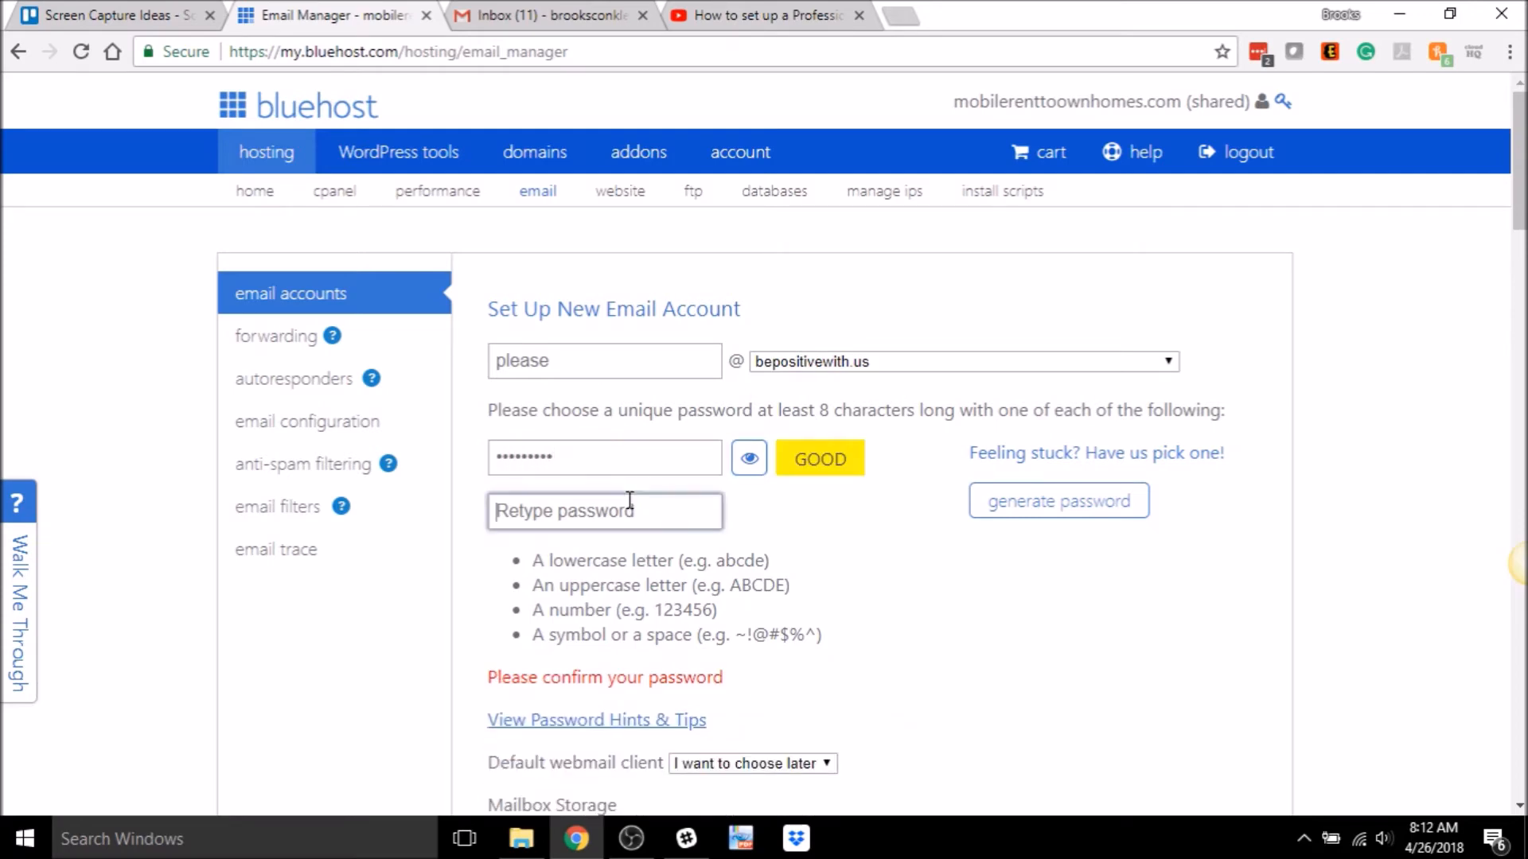
type("•••••")
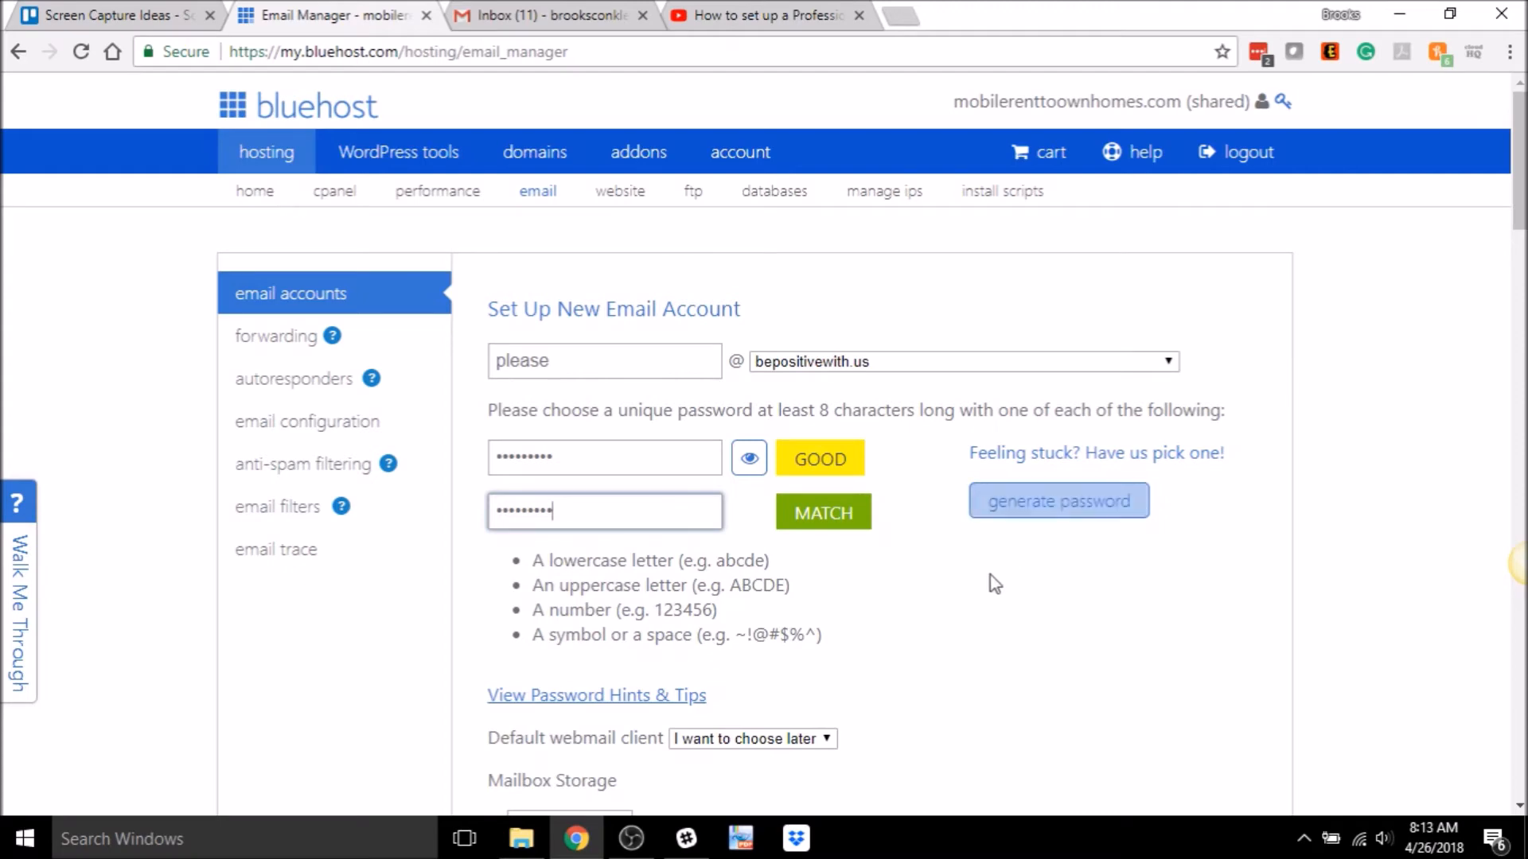
scroll("down", 3)
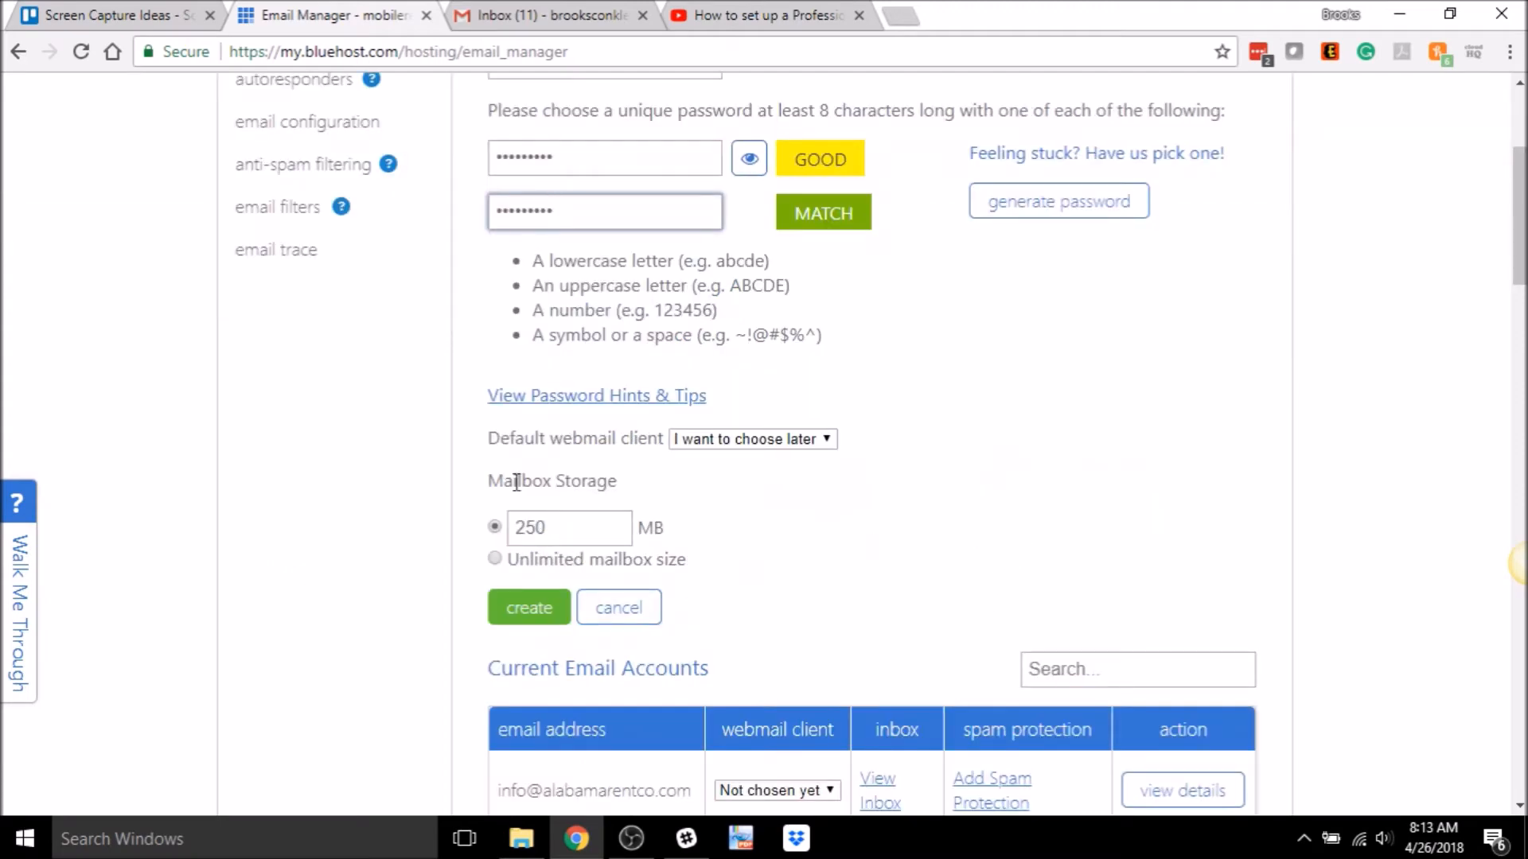
- Change mailbox storage from 250 MB to Unlimited
triple_click(569, 526)
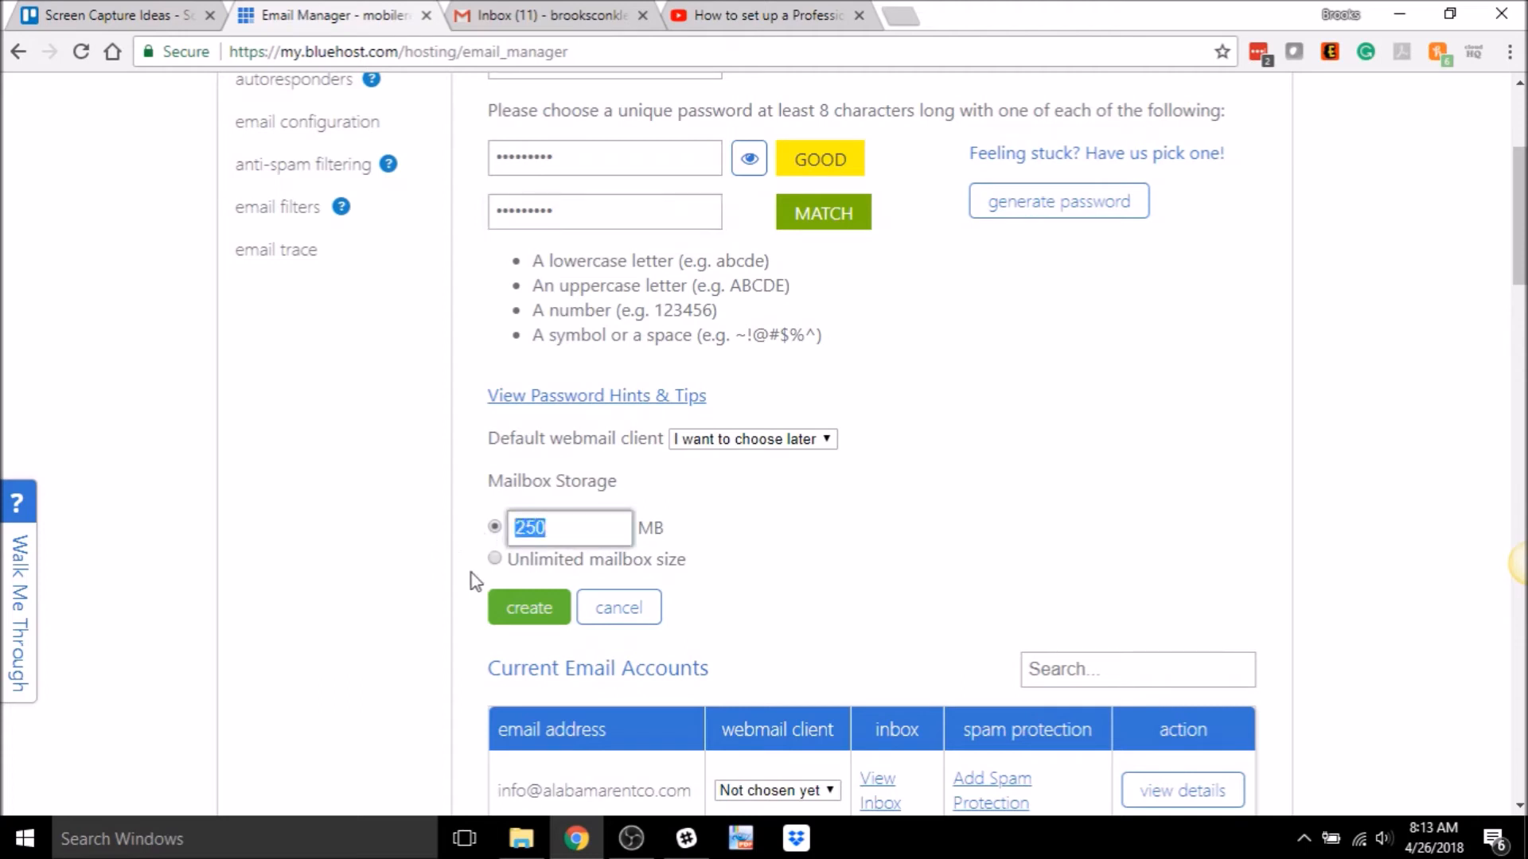
left_click(495, 558)
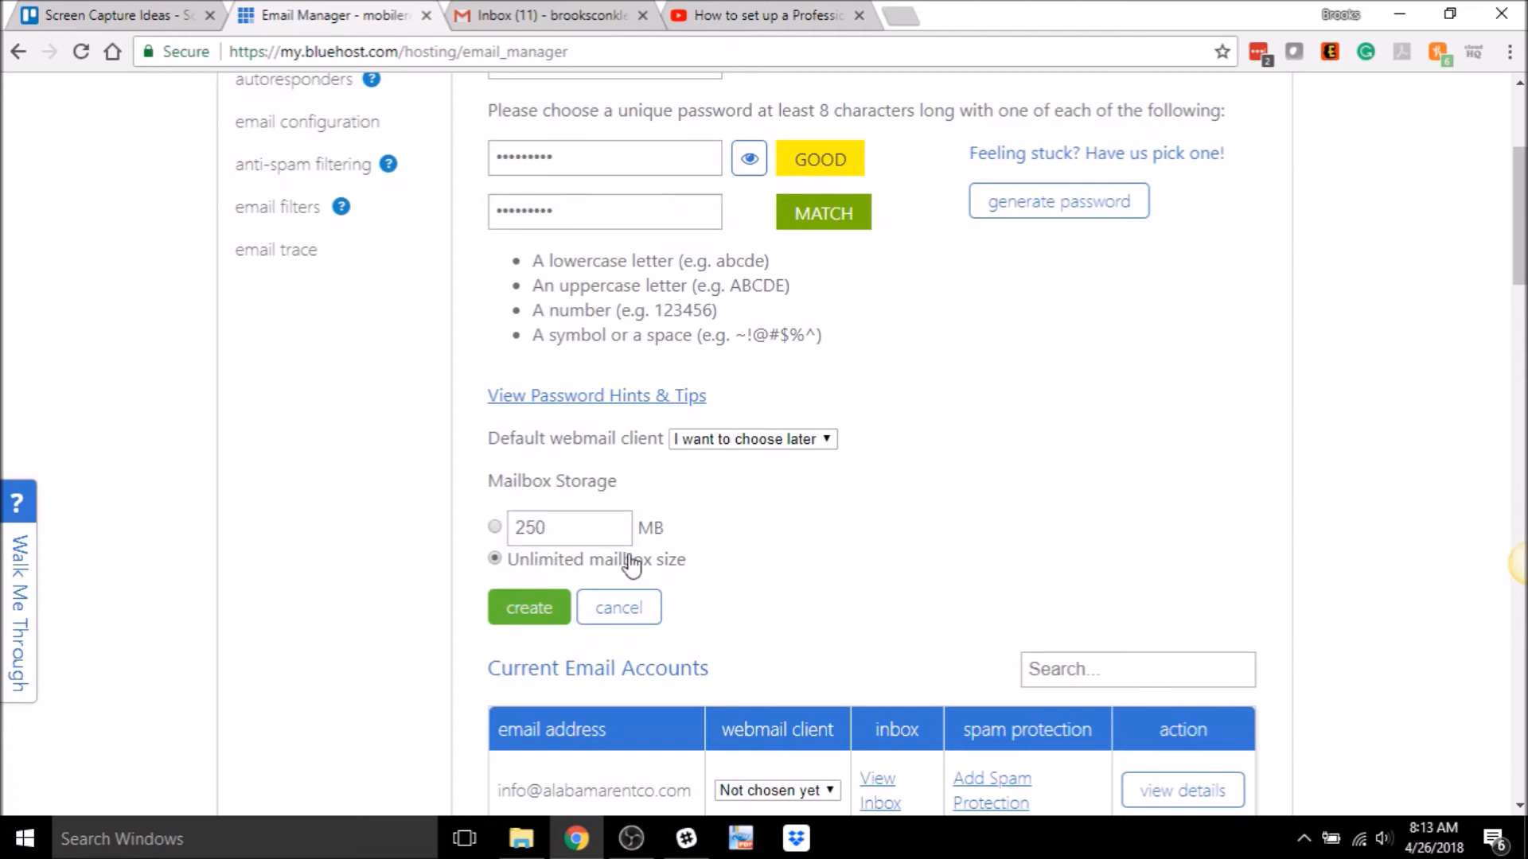
scroll("down", 3)
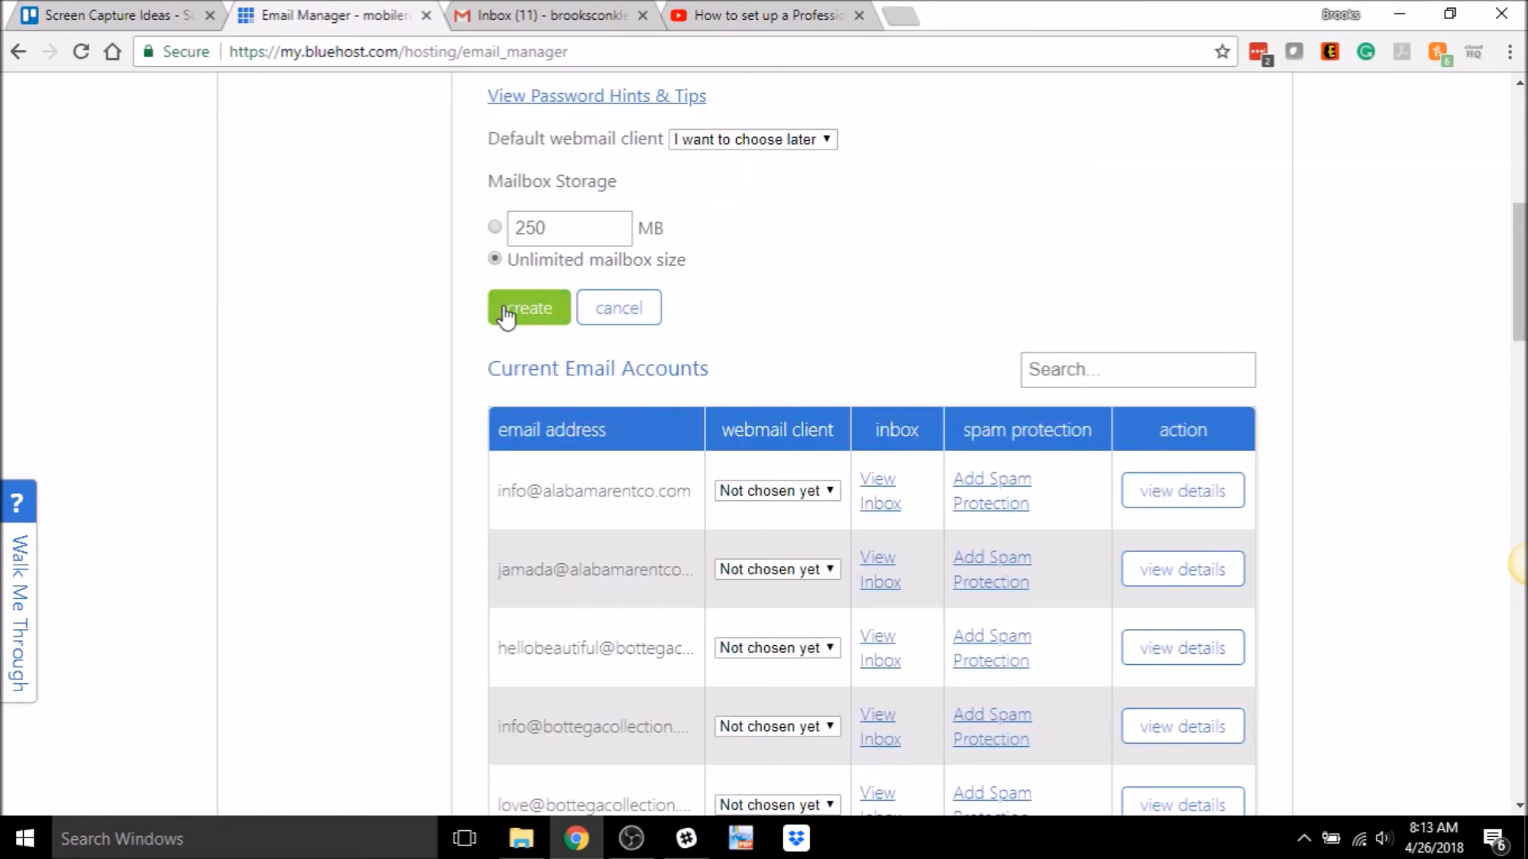
left_click(750, 138)
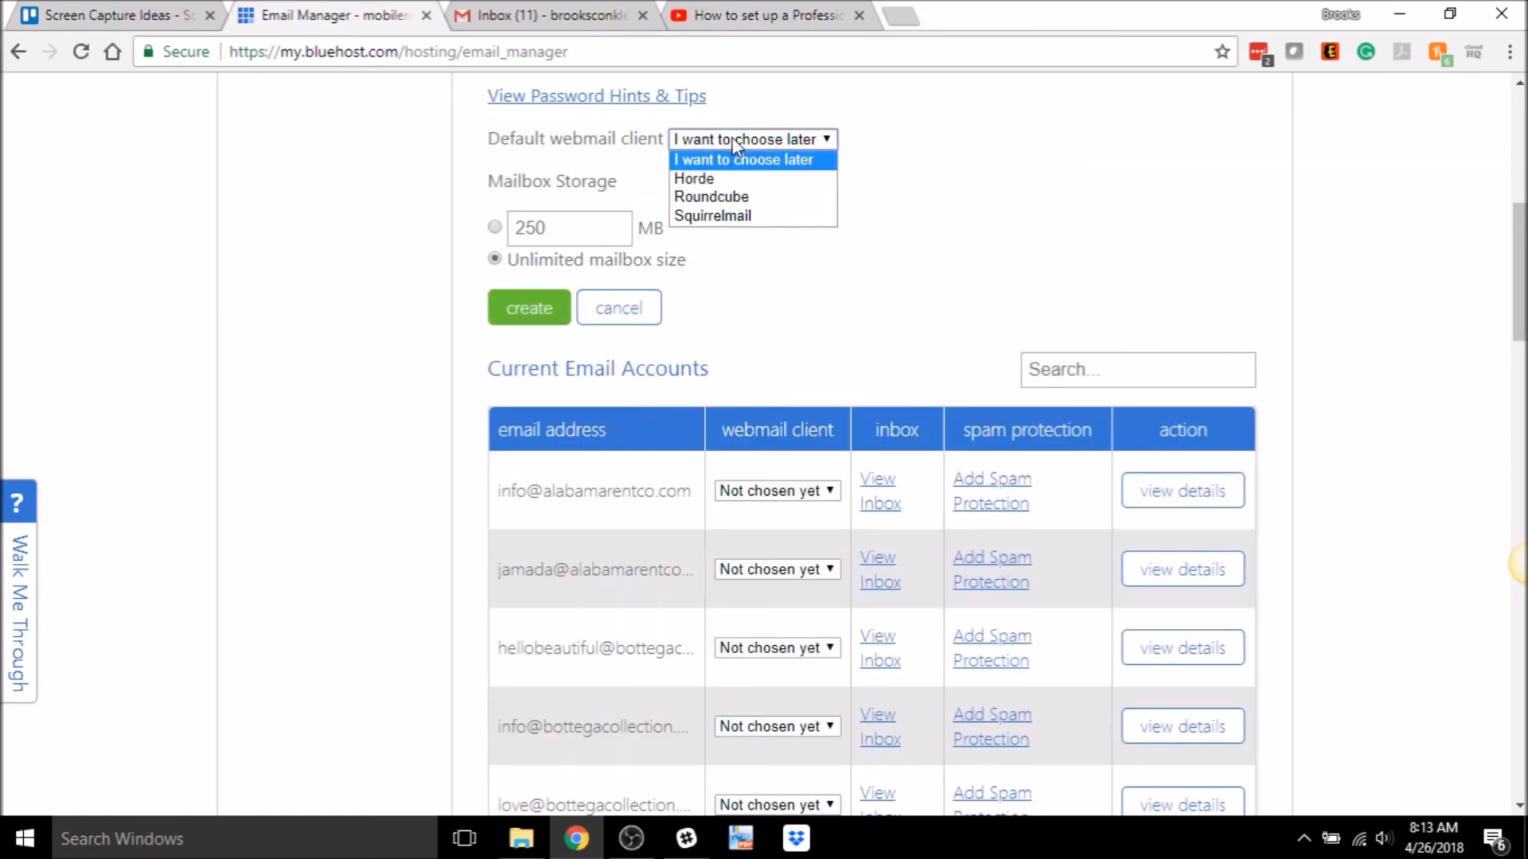
mouse_move(726, 186)
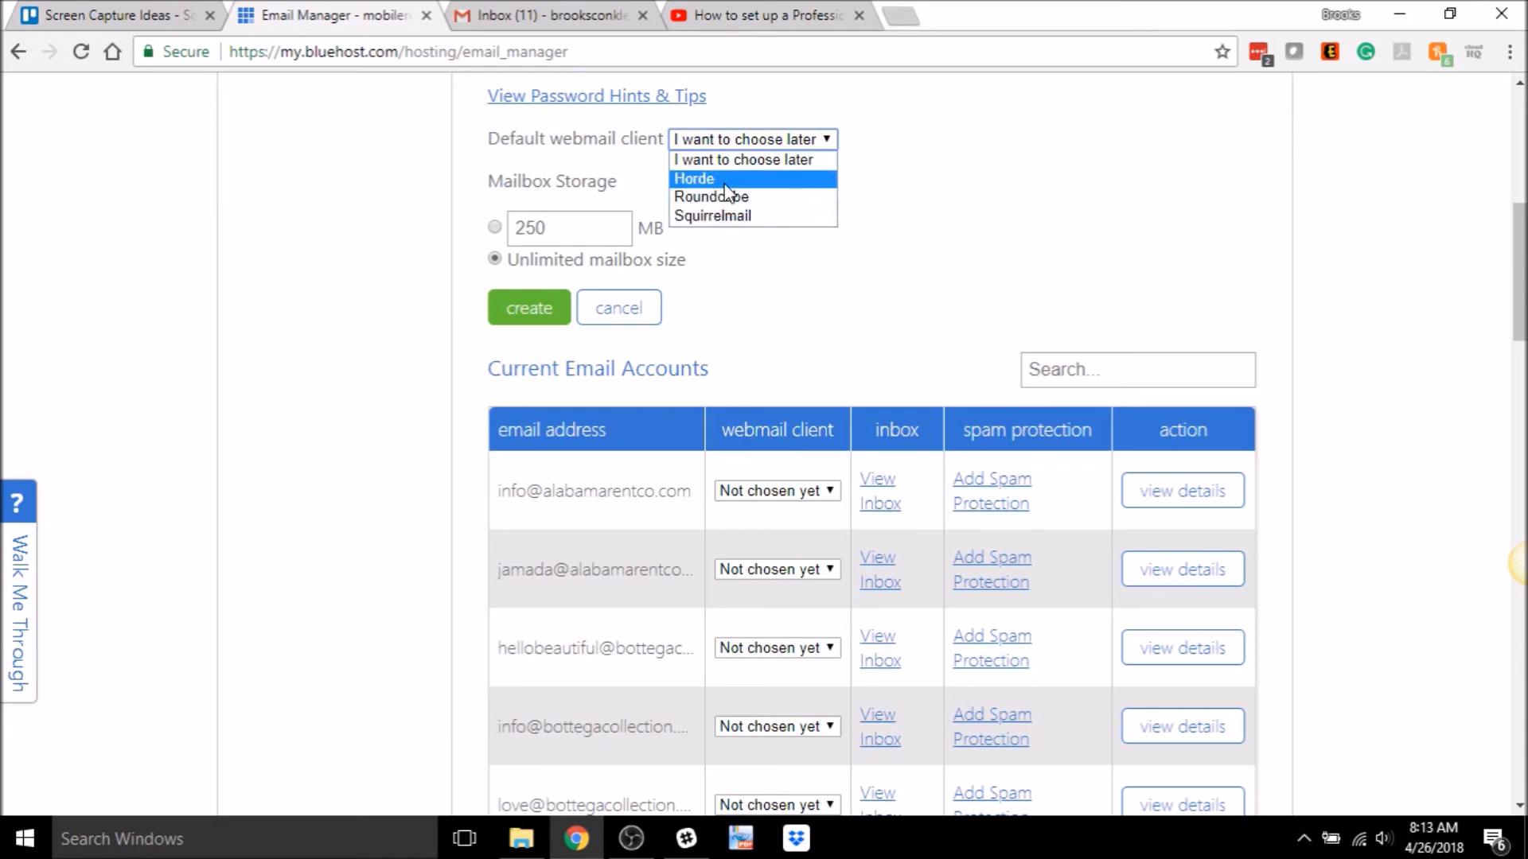
left_click(712, 216)
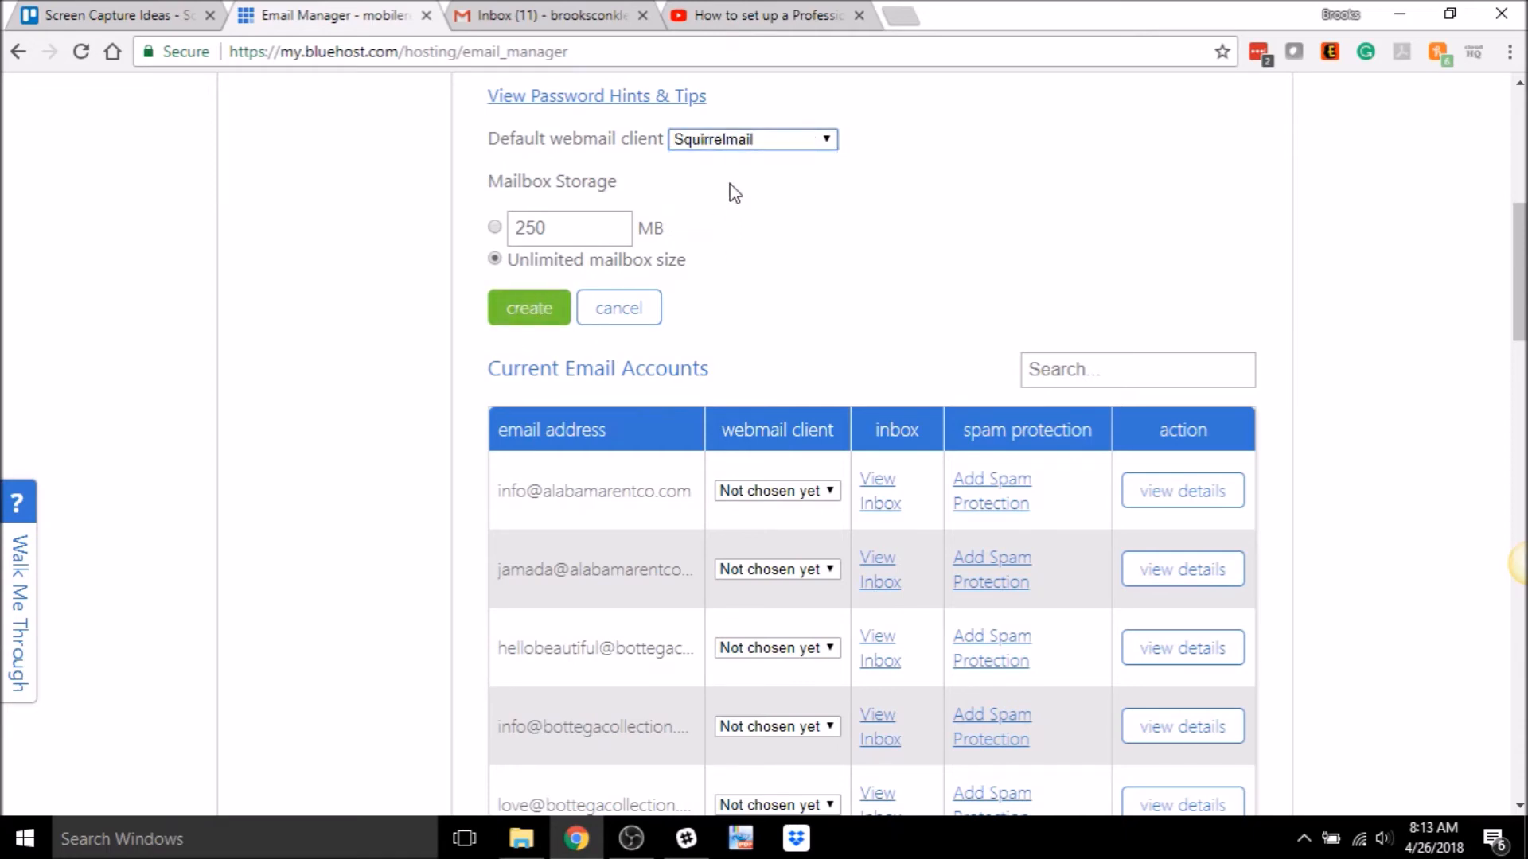
left_click(528, 308)
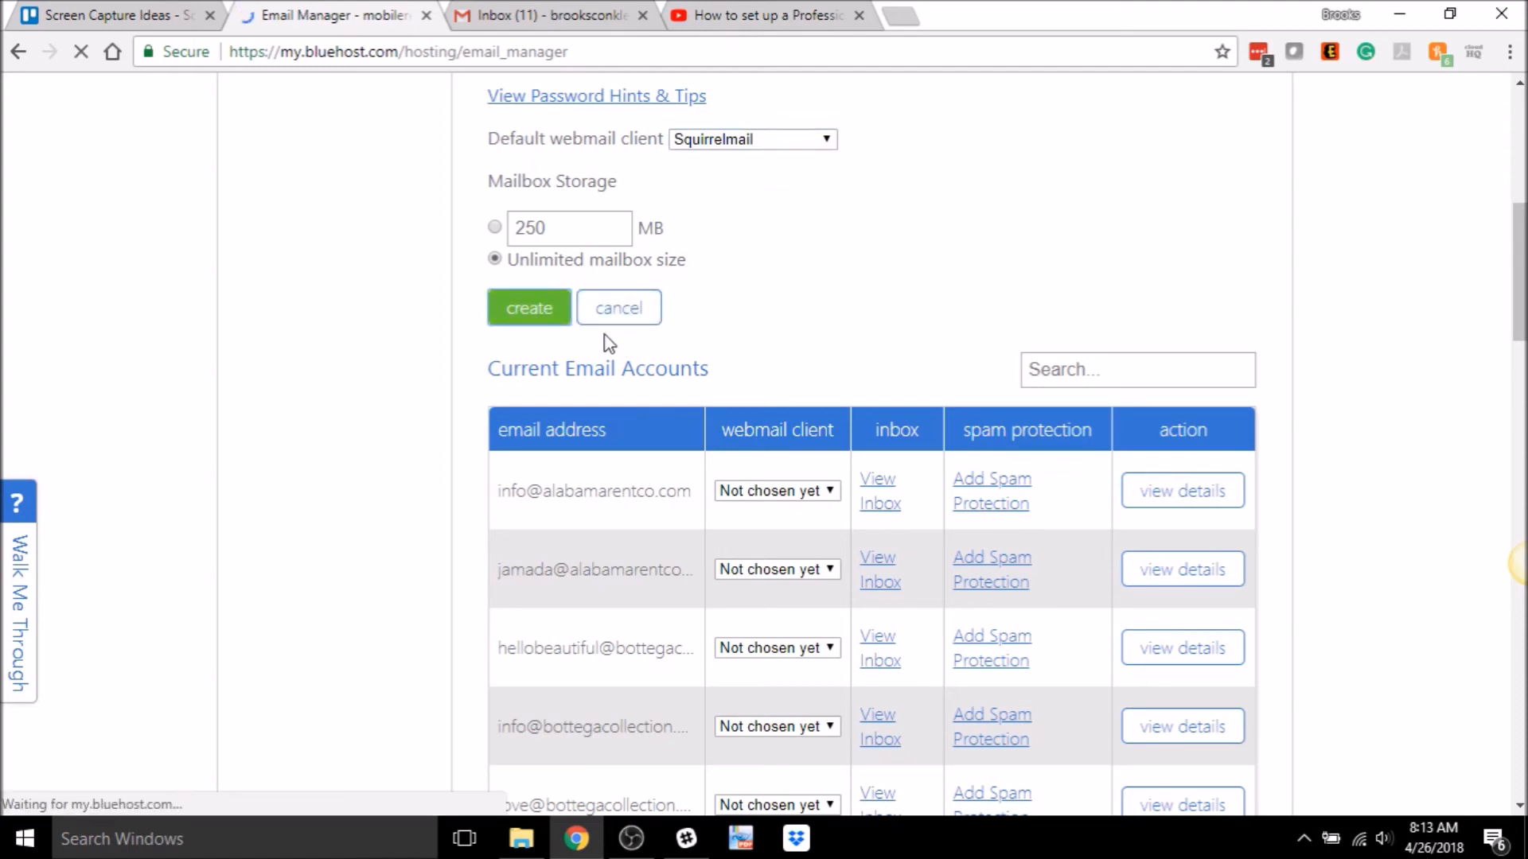
mouse_move(690, 353)
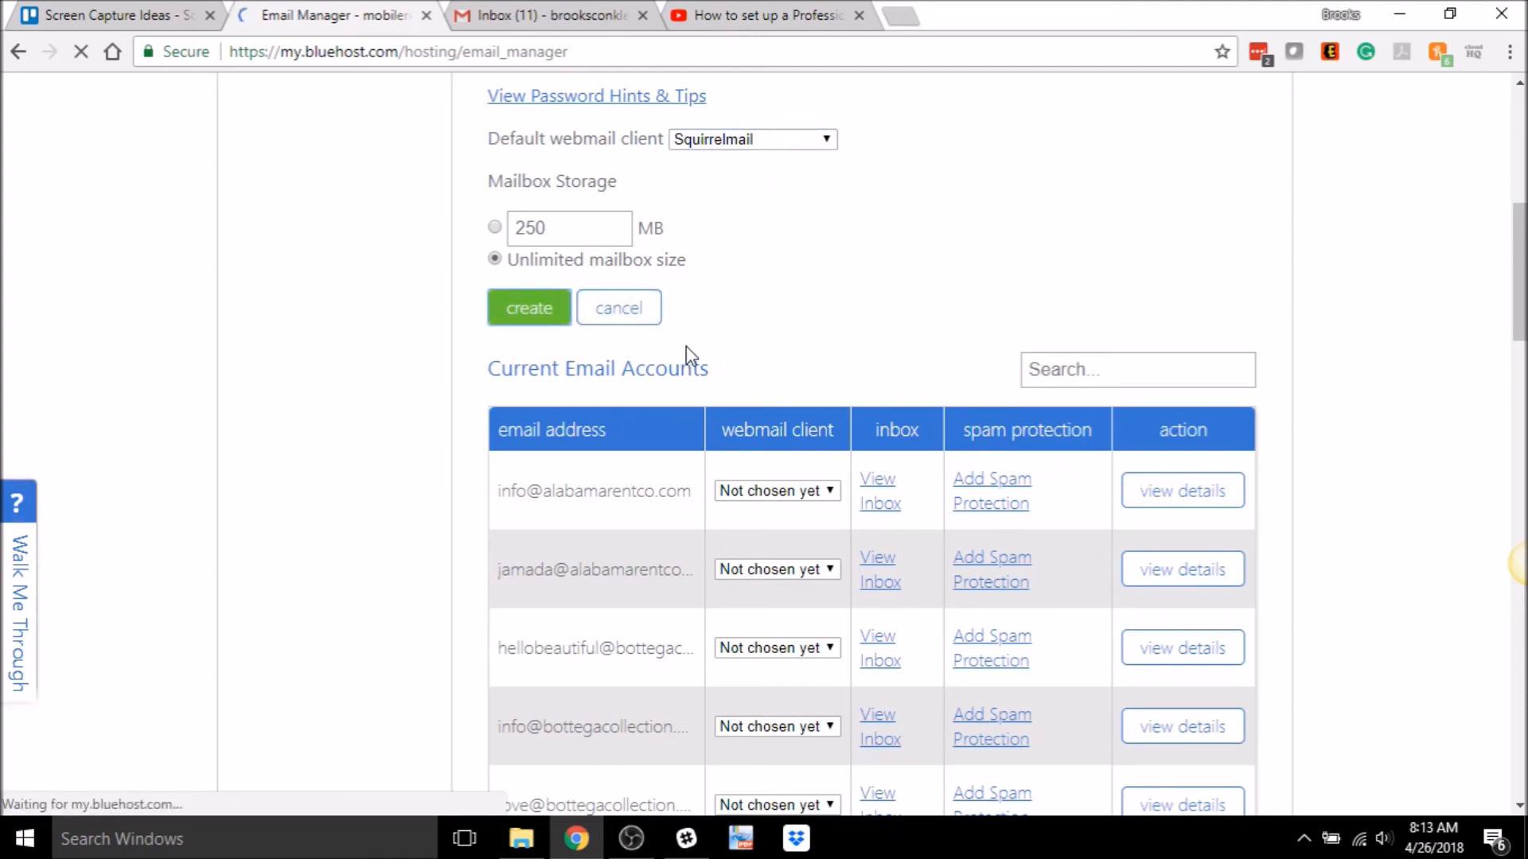
mouse_move(735, 351)
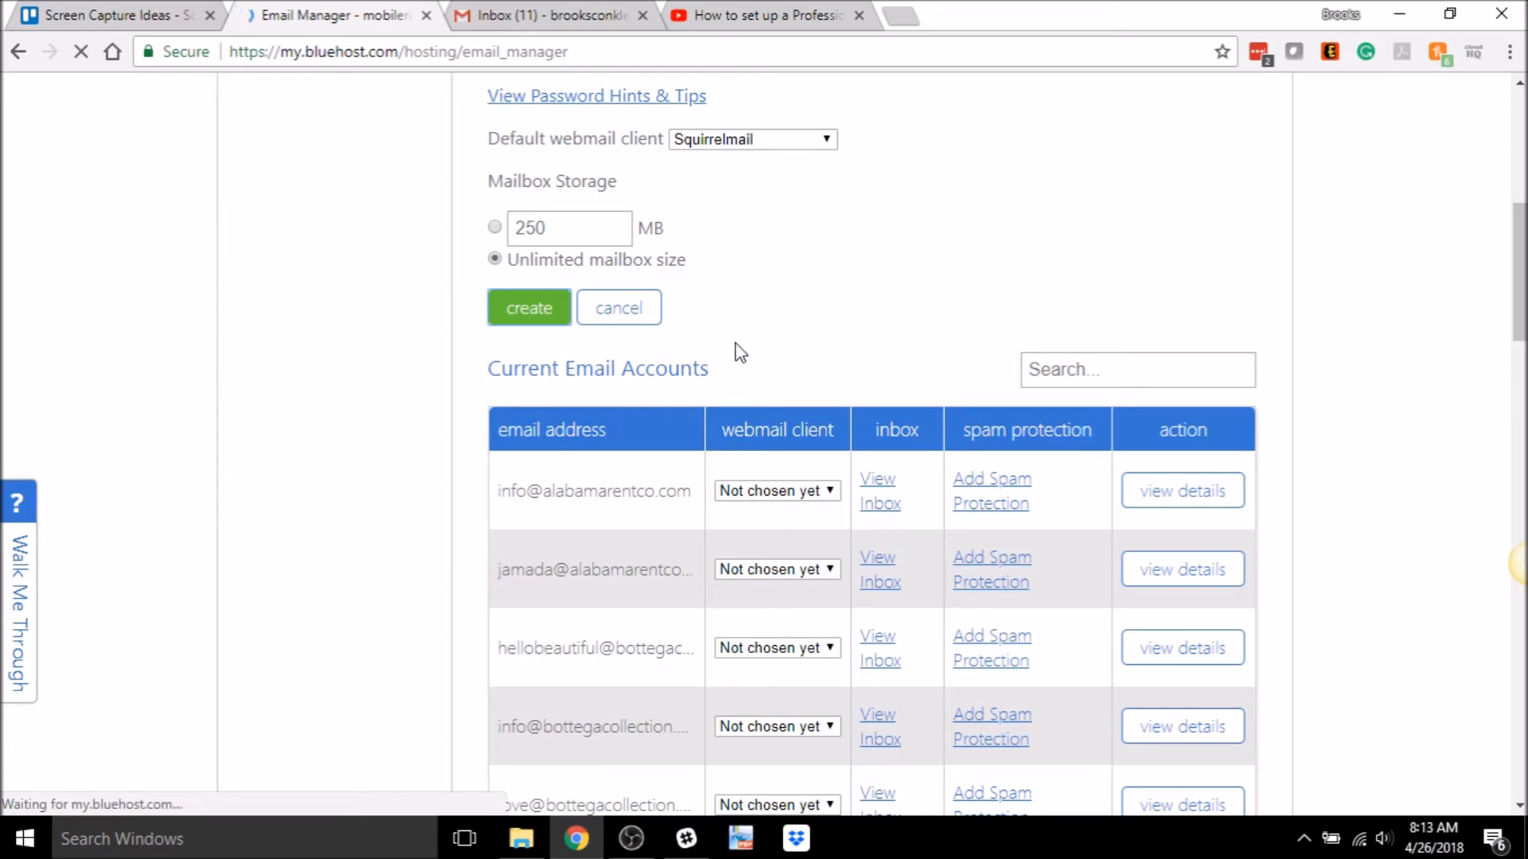
left_click(528, 308)
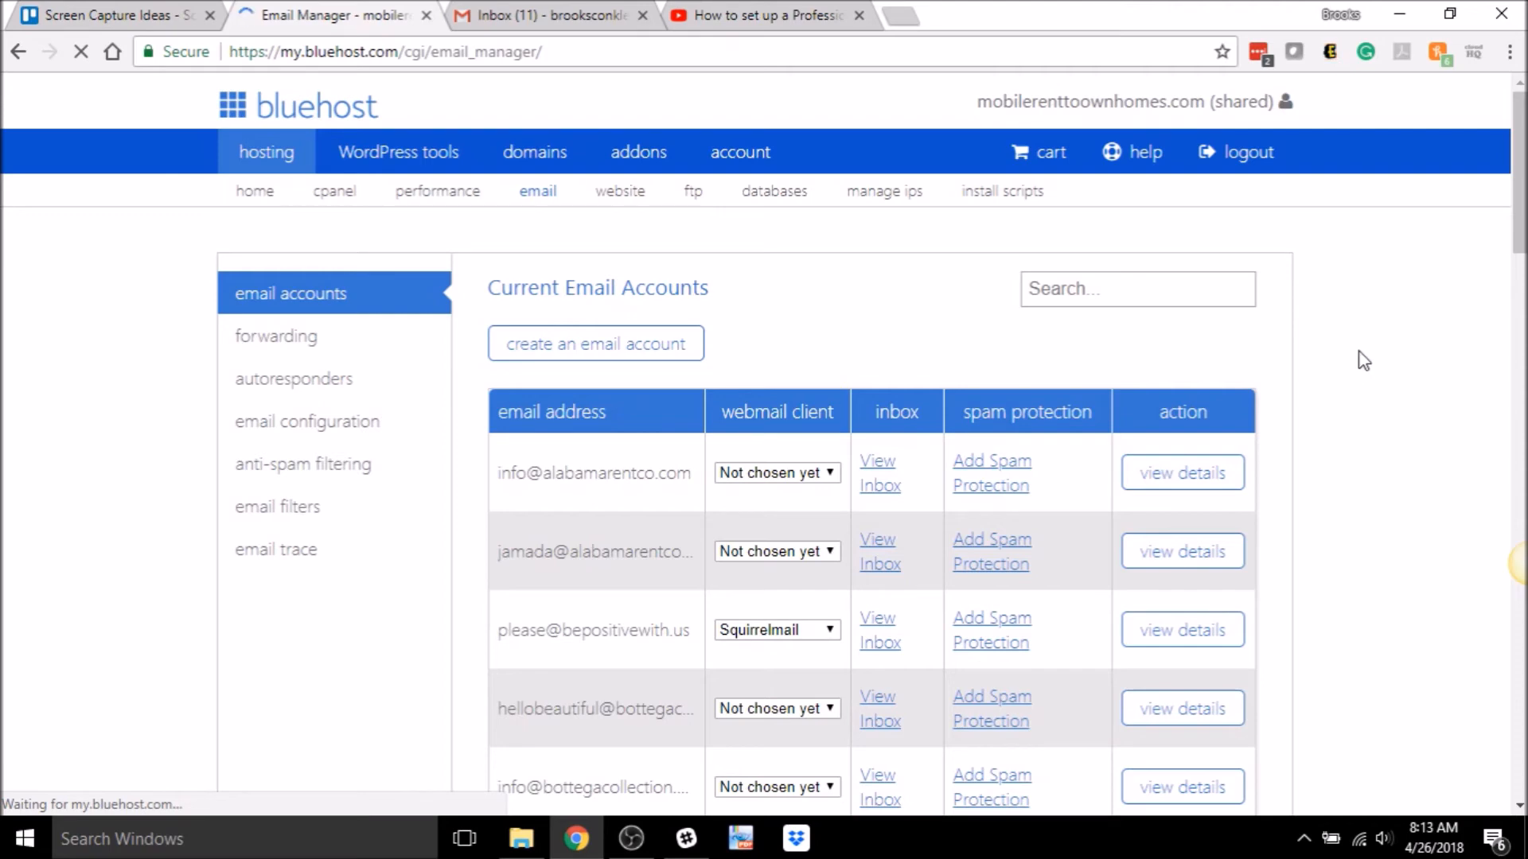
scroll("down", 3)
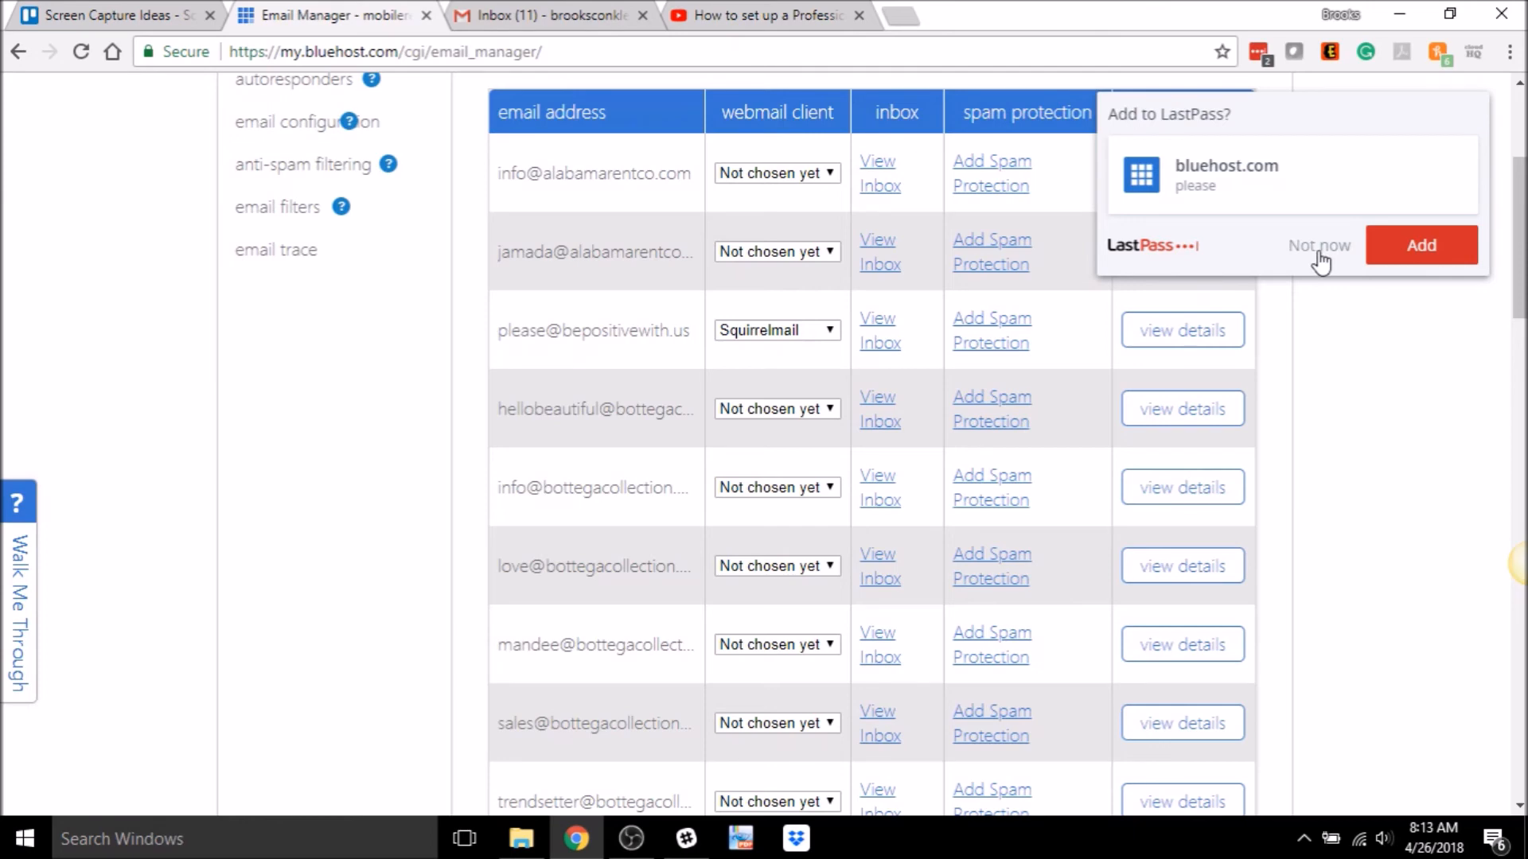
left_click(1317, 244)
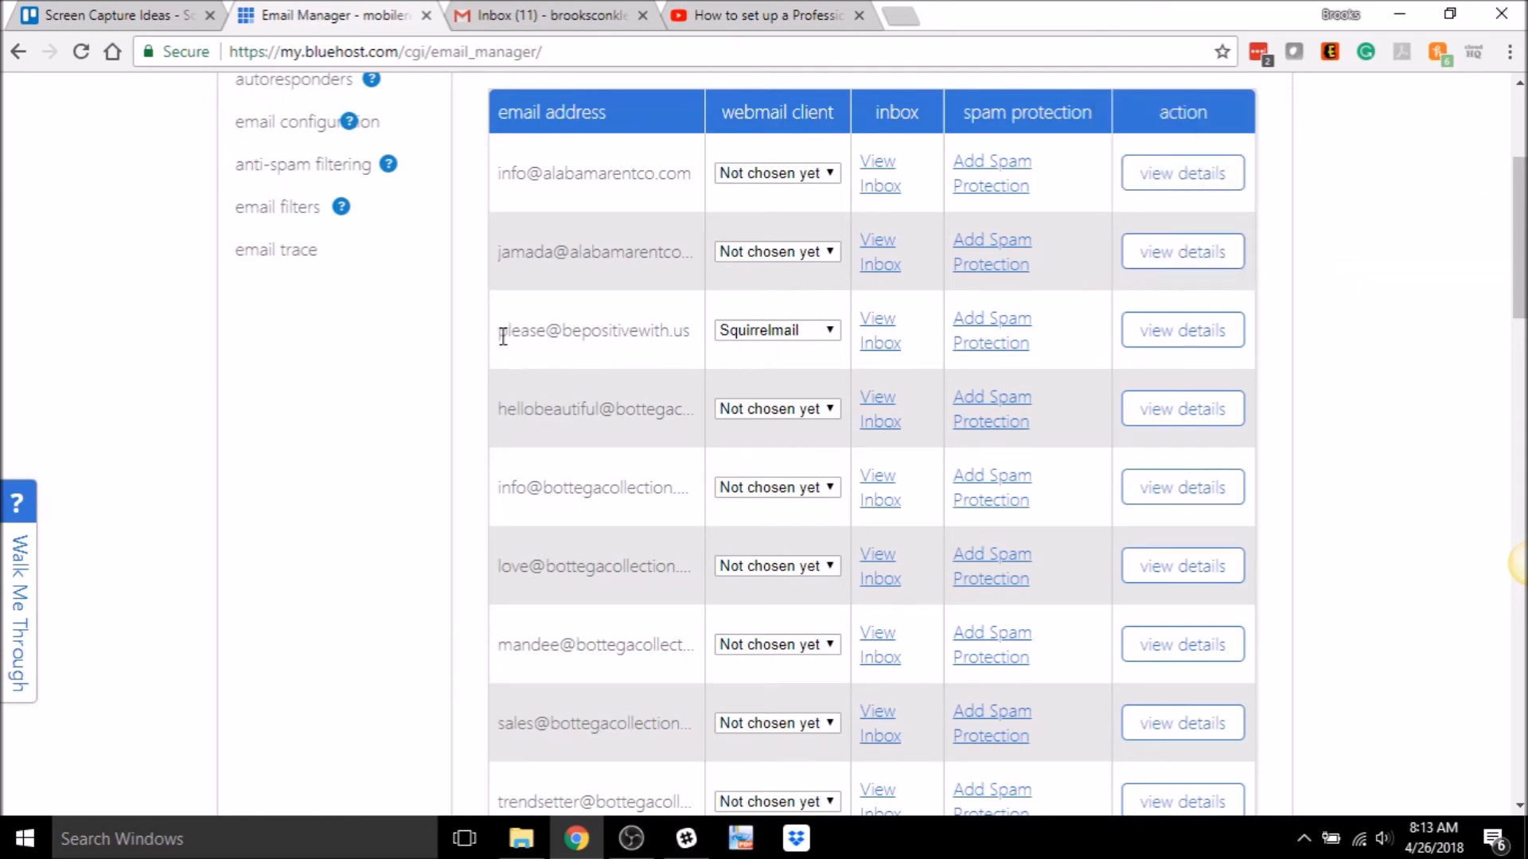
double_click(592, 330)
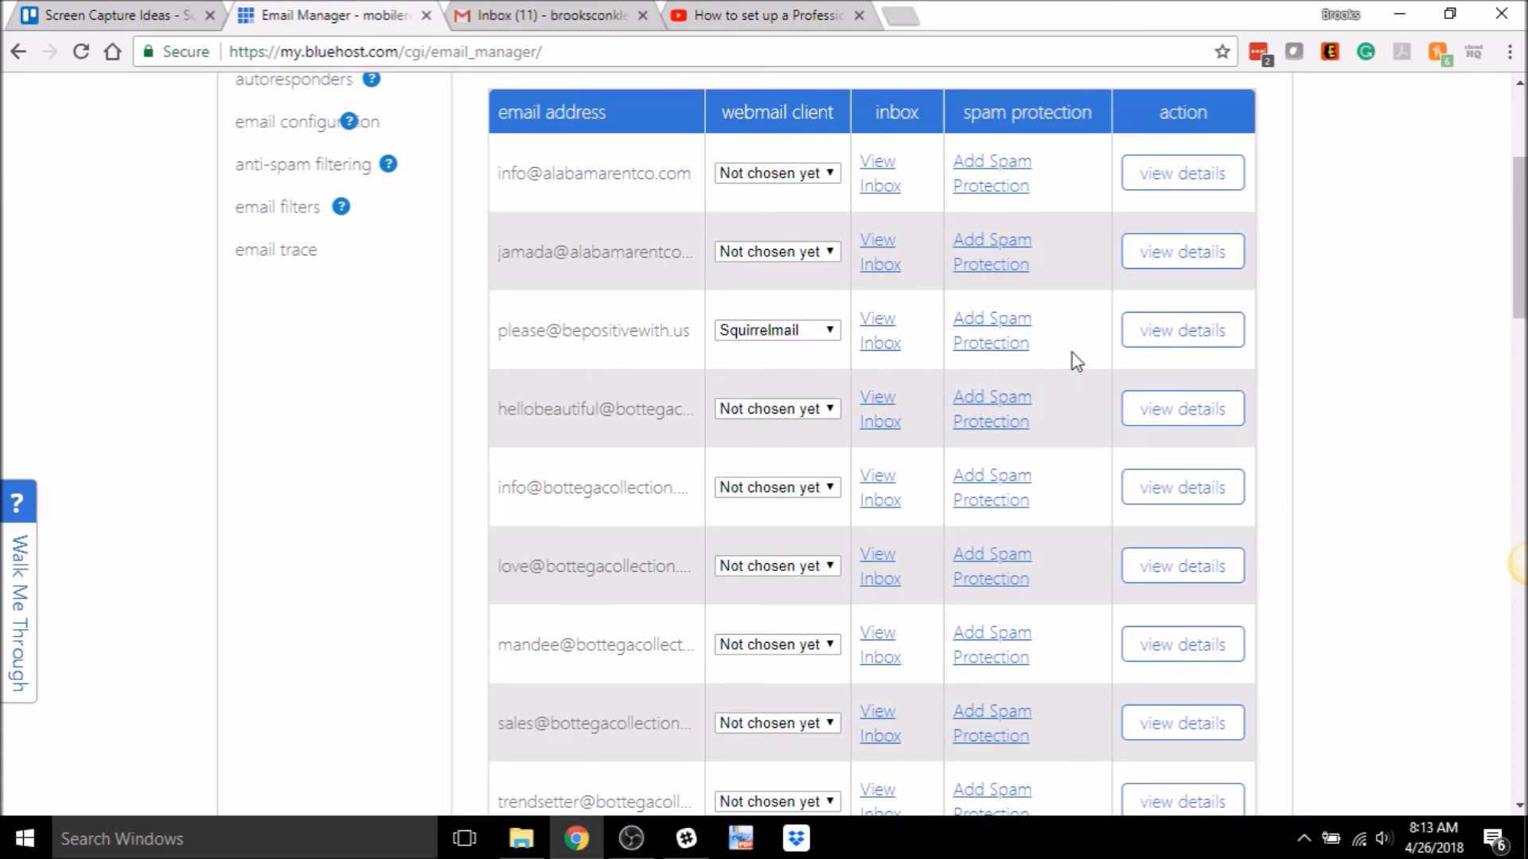
mouse_move(1390, 343)
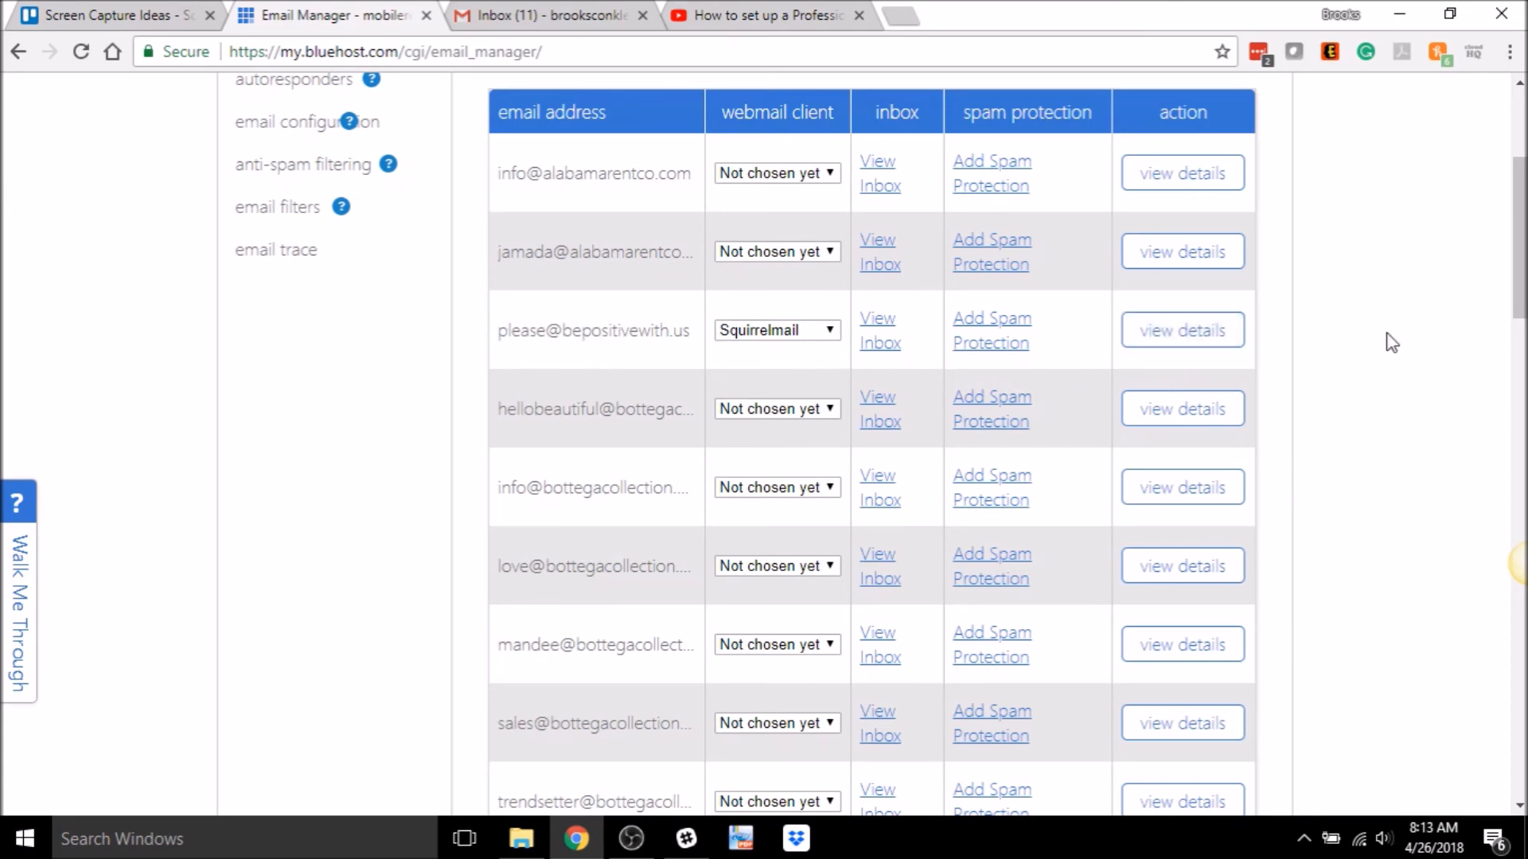
mouse_move(205, 305)
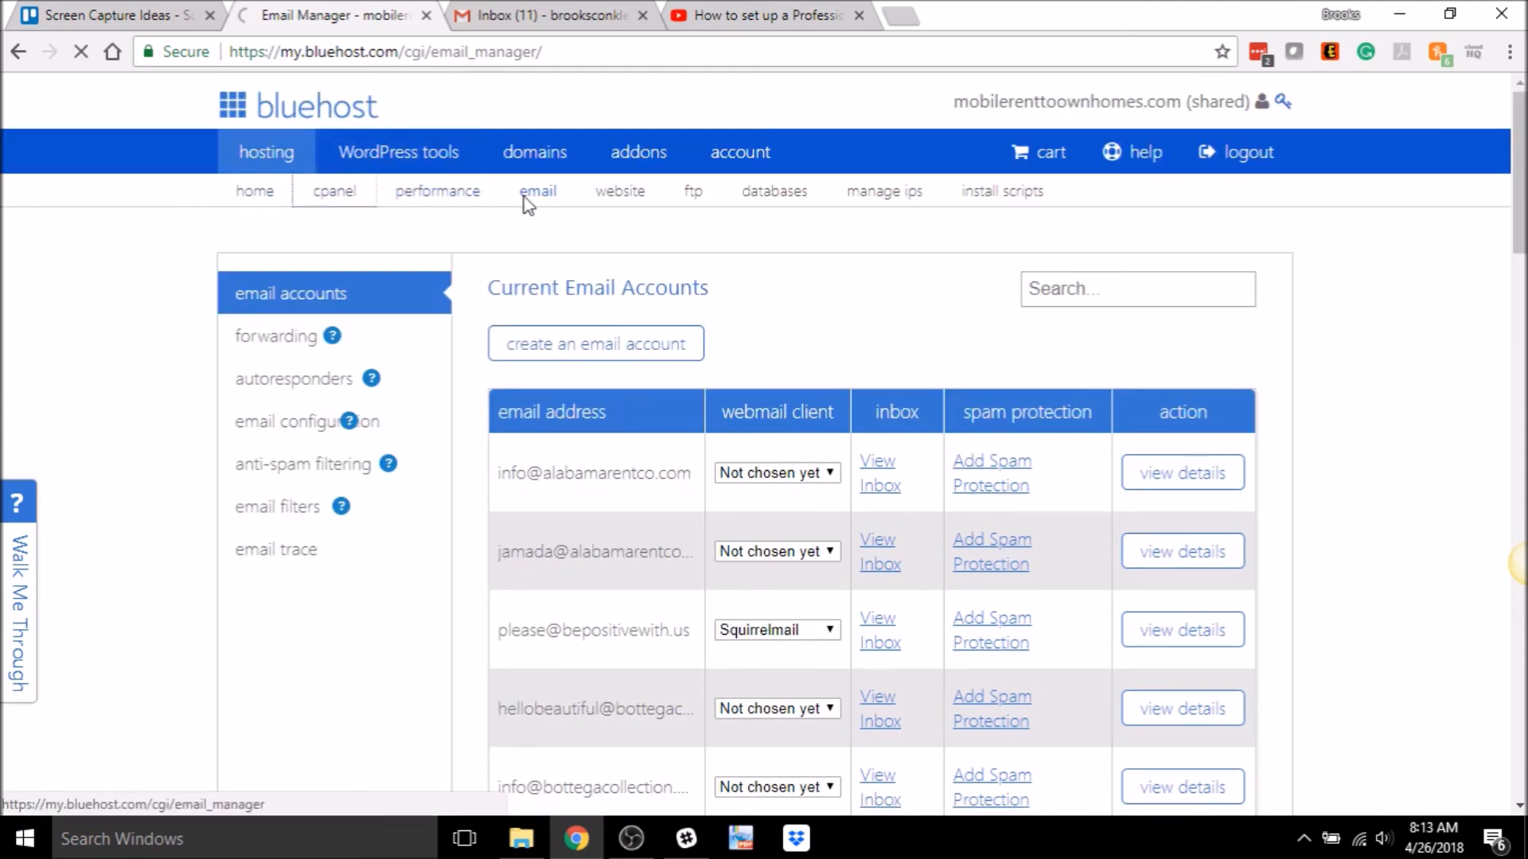
- Return to the cPanel overview showing hosting services and email tools
left_click(334, 191)
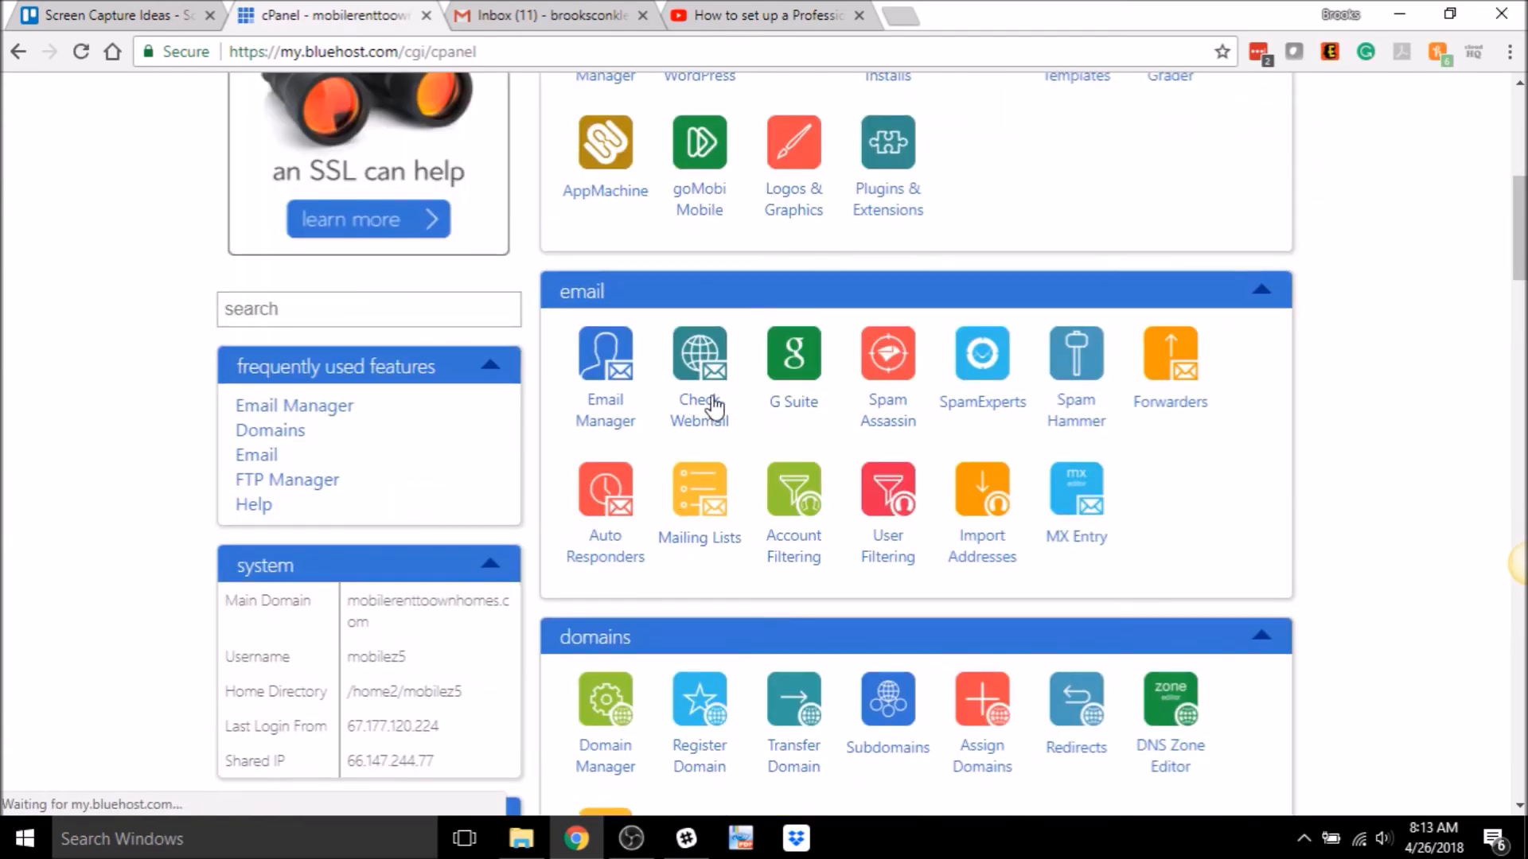
scroll("up", 3)
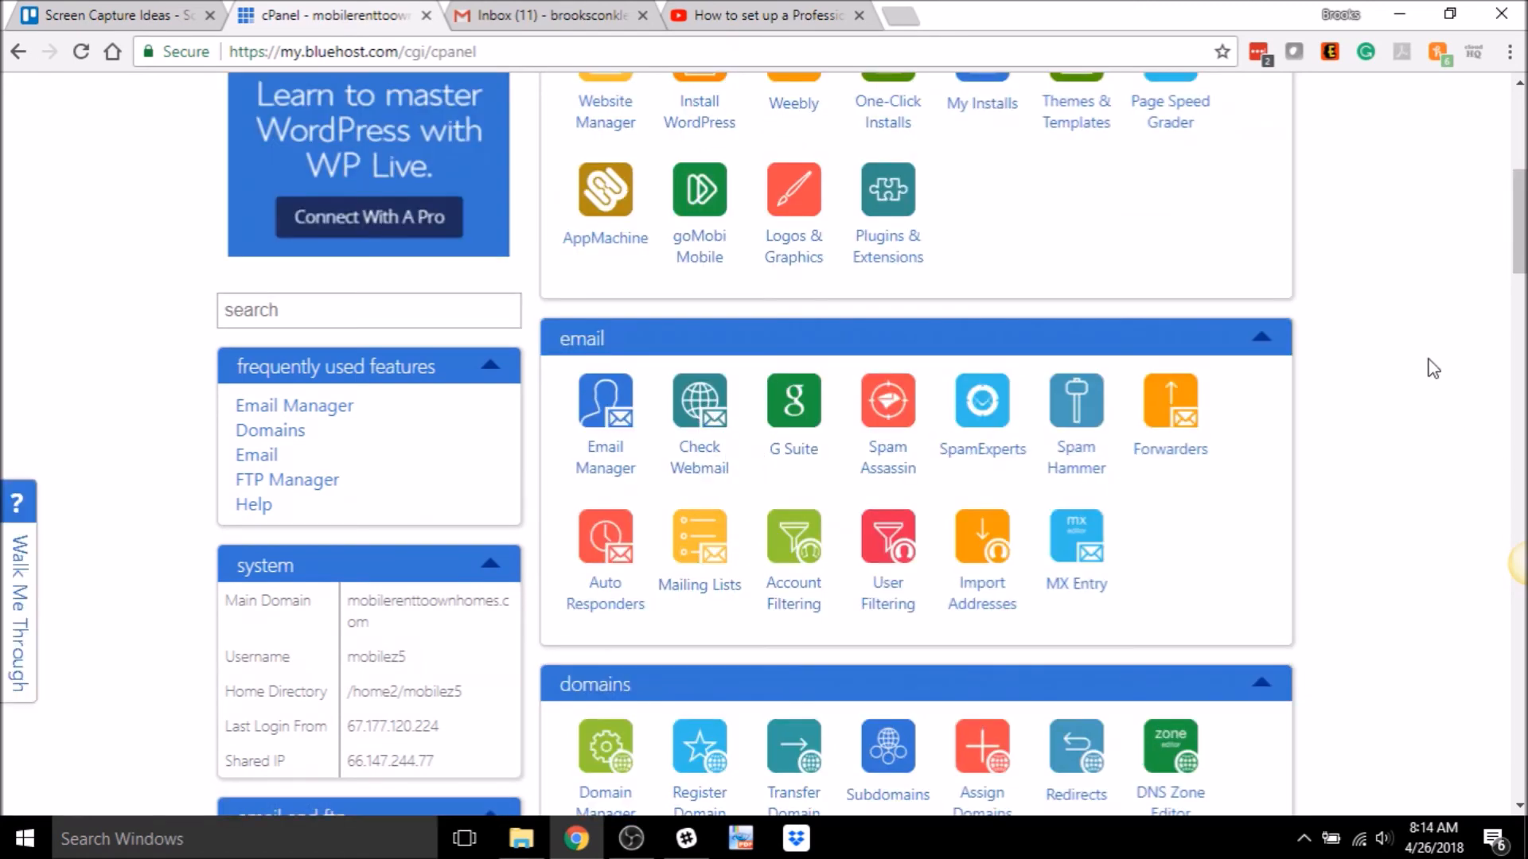
scroll("up", 3)
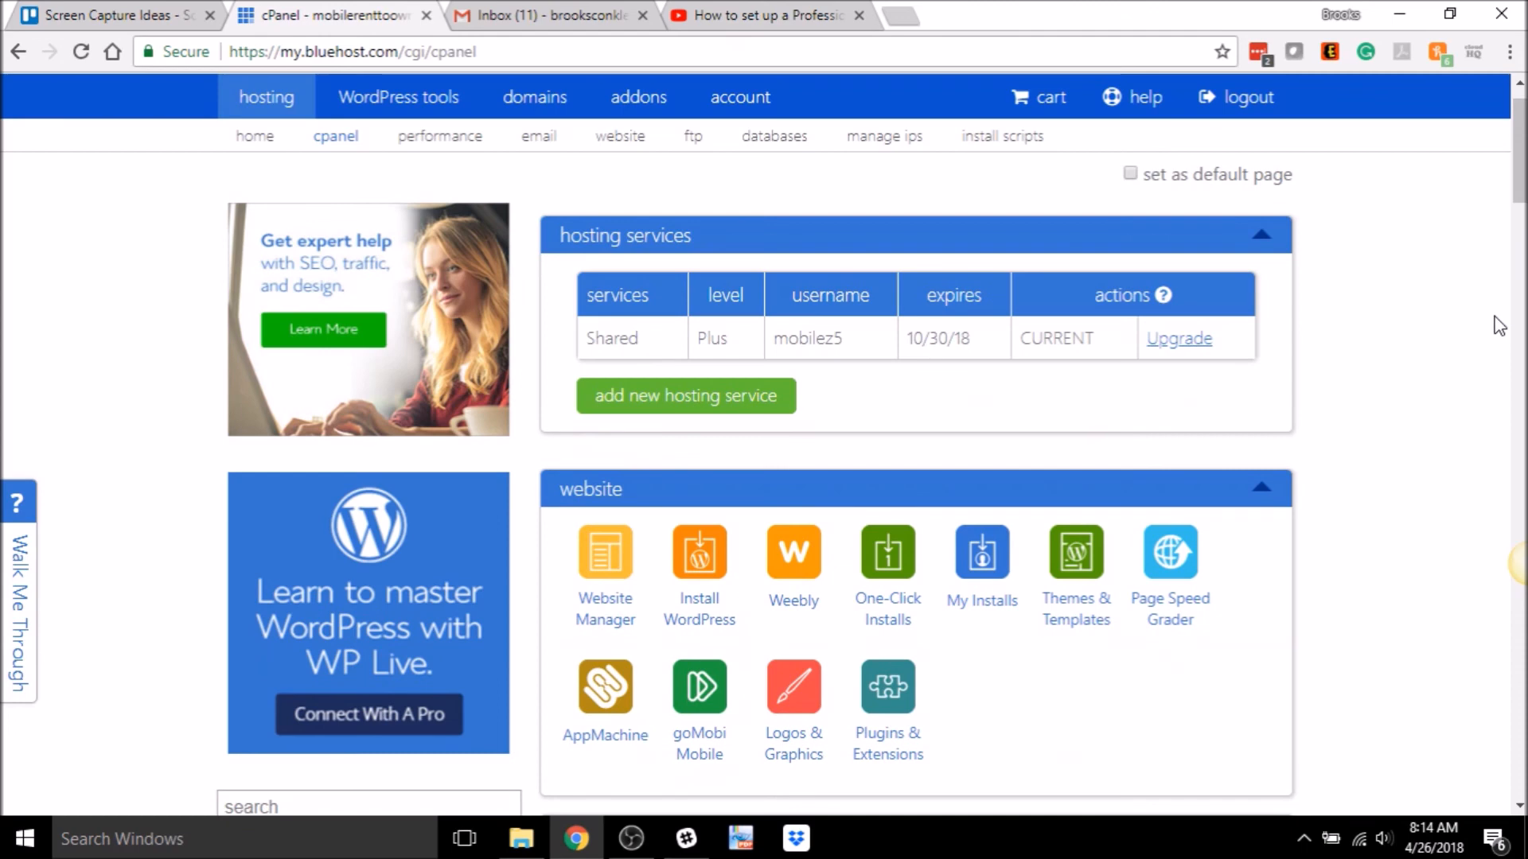
mouse_move(1449, 374)
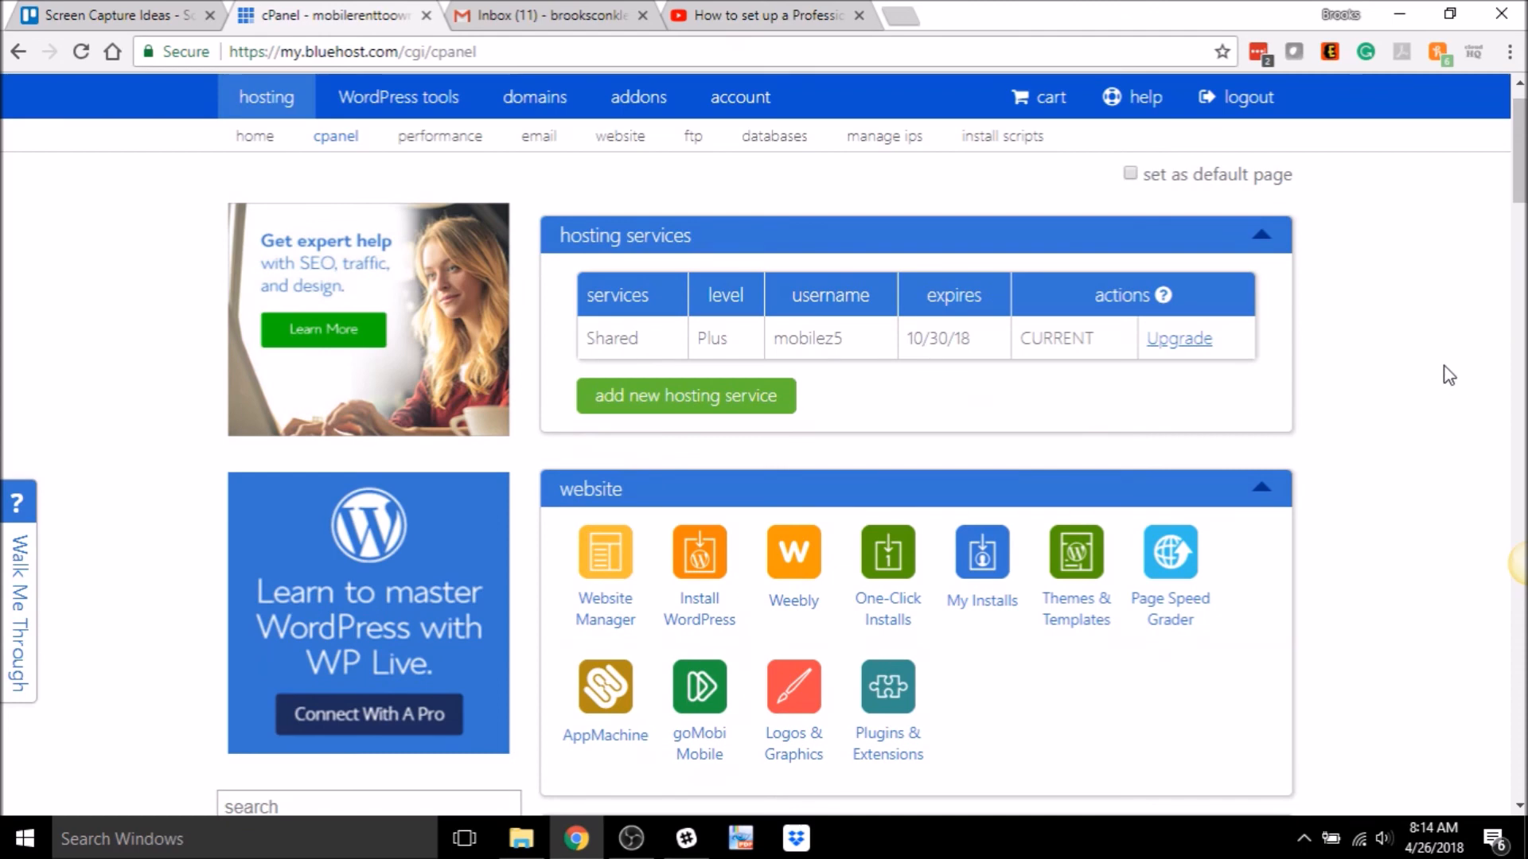
mouse_move(1432, 366)
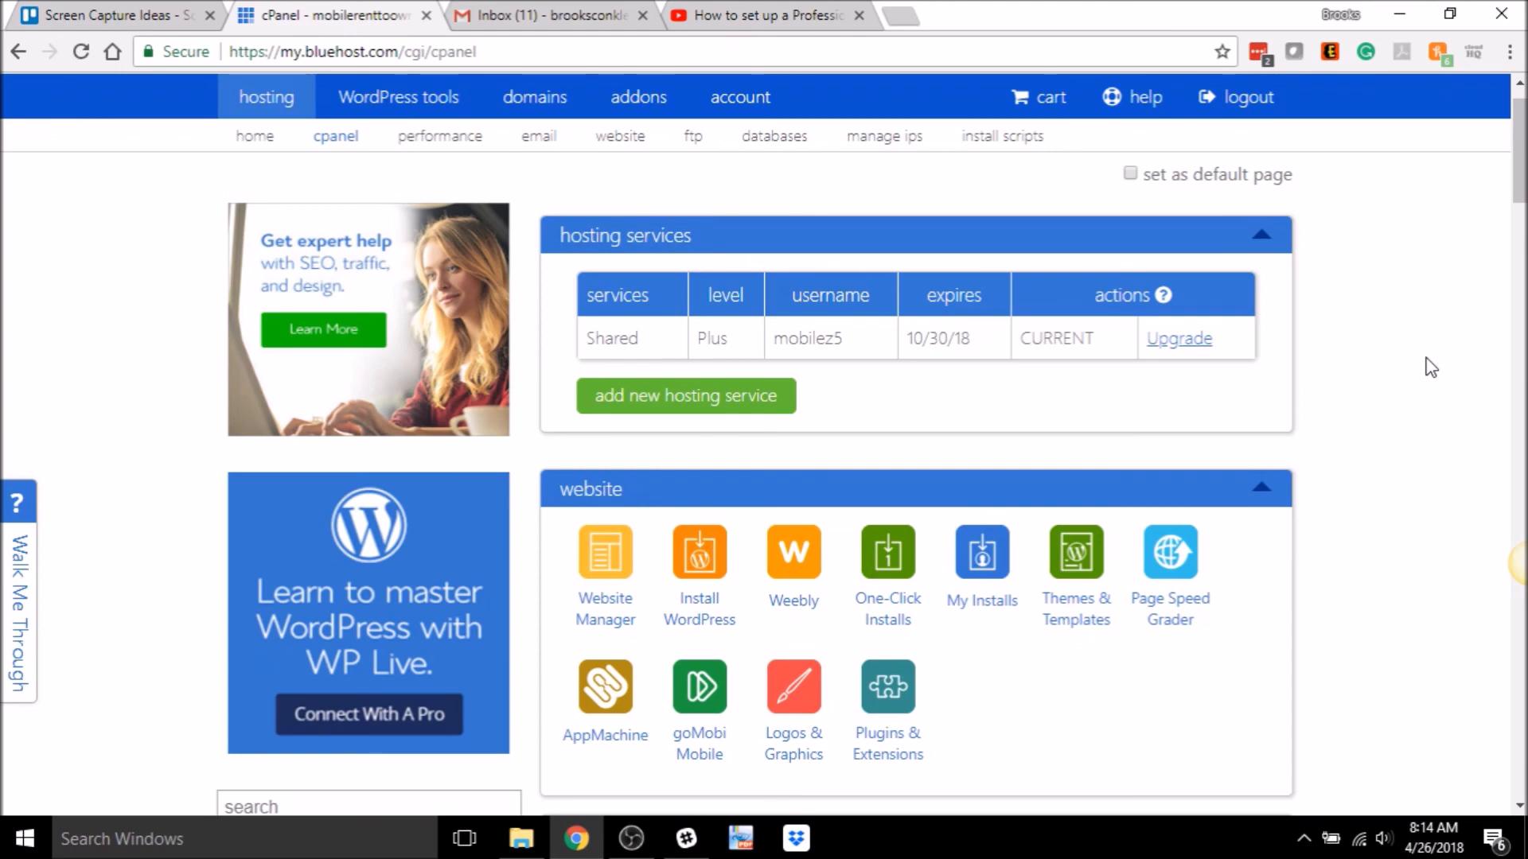
mouse_move(1397, 394)
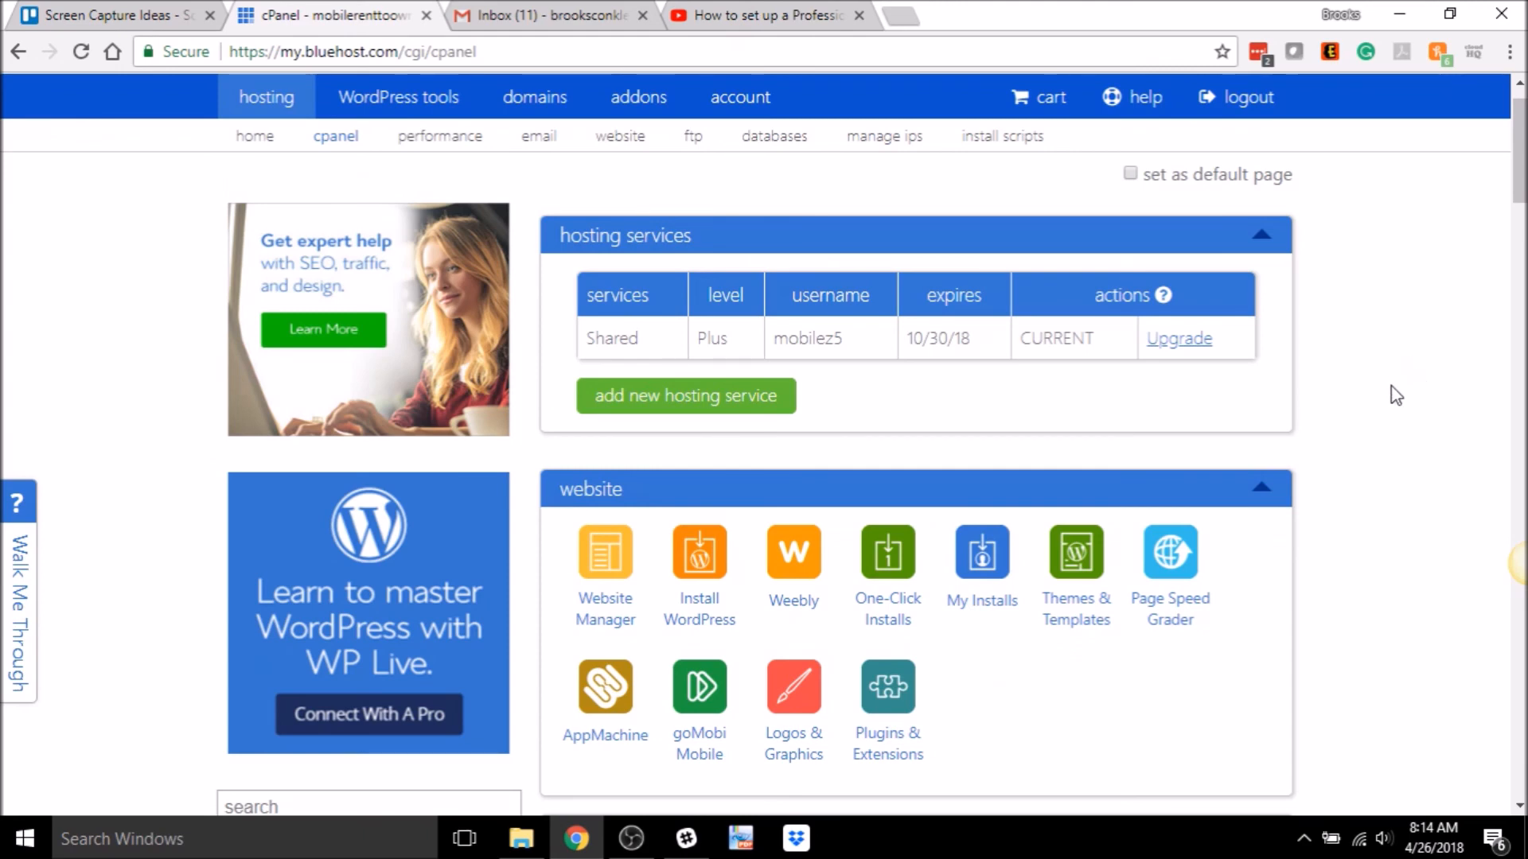
mouse_move(1411, 407)
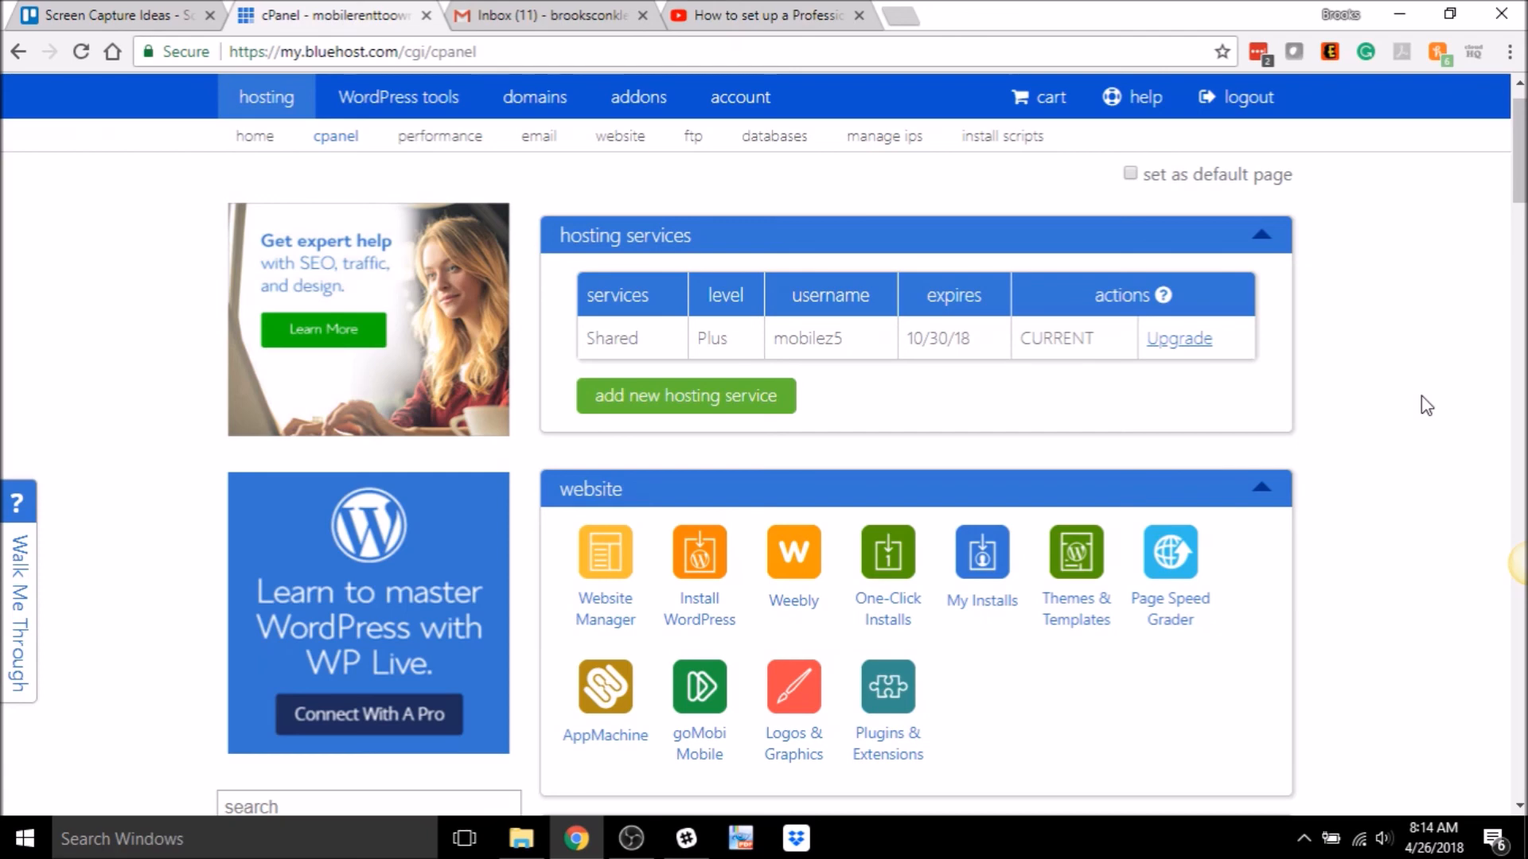
mouse_move(1497, 368)
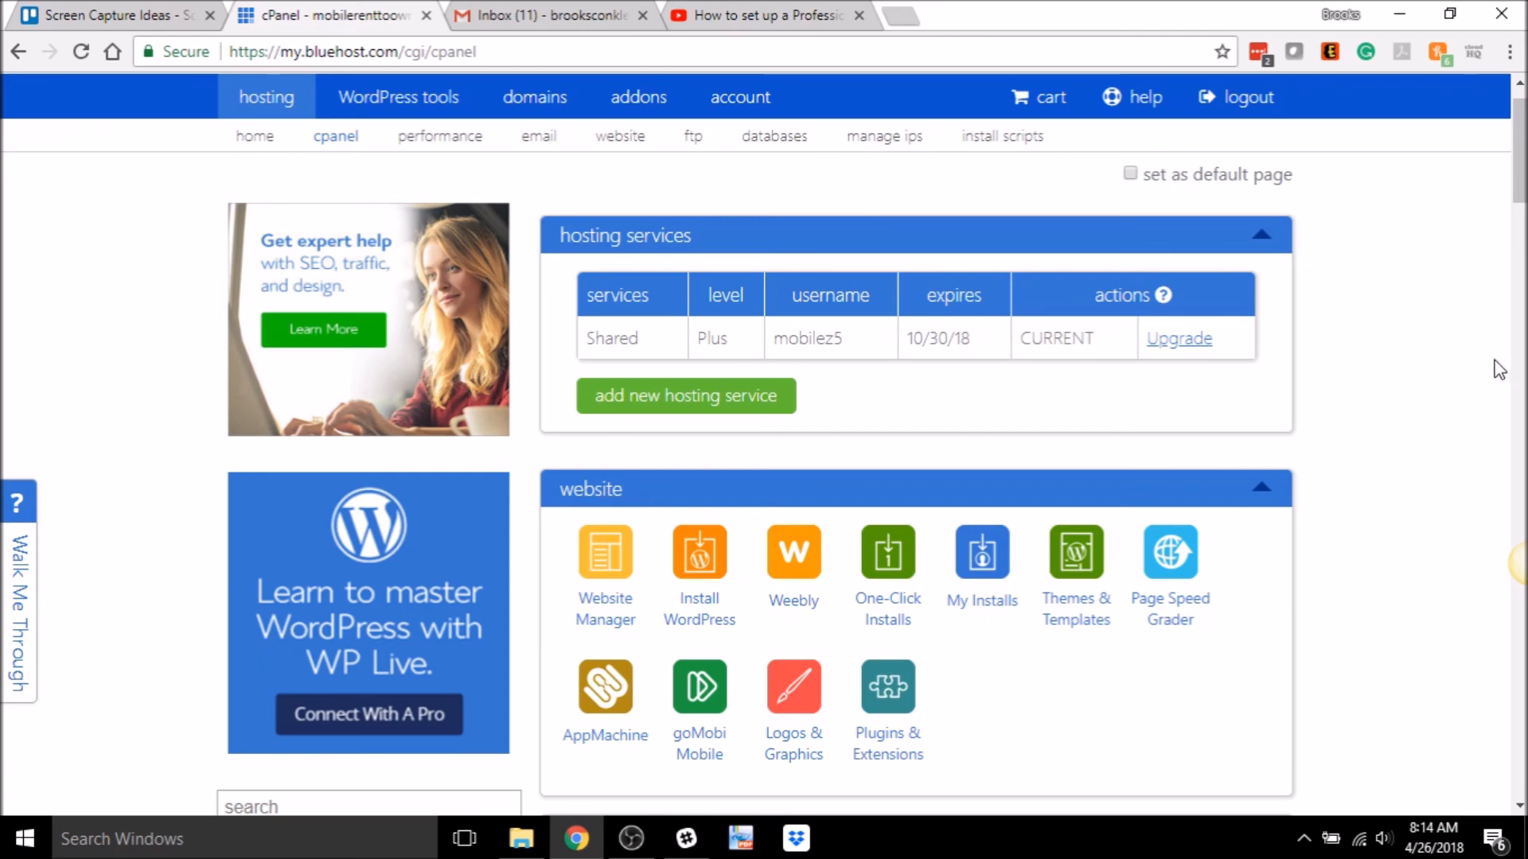